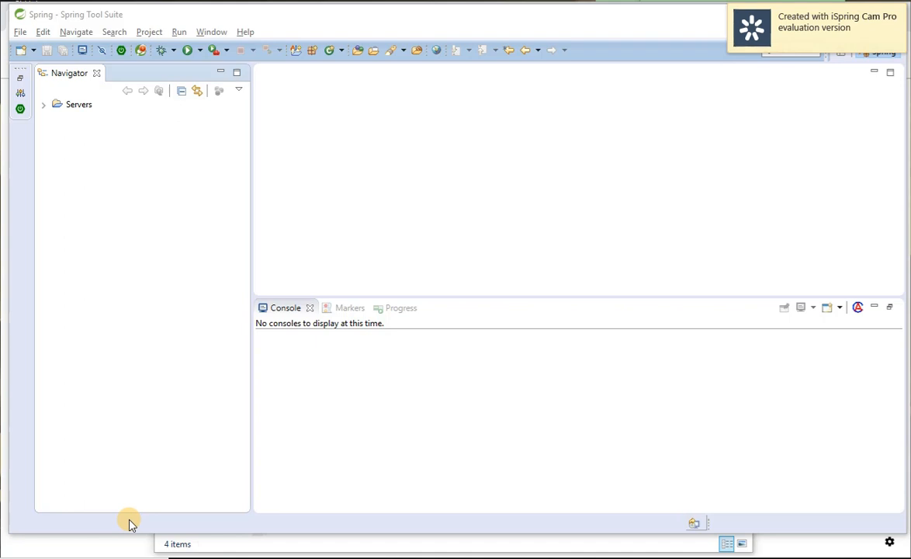
mouse_move(508, 547)
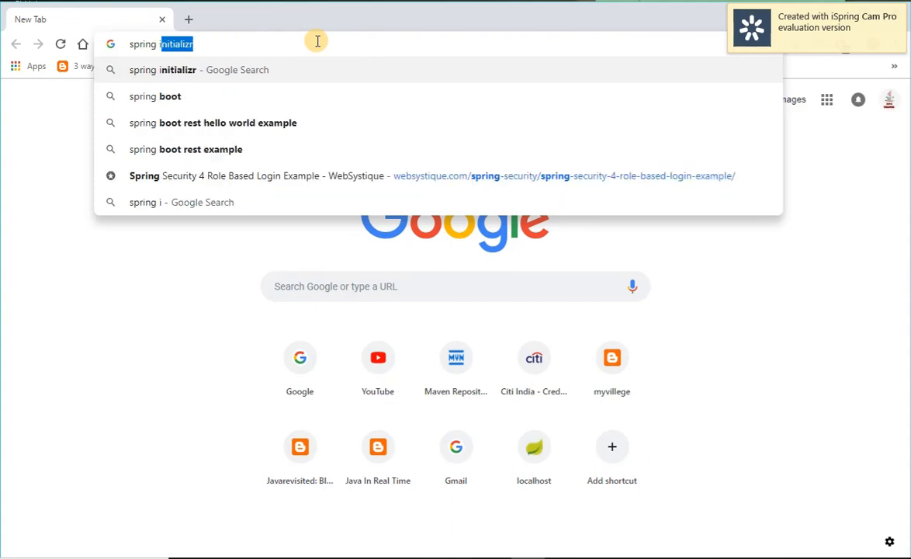
Search Google for 'spring initializr' and open the Spring Initializr site from the results.
key(Return)
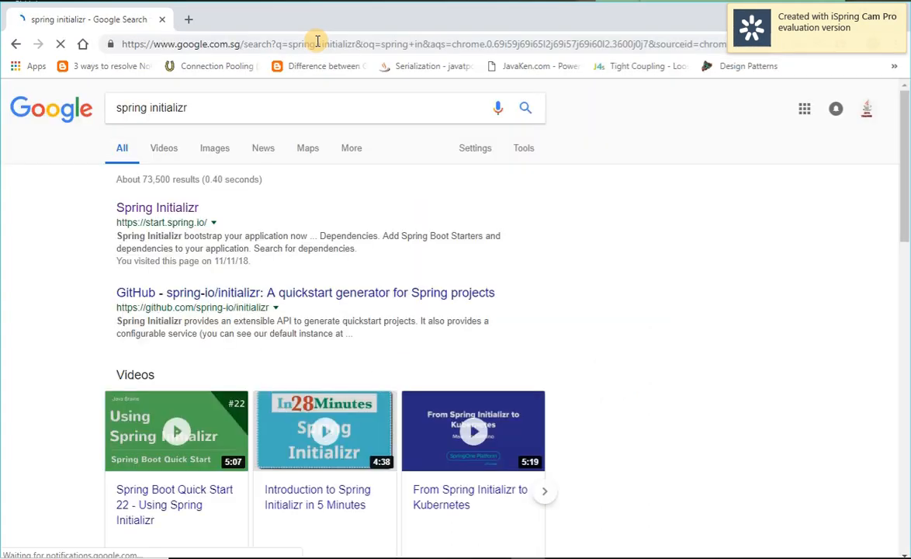
click(157, 208)
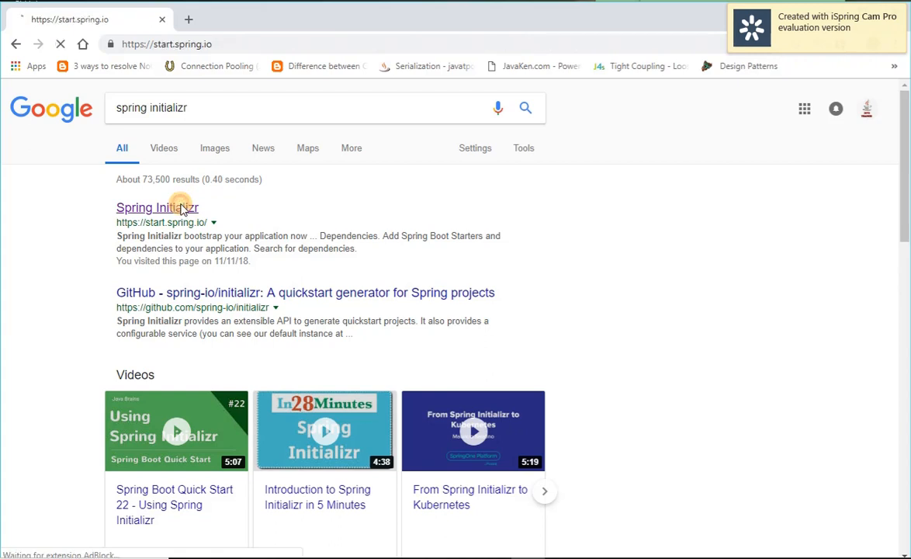
click(157, 208)
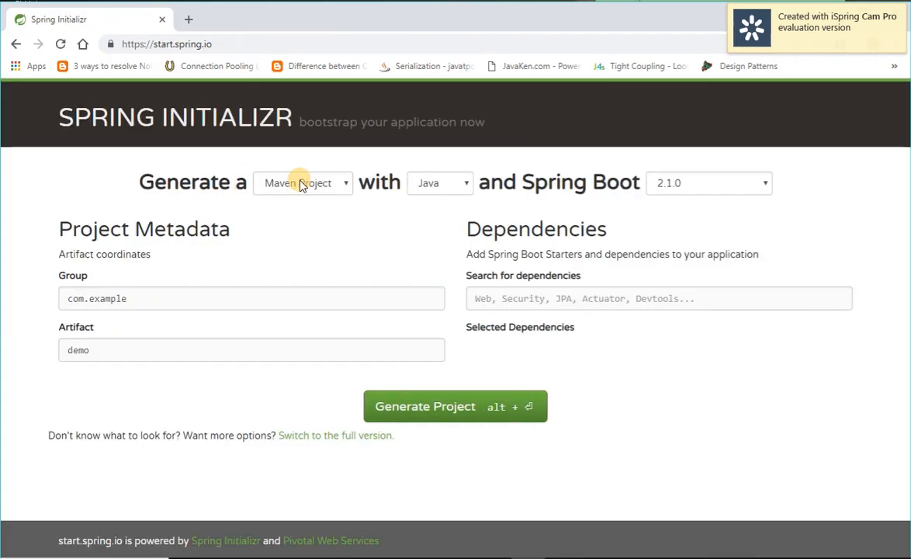
mouse_move(532, 186)
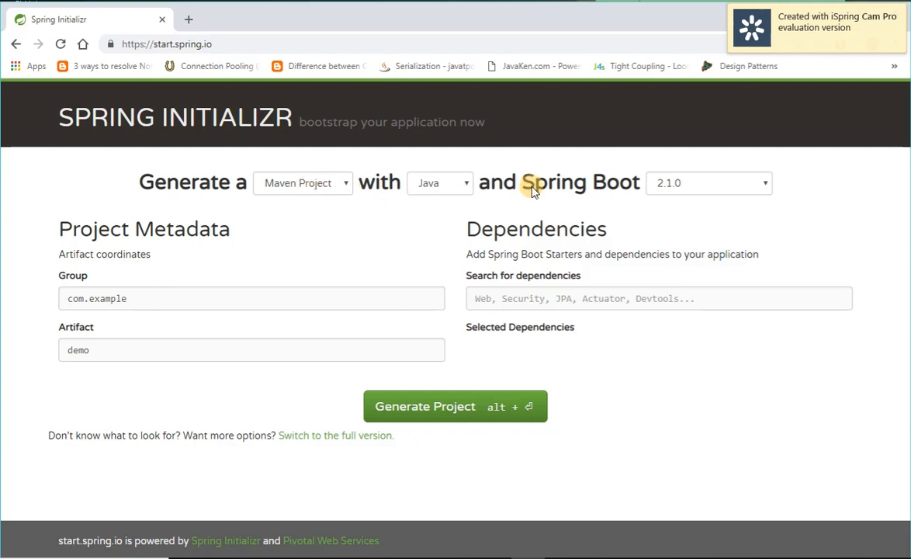
Set the project Group to com.javainrealtime.
click(251, 298)
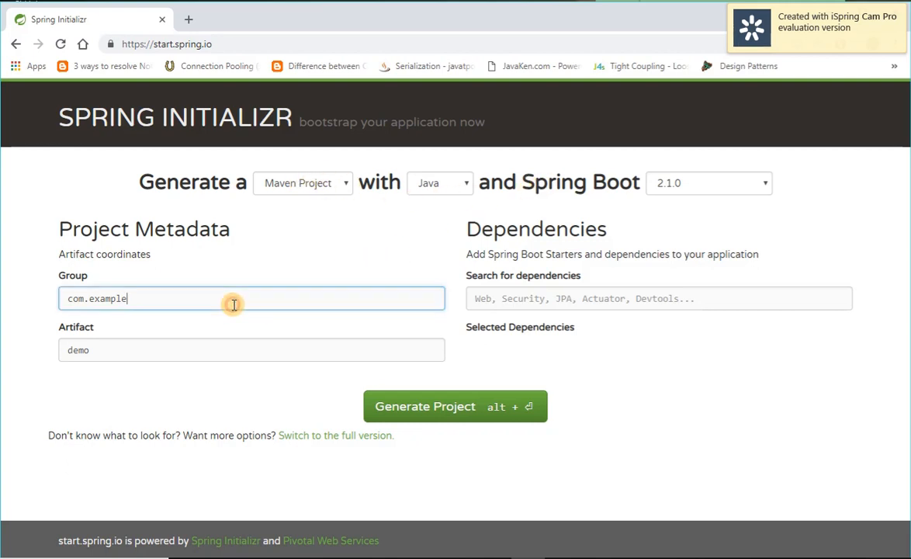
key(BackSpace)
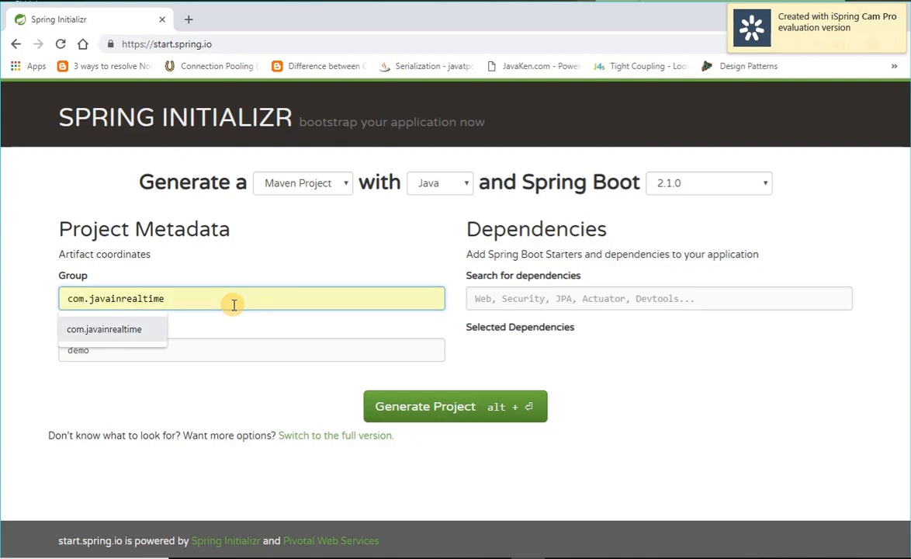
mouse_move(225, 301)
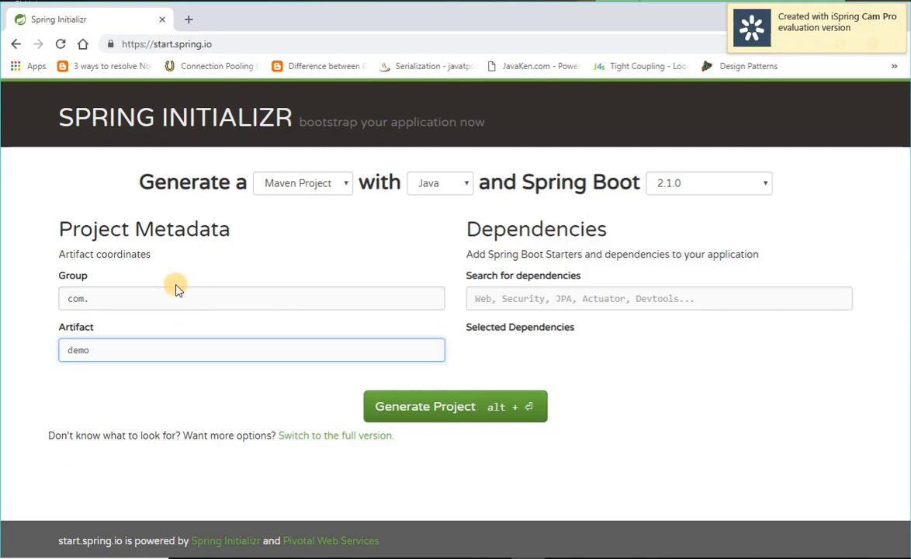
text(ja)
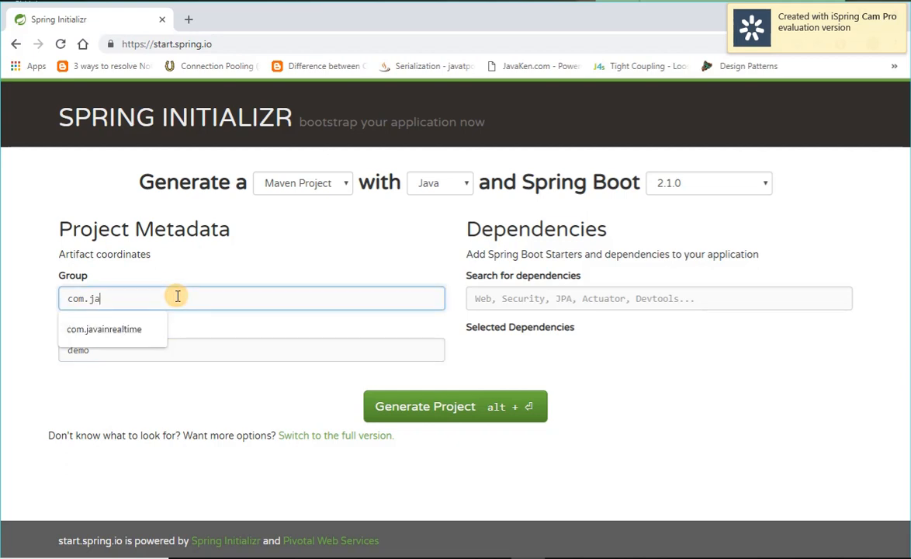
text(vainr)
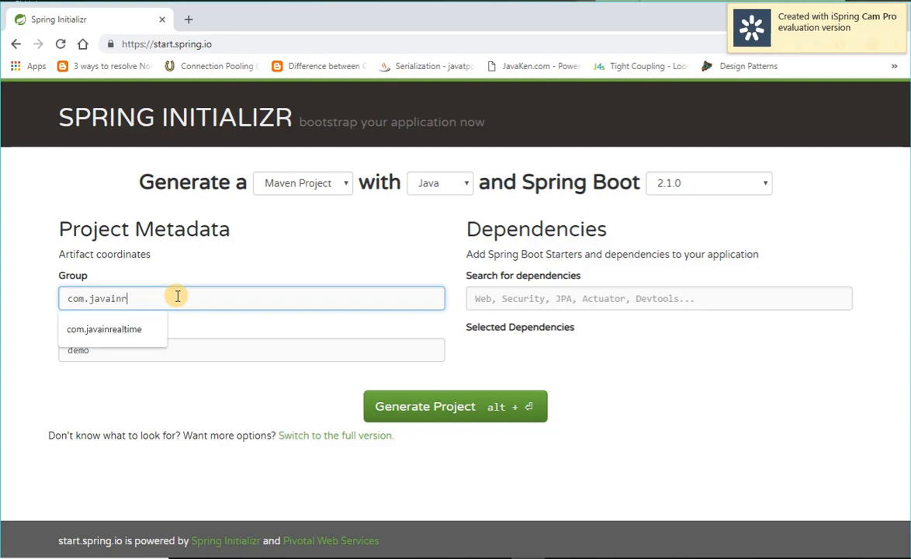
text(ealtime)
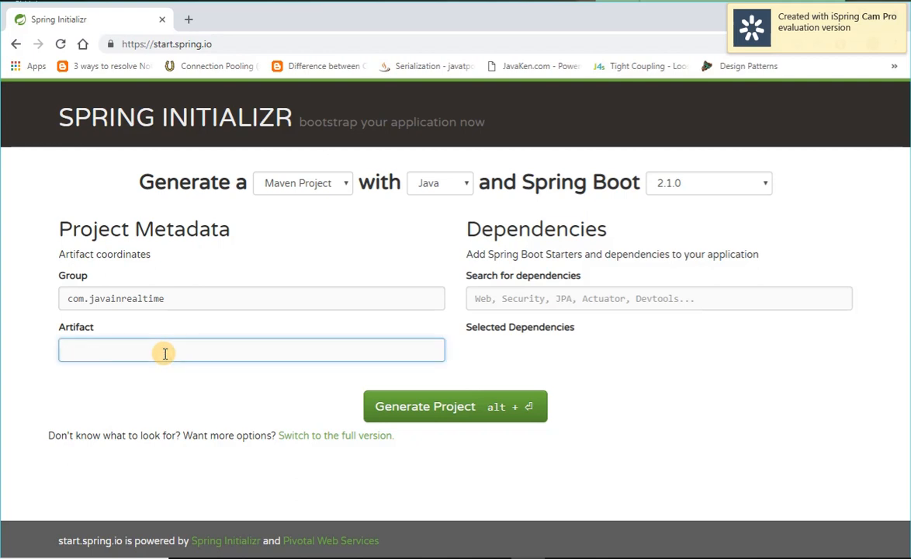
Set the project Artifact to SpringBootDemo.
text(Spring)
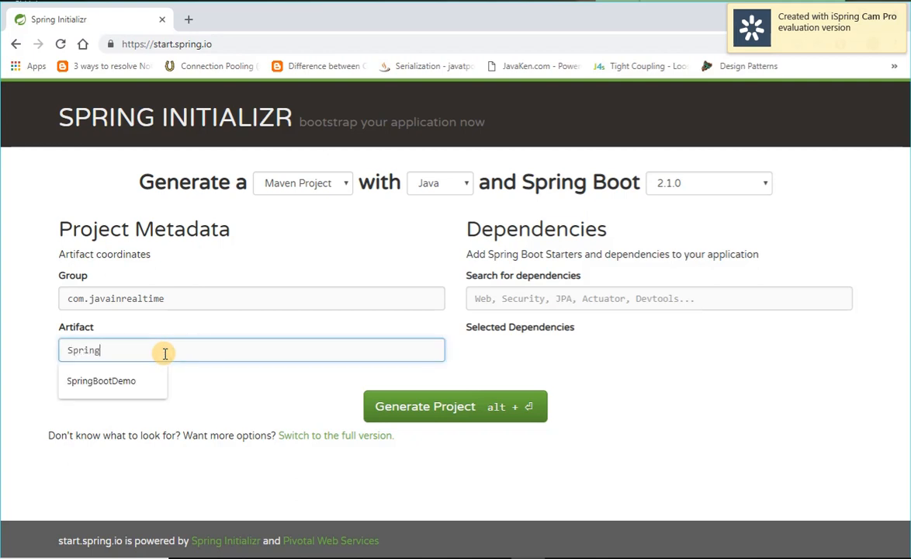
text(Boot)
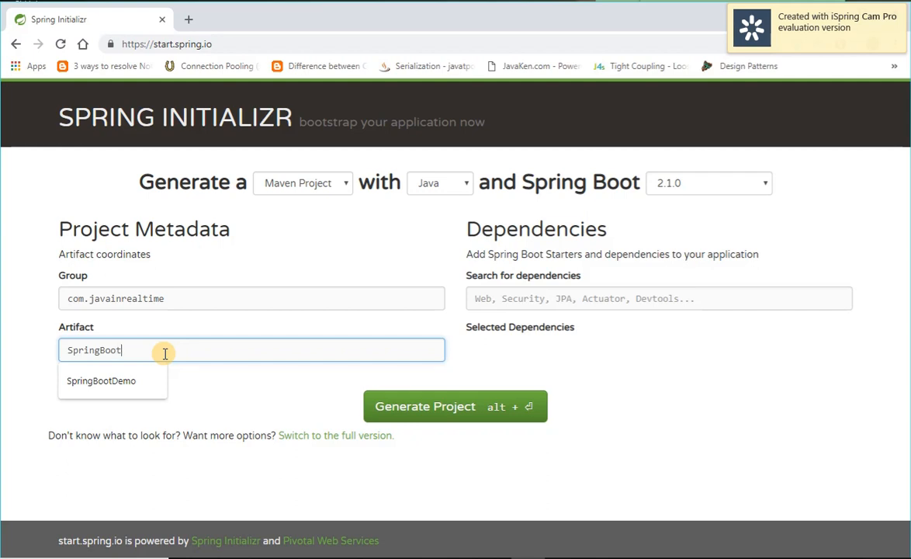
text(Demo)
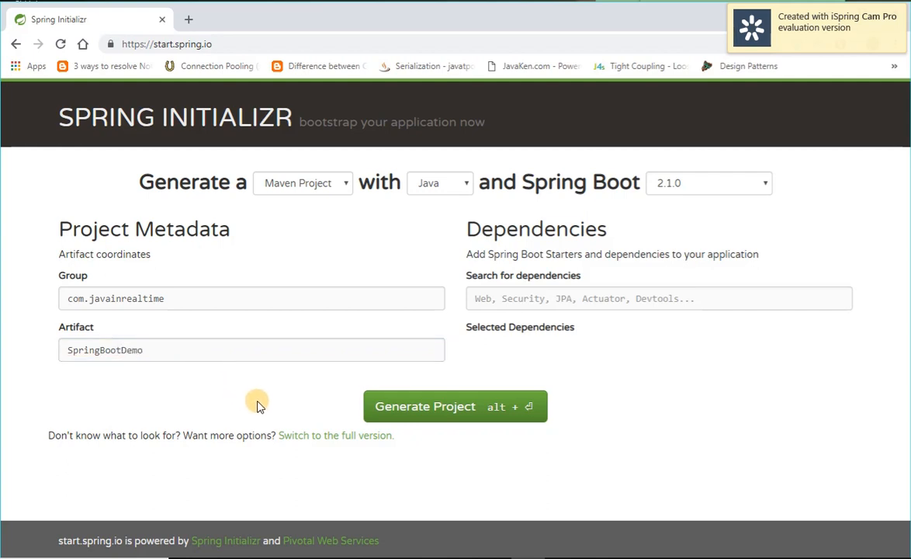
mouse_move(344, 440)
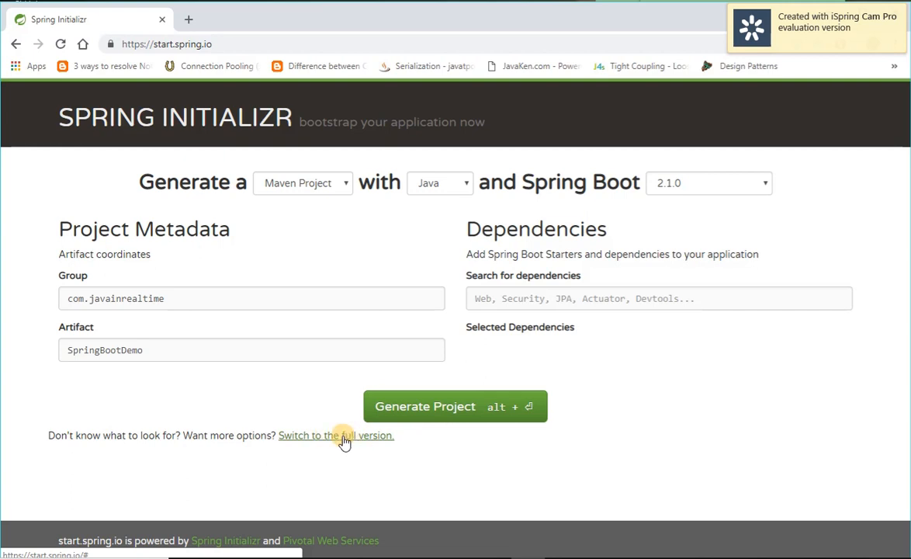
Switch to the full options form and shorten the package name to com.javainrealtime.
click(335, 434)
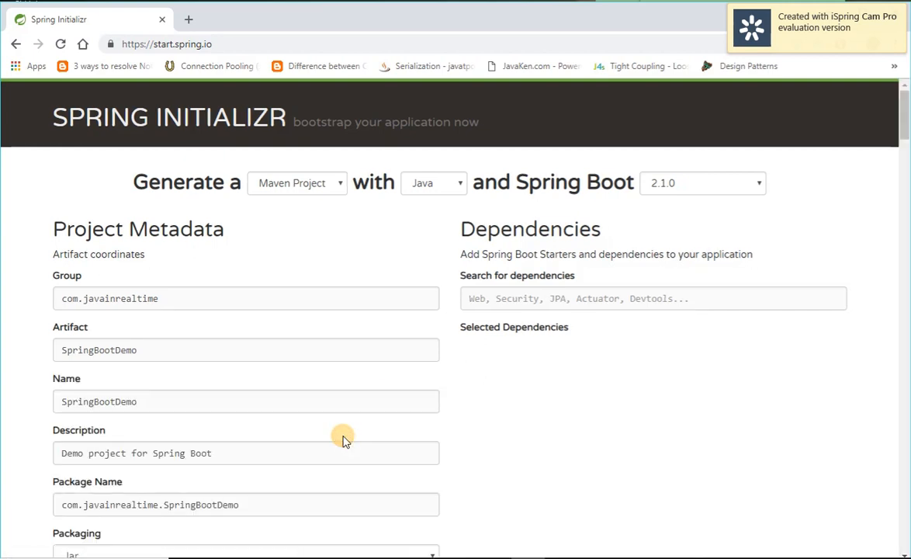
scroll(down, 3)
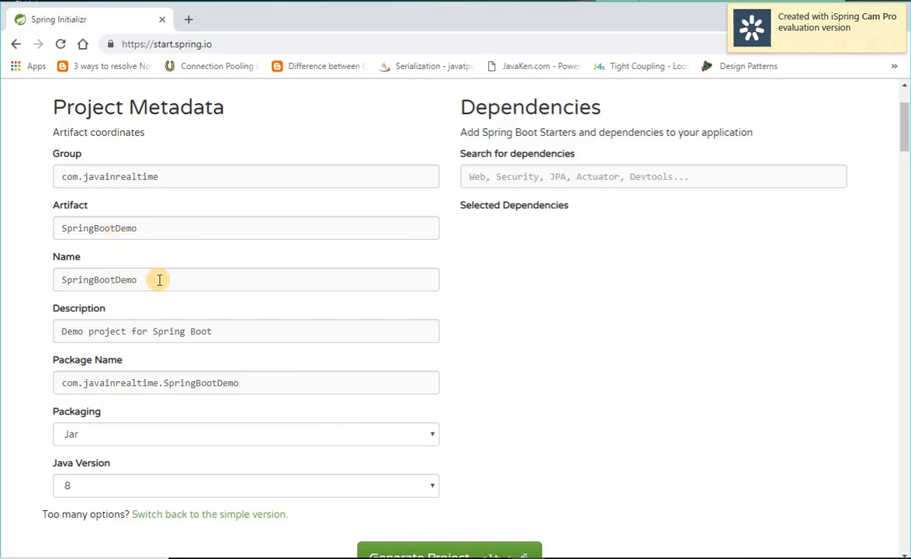
mouse_move(234, 301)
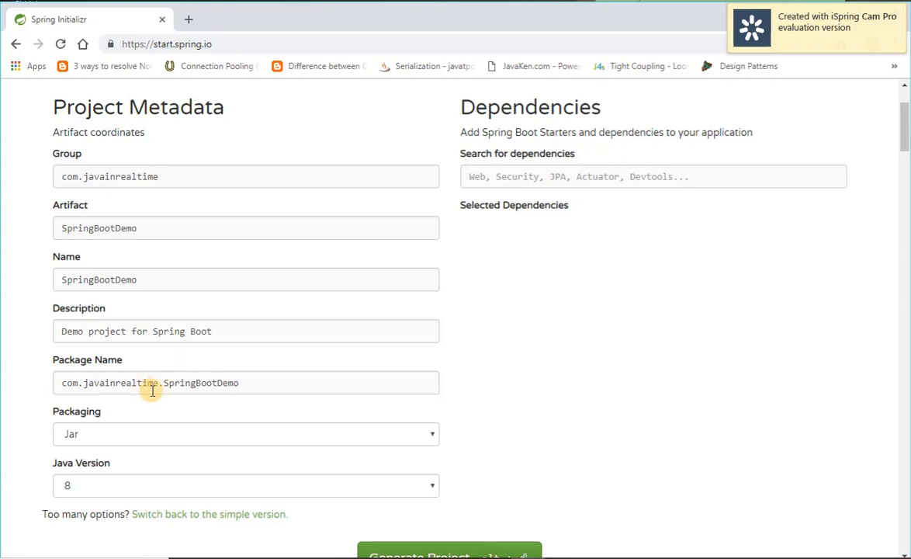
click(245, 383)
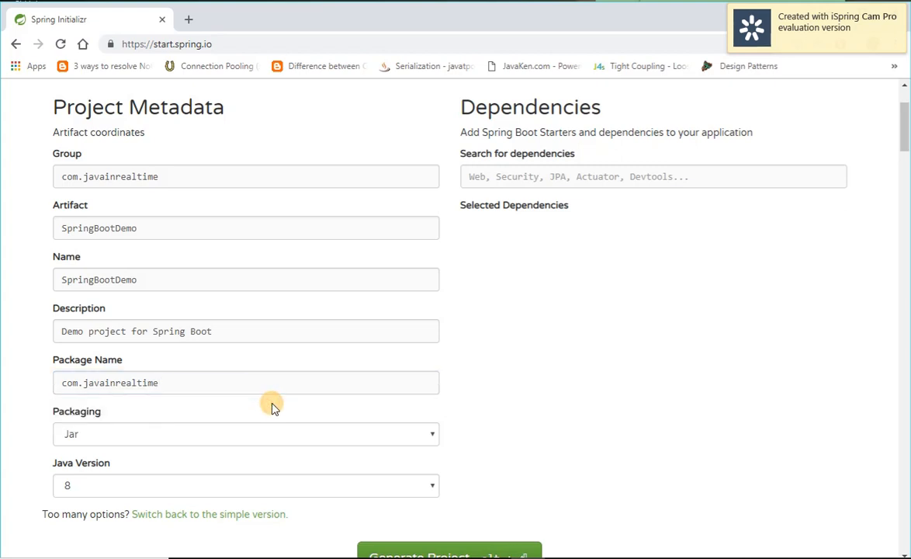
mouse_move(521, 392)
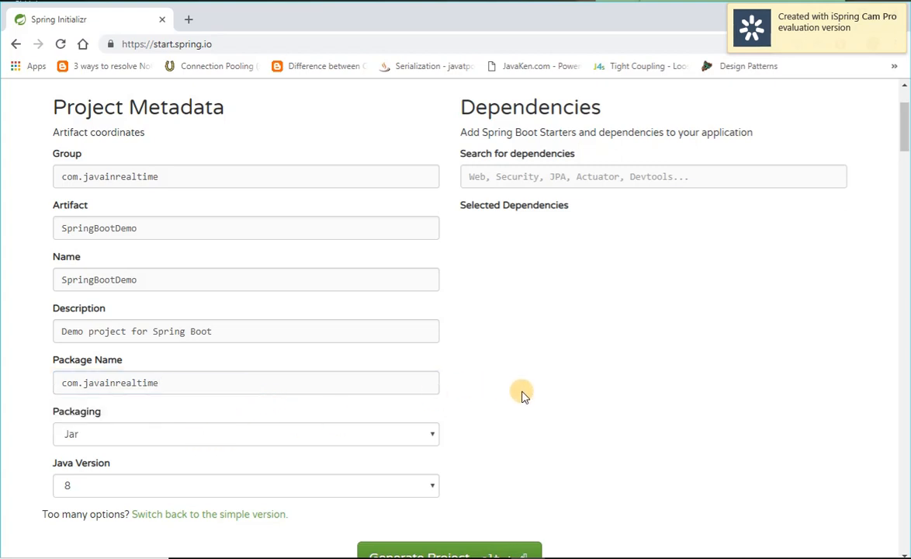
mouse_move(509, 176)
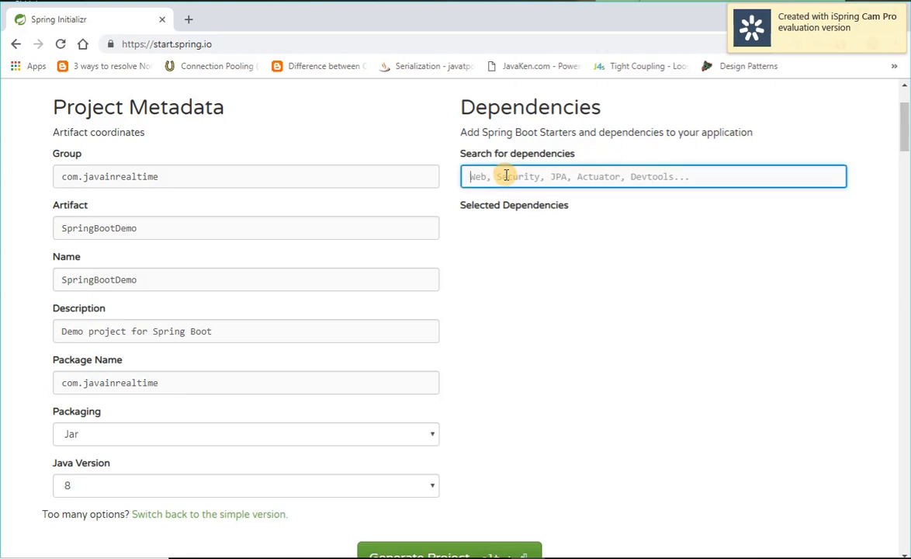
Add the Web dependency to the SpringBootDemo project.
text(w)
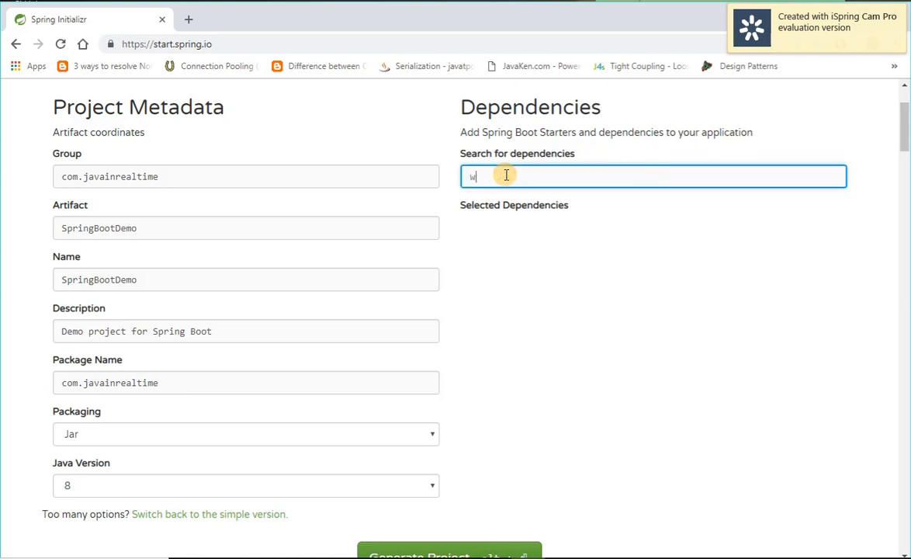
text(eb)
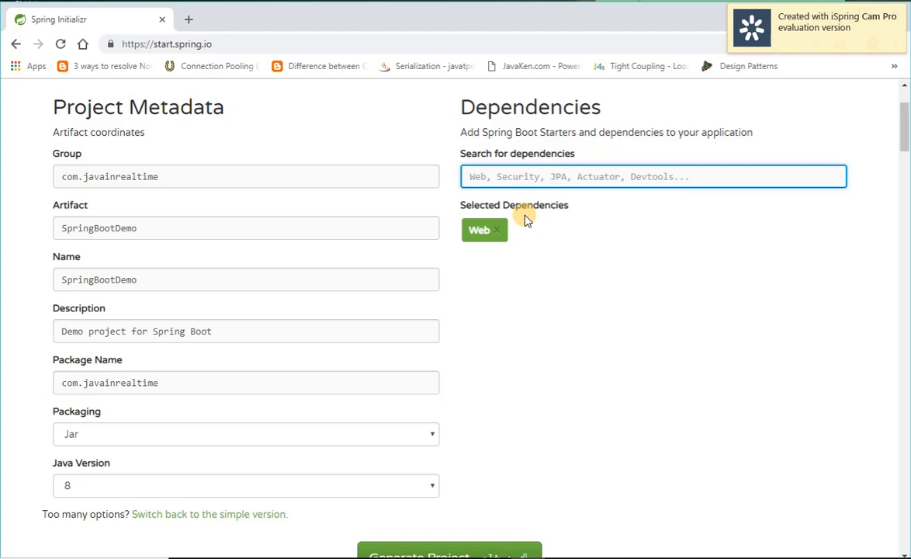
mouse_move(584, 381)
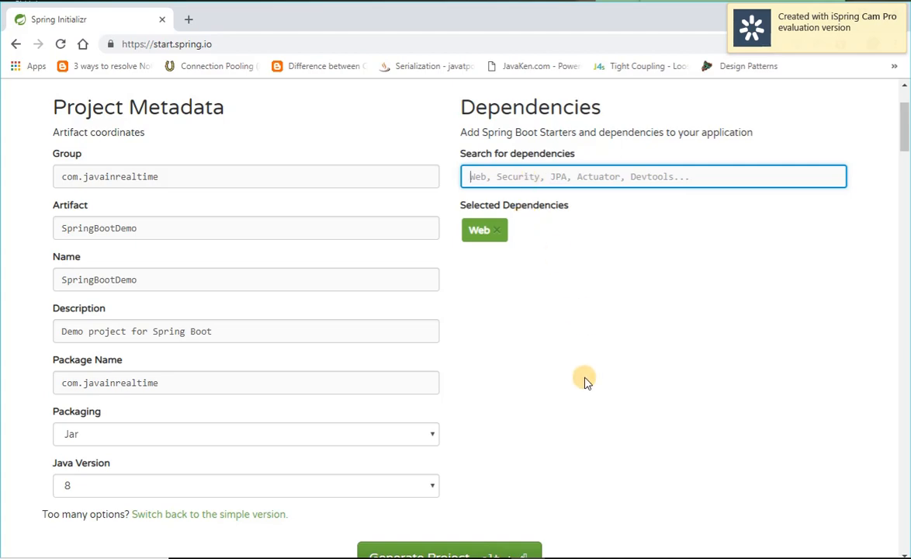
scroll(down, 3)
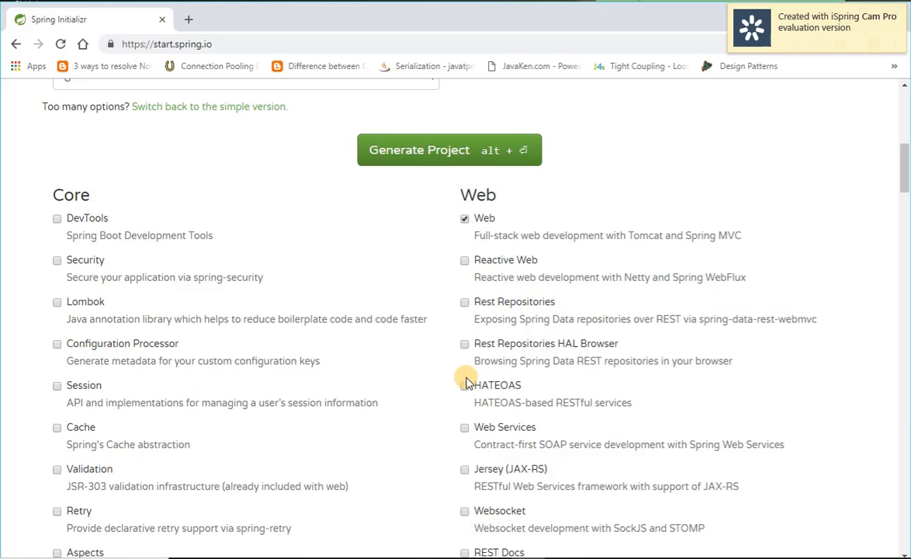
scroll(down, 3)
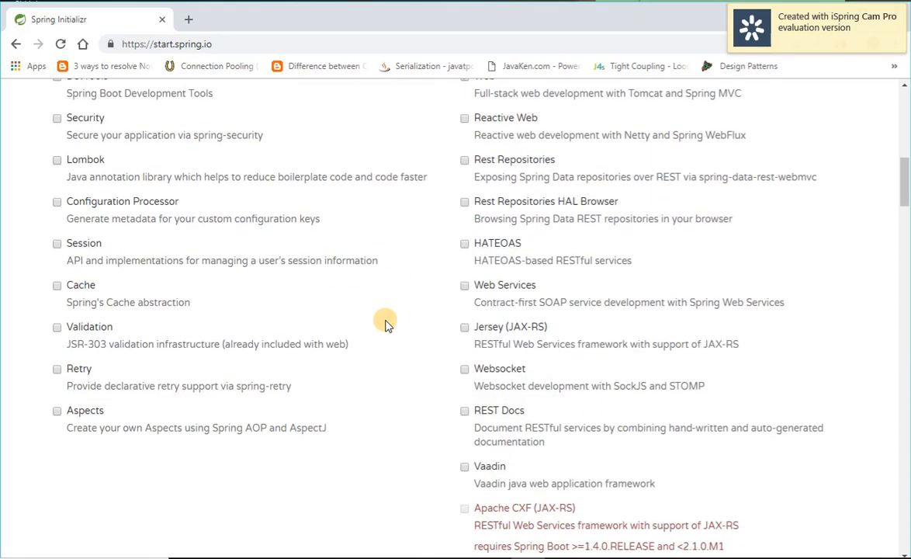
click(465, 86)
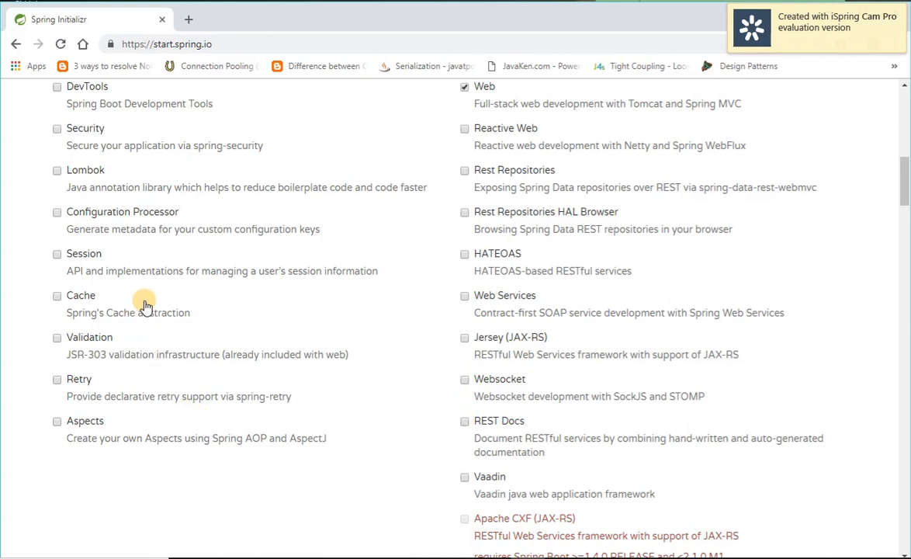
mouse_move(196, 259)
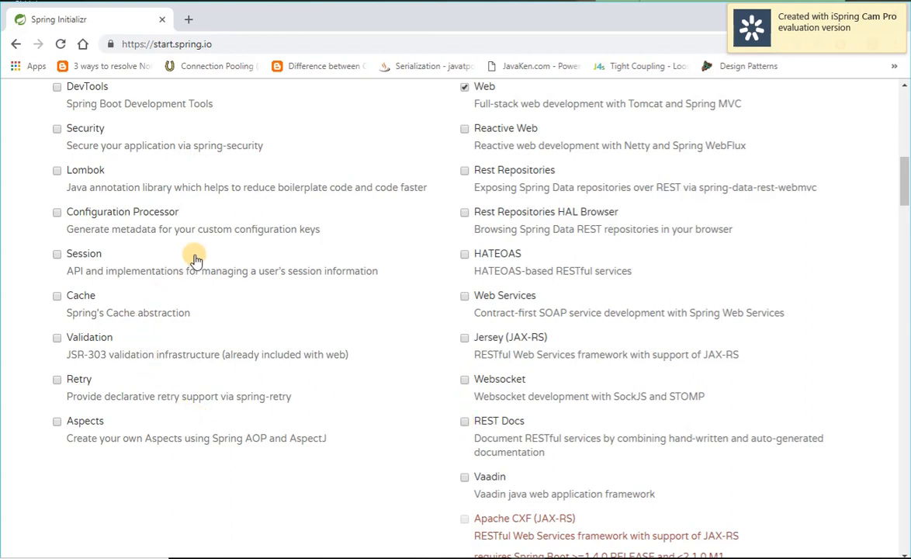
Scroll back up the form to the Generate Project button.
scroll(up, 3)
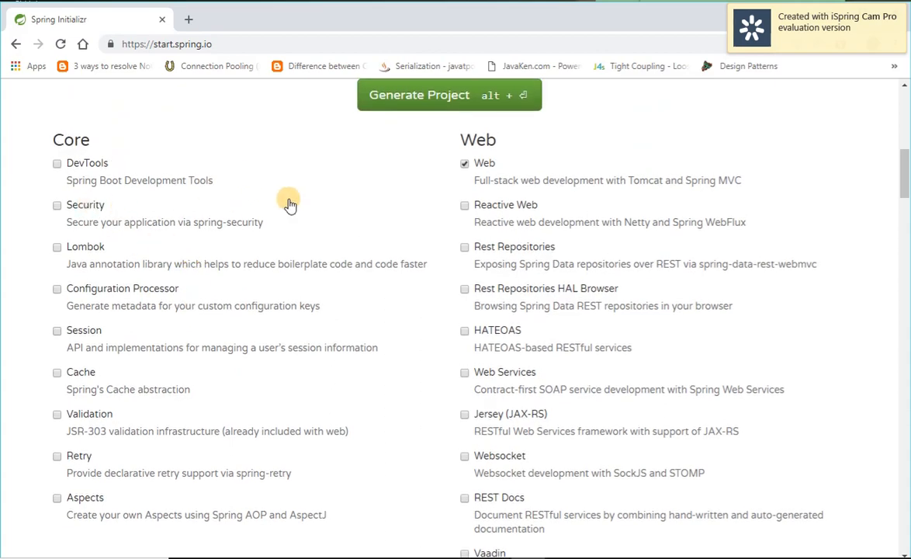
mouse_move(327, 200)
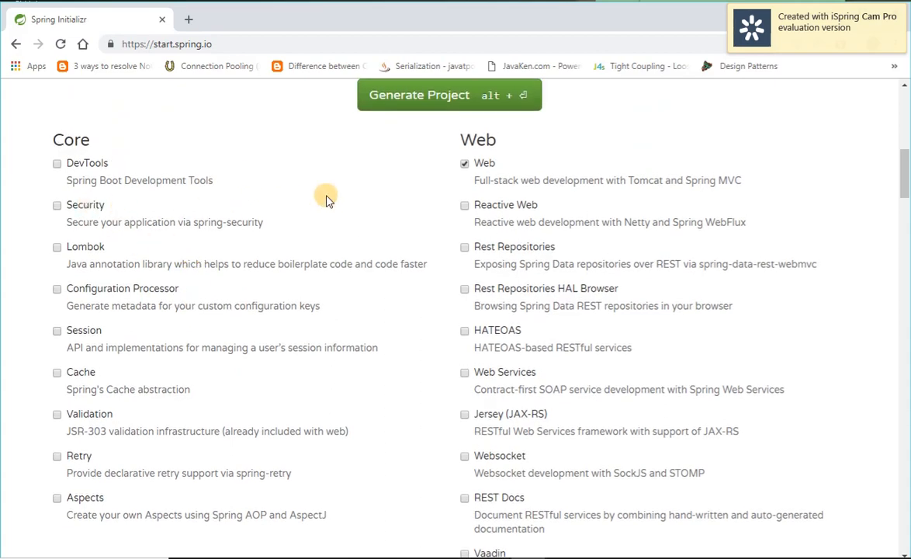
scroll(up, 3)
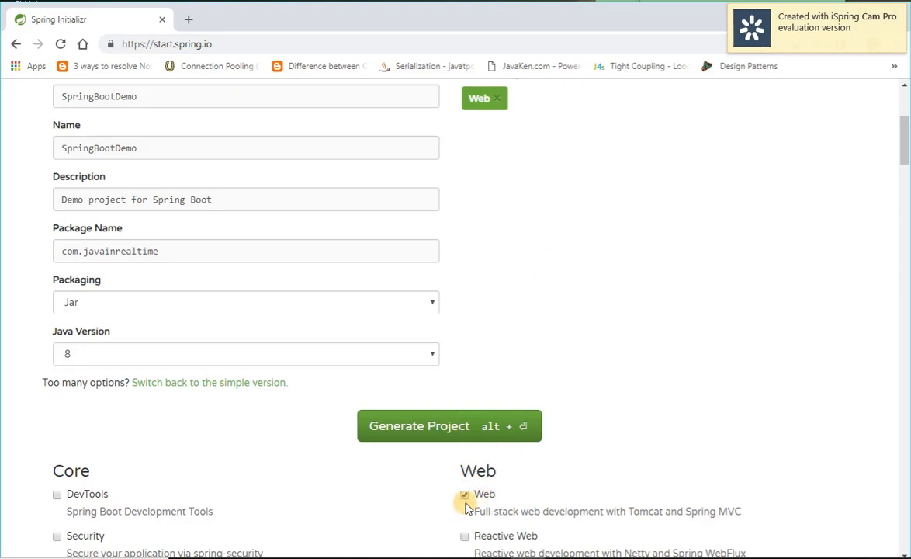
mouse_move(449, 426)
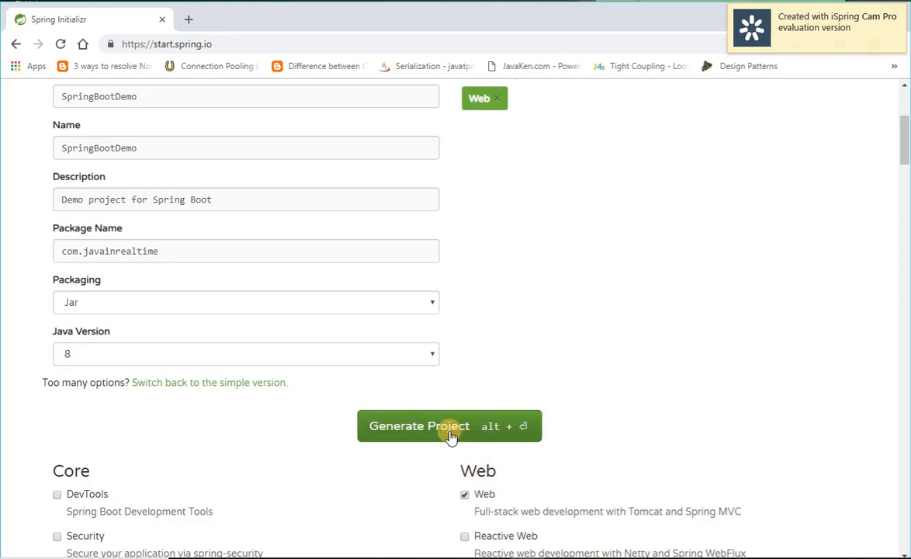
scroll(up, 3)
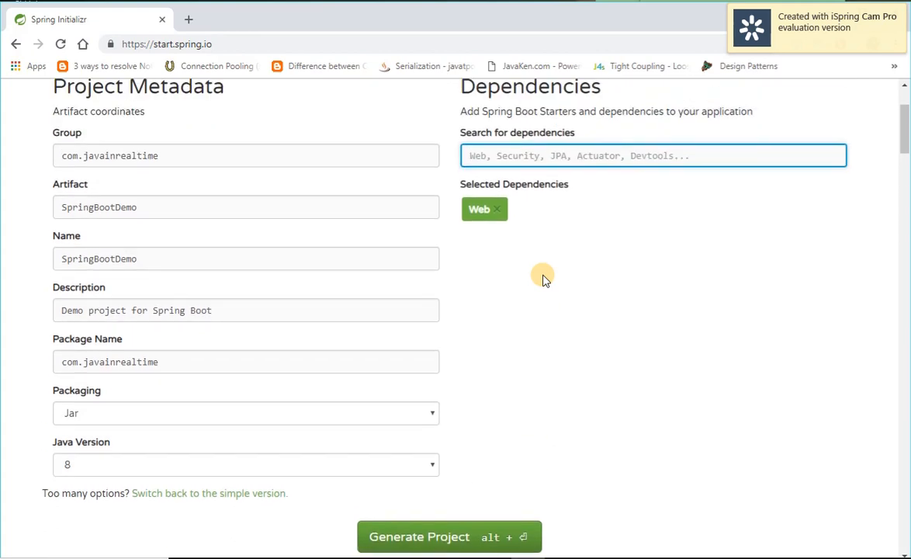
mouse_move(440, 536)
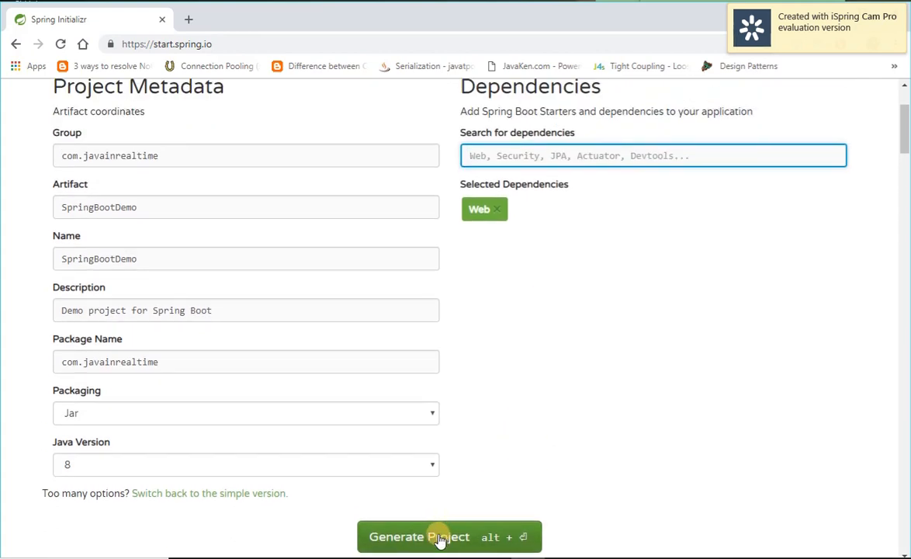
Generate the project, open the downloaded zip and copy the SpringBootDemo folder.
click(449, 536)
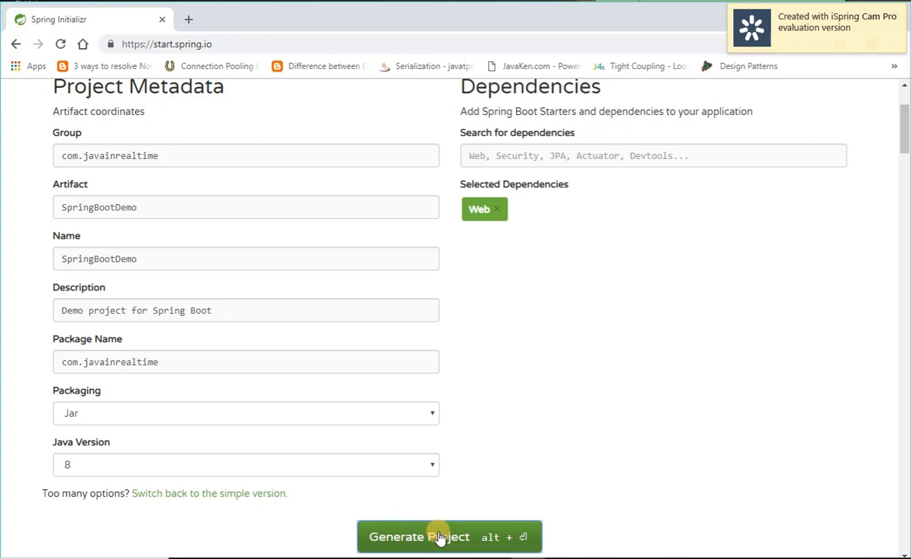
click(448, 536)
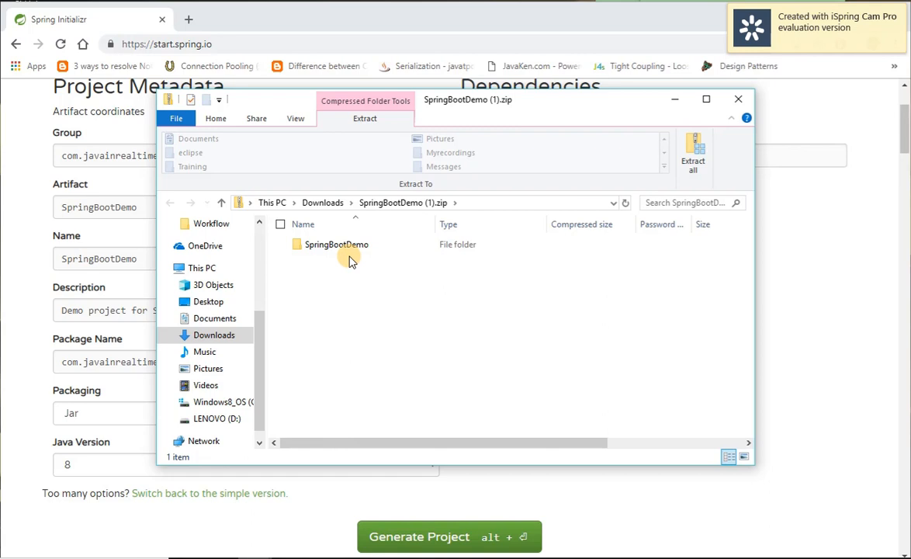
click(337, 244)
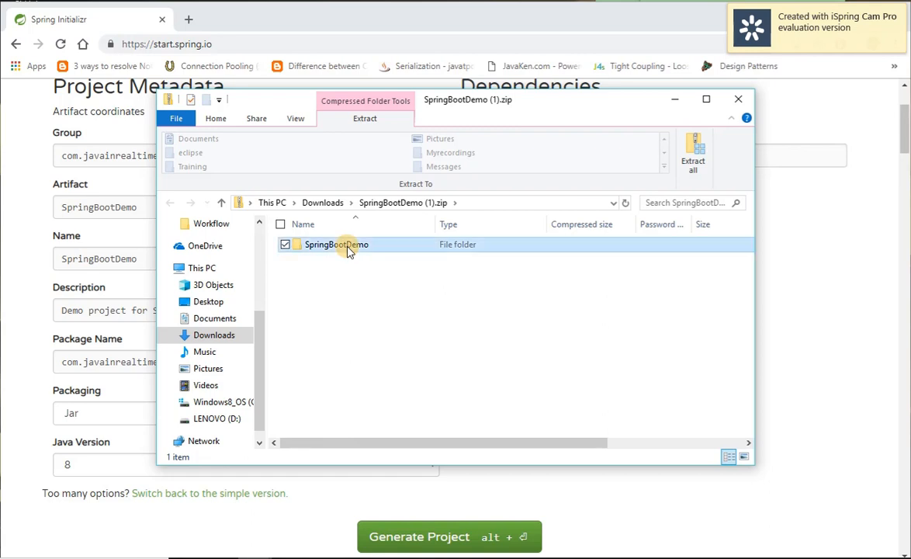
right_click(336, 244)
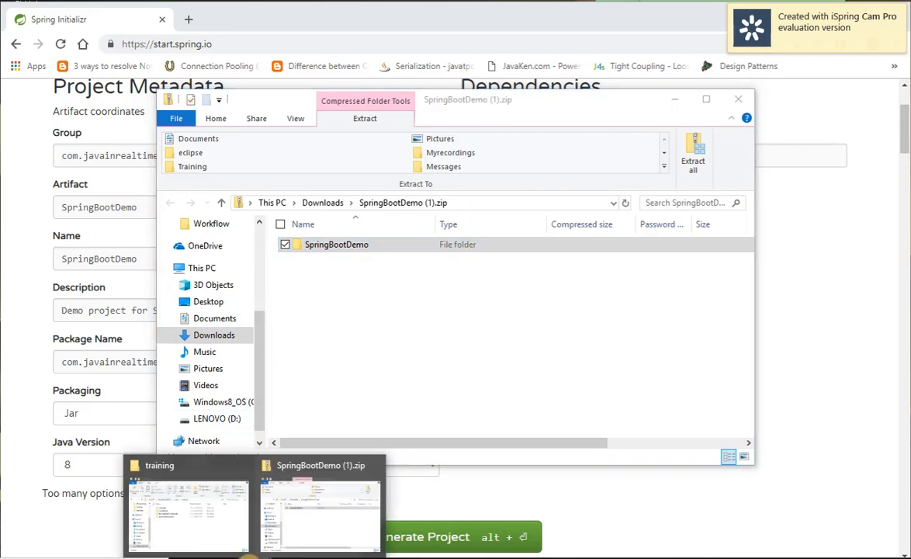
Paste SpringBootDemo into C:\ramu\training and open the folder.
click(187, 504)
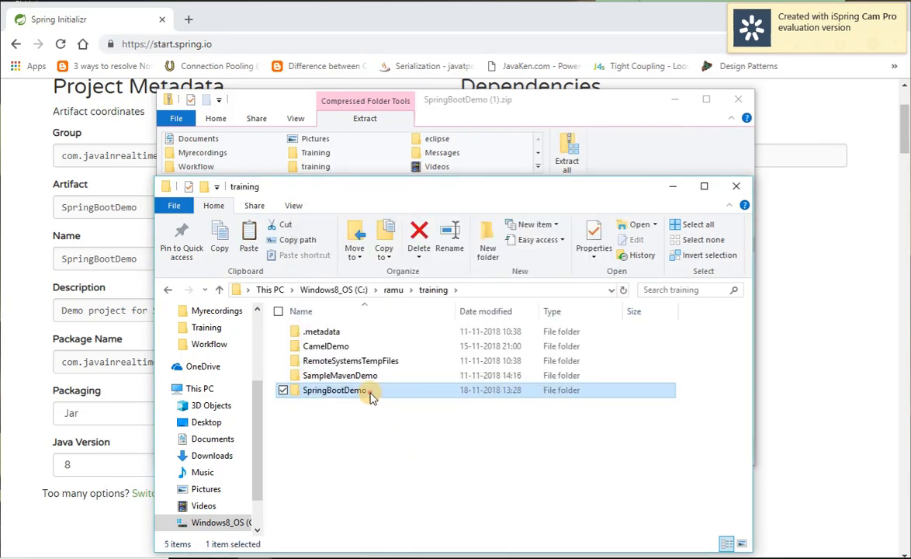
double_click(335, 390)
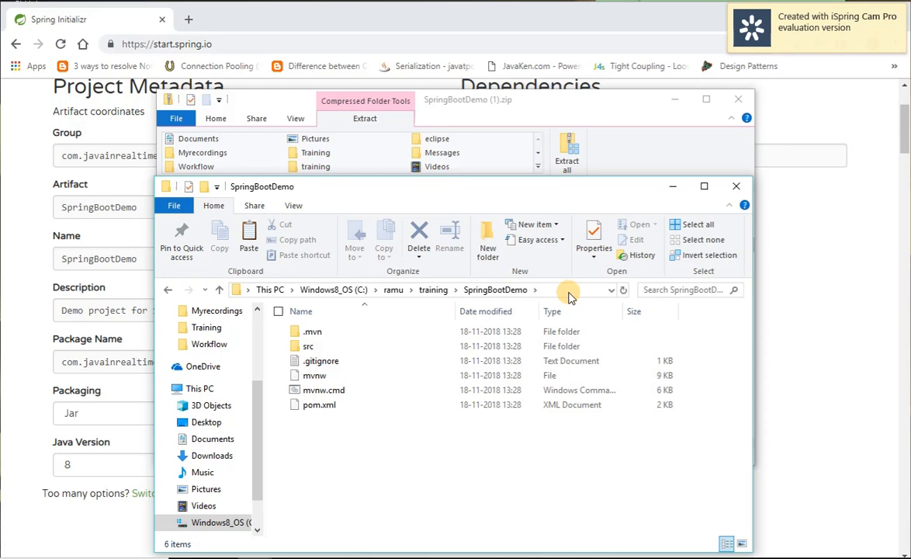
click(567, 289)
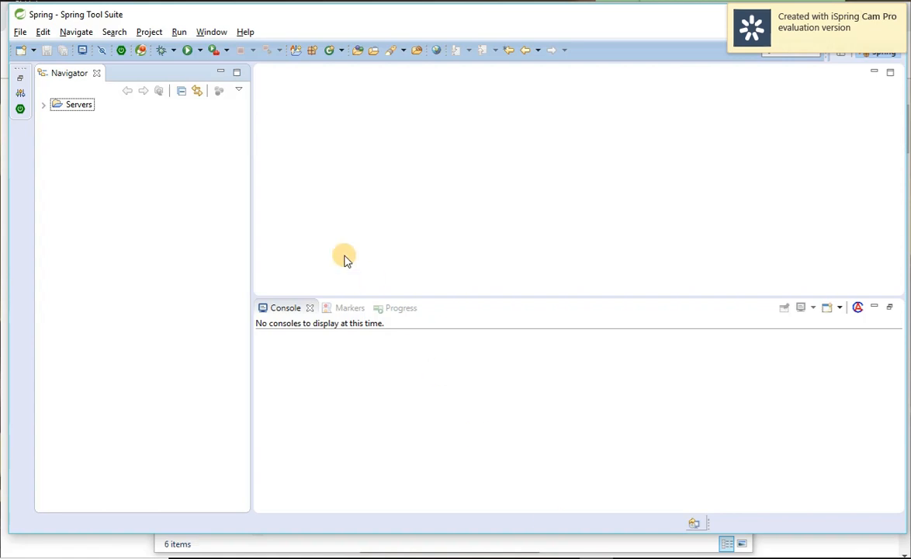
mouse_move(152, 201)
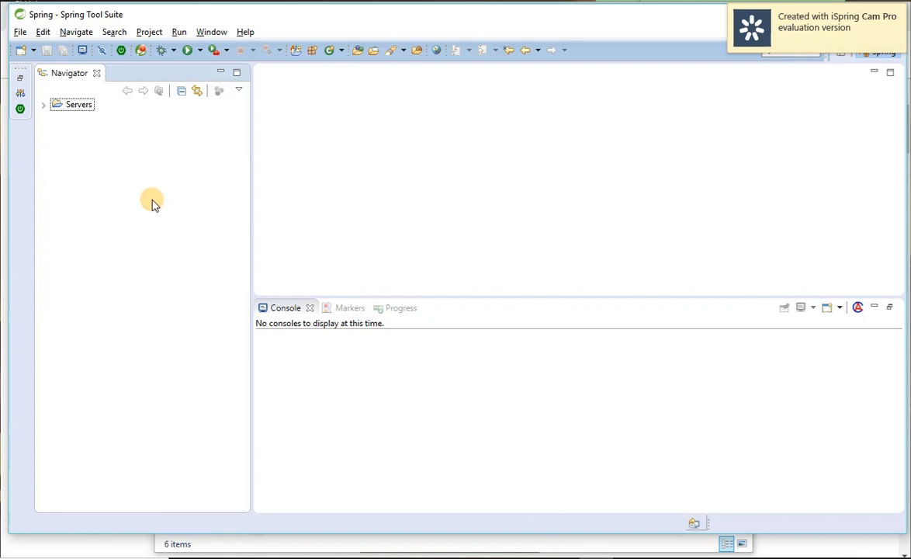
Bring up STS's File menu to reach the Import command.
right_click(152, 201)
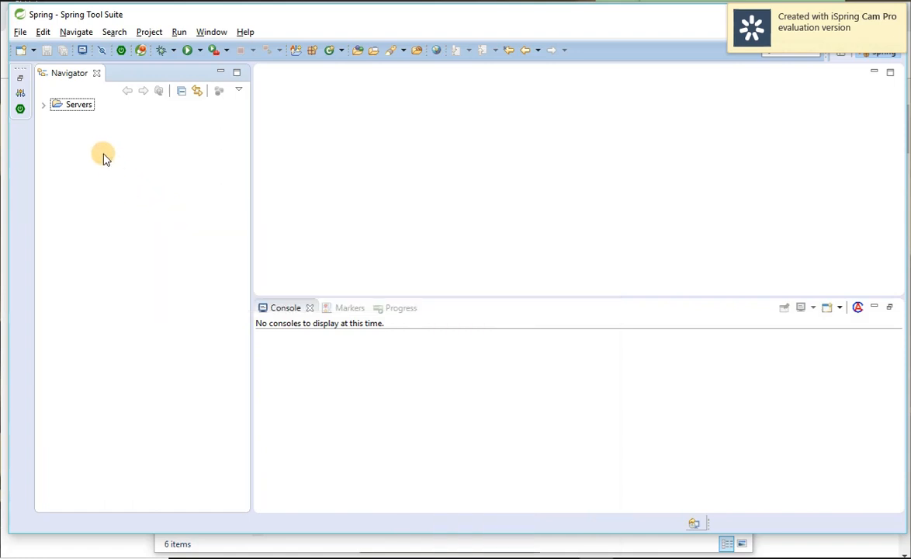
click(20, 32)
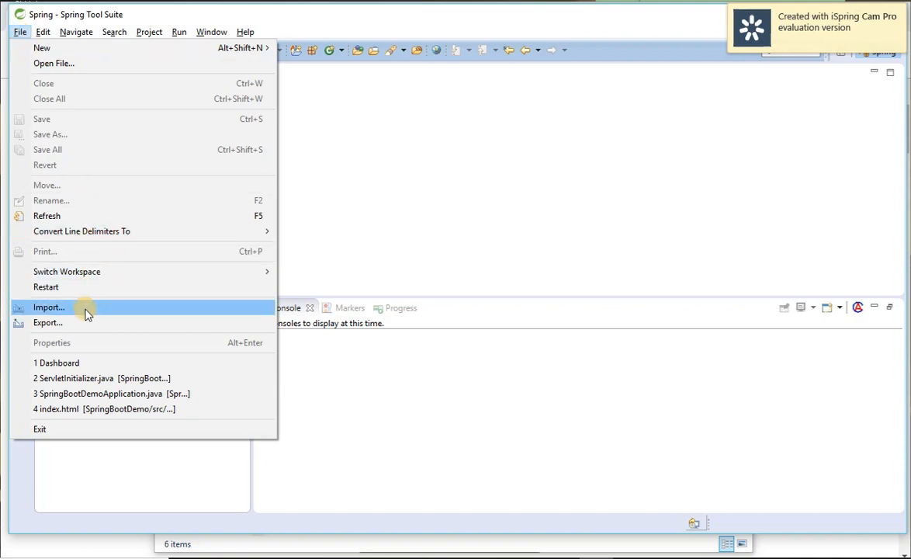
Import C:\ramu\training\SpringBootDemo as an existing Maven project with its pom.xml.
click(49, 307)
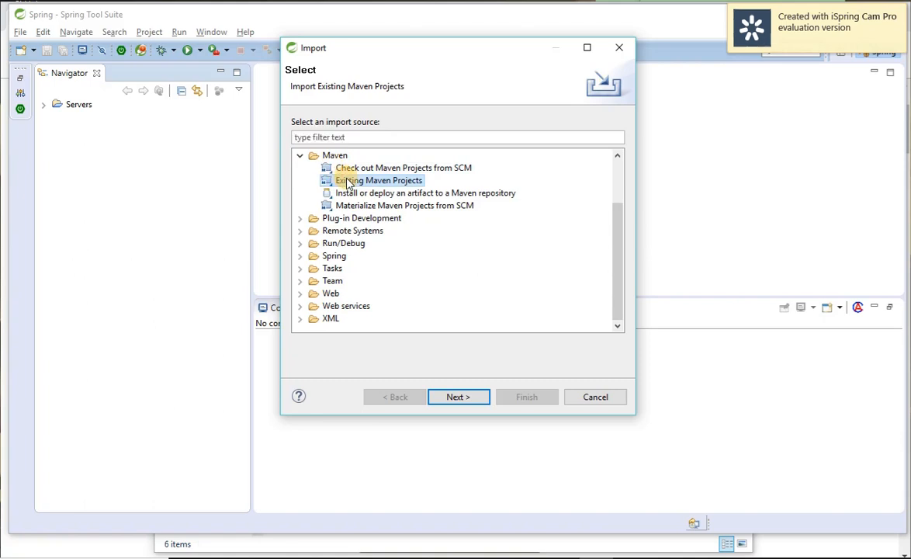
click(457, 397)
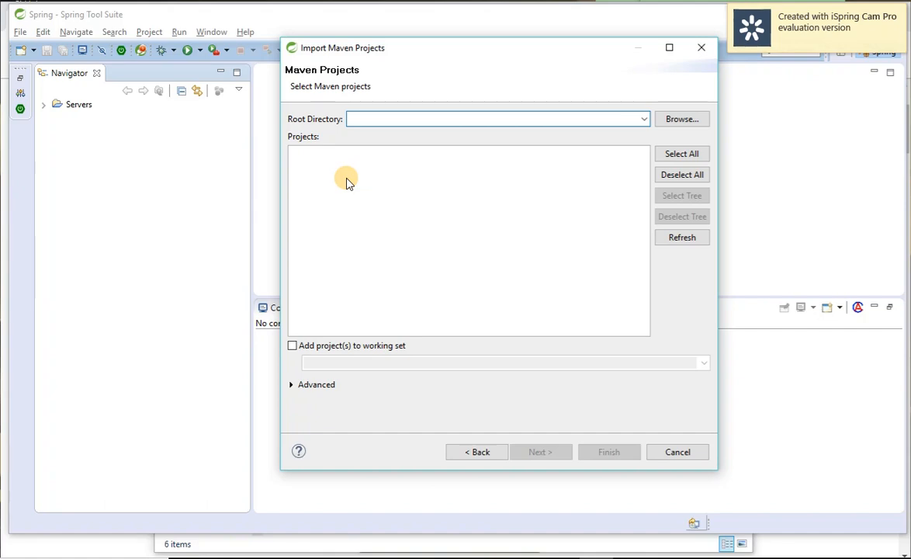
text(C:\ramu\training\SpringBootDemo)
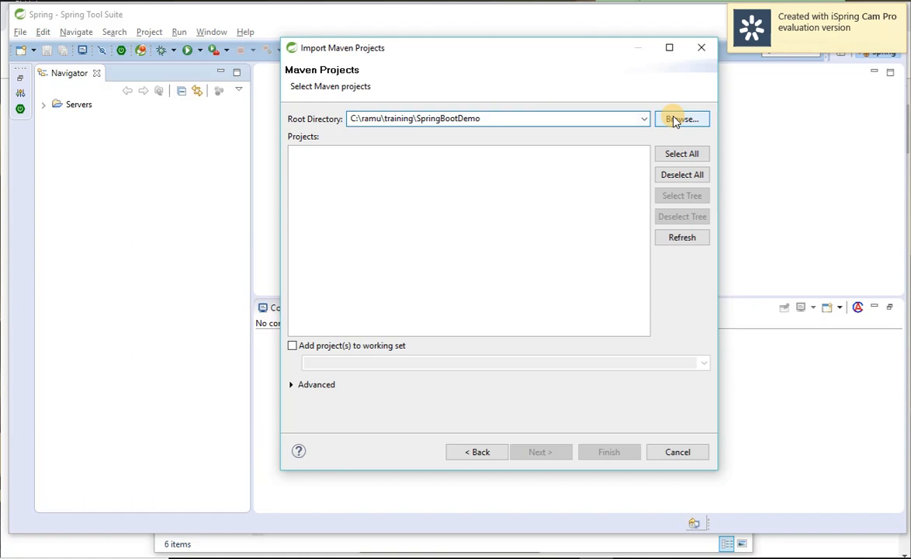
click(681, 118)
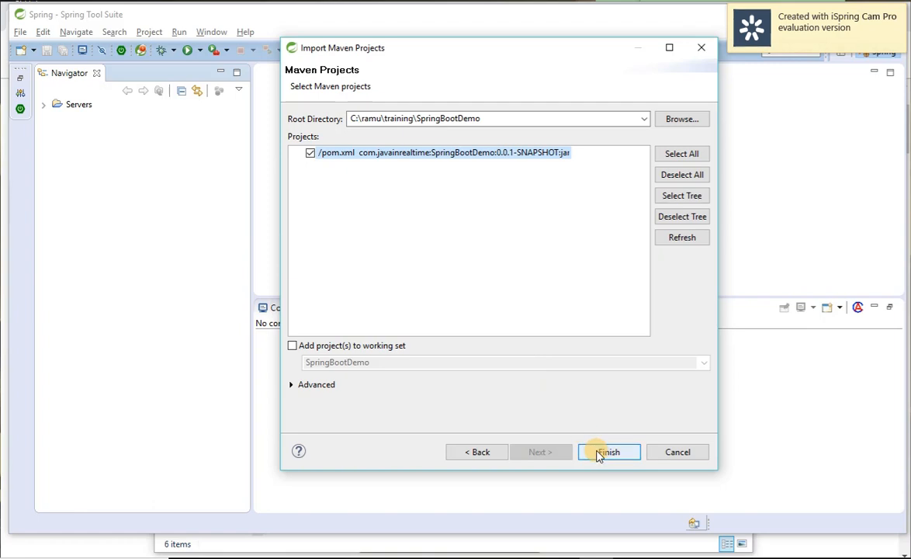
click(609, 451)
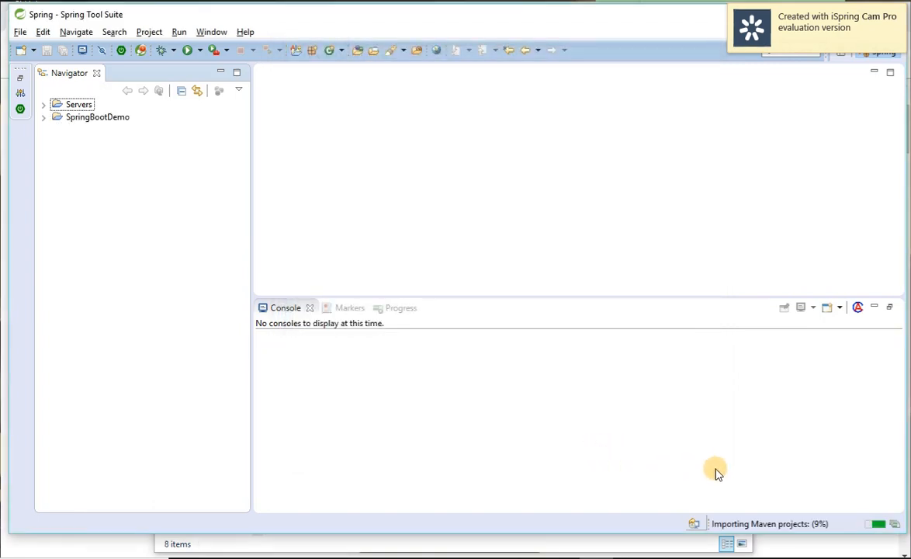
mouse_move(735, 529)
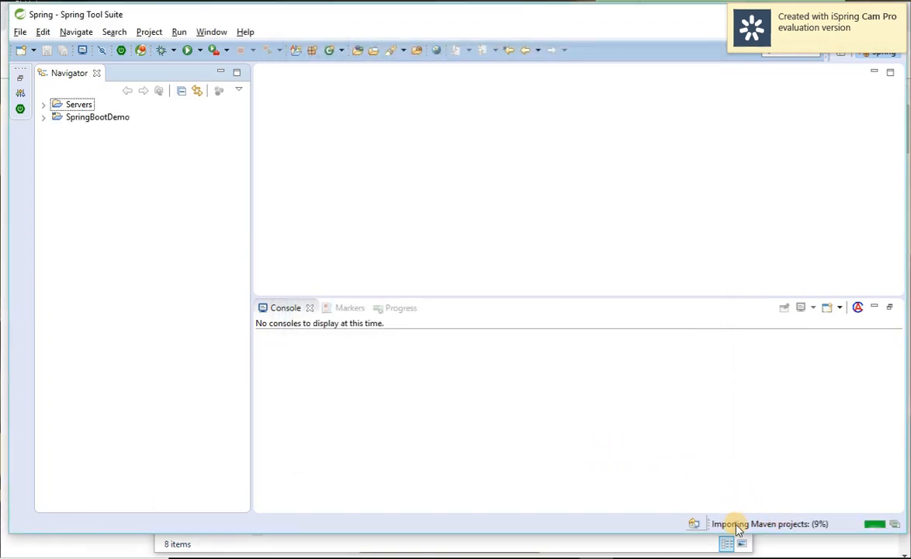
mouse_move(811, 524)
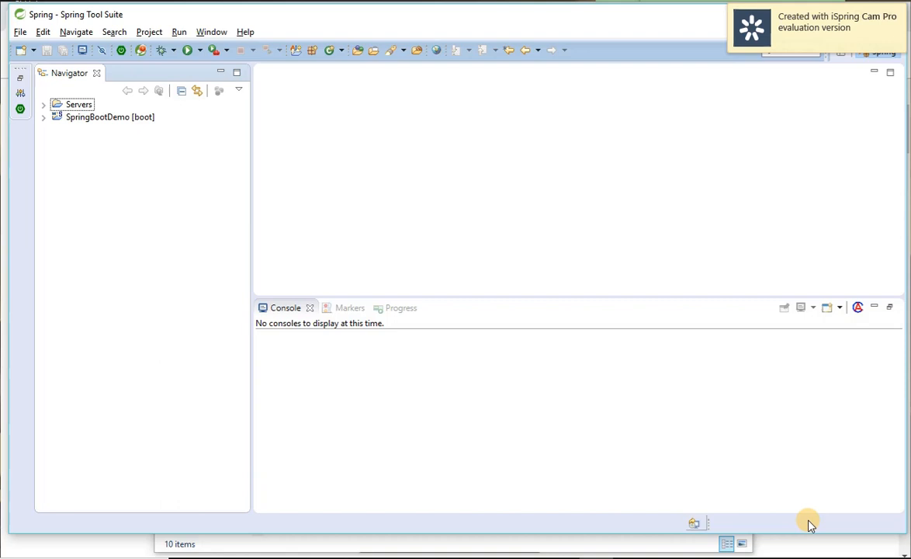
mouse_move(213, 179)
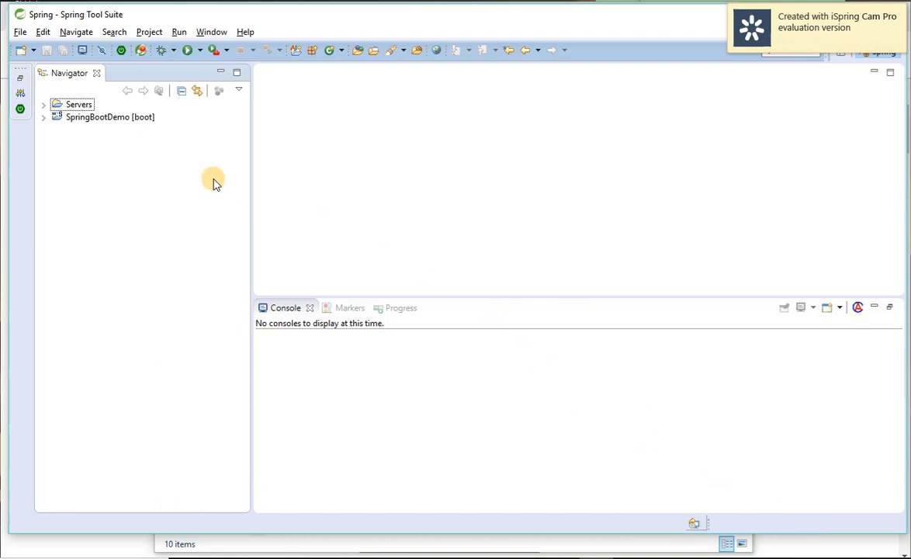
Expand SpringBootDemo and open pom.xml as raw XML source.
click(44, 117)
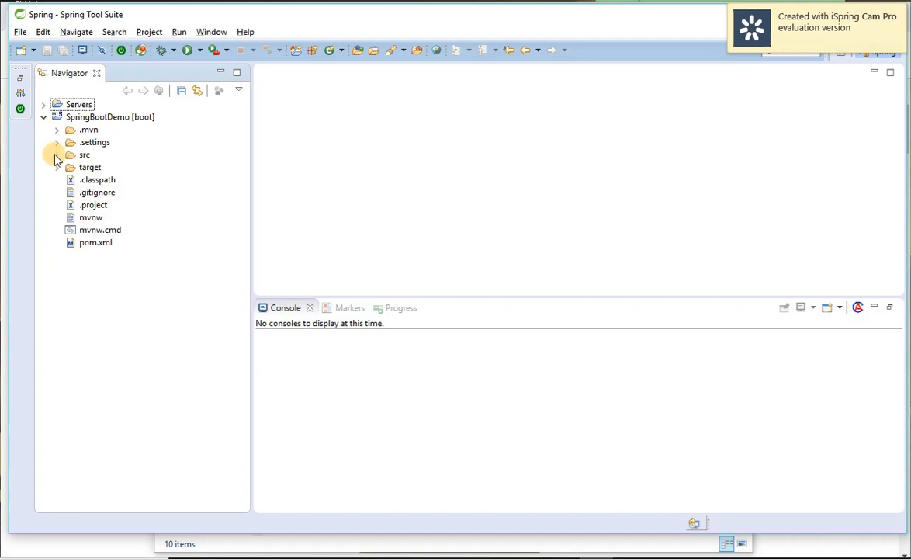
click(96, 242)
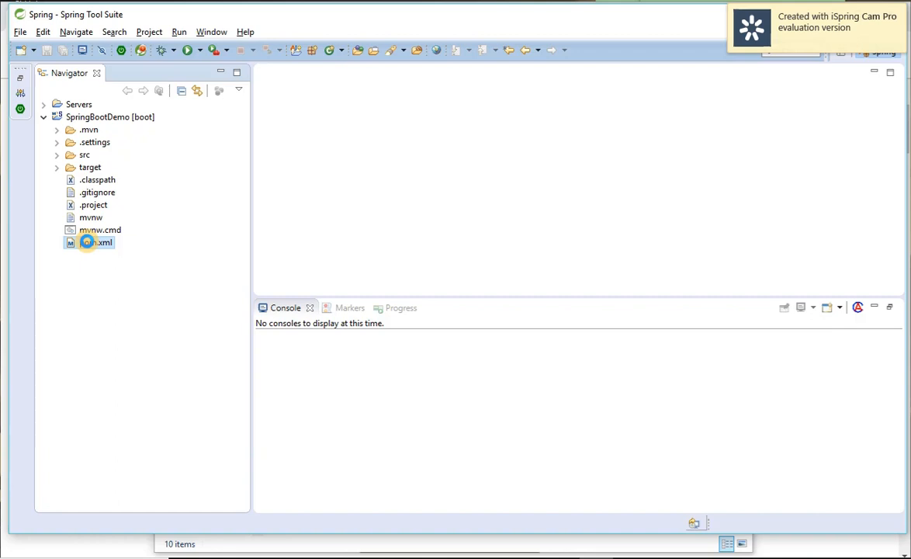
double_click(96, 242)
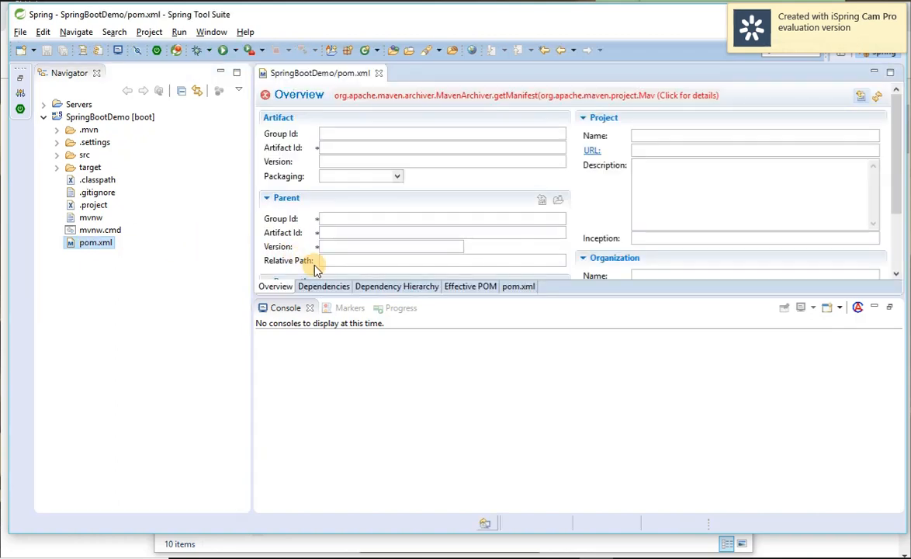
click(519, 285)
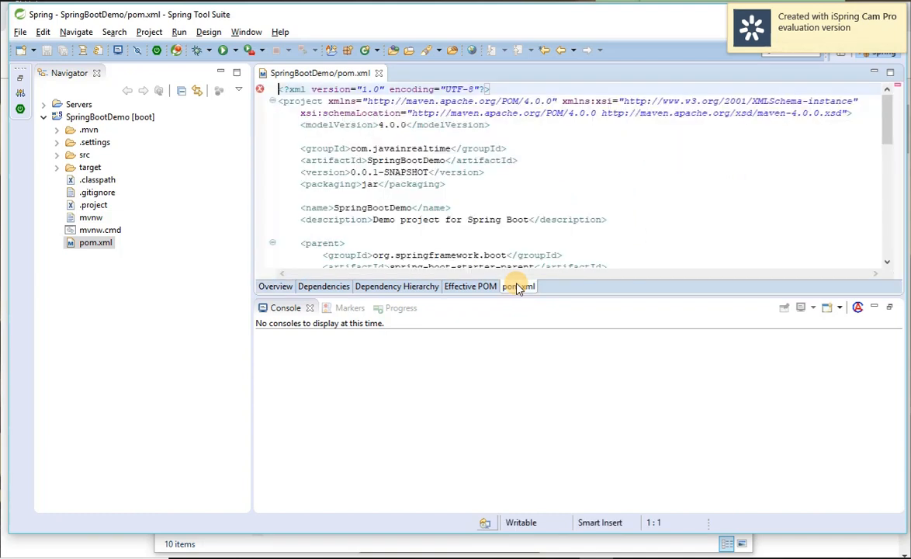
click(518, 286)
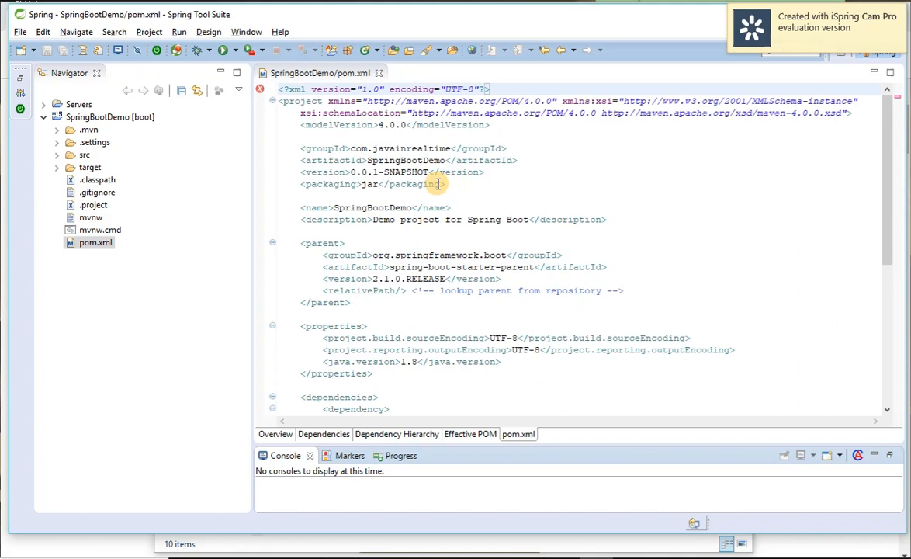
Review the group id, Spring Boot parent version, spring-boot-starter-web dependency and build section.
double_click(412, 148)
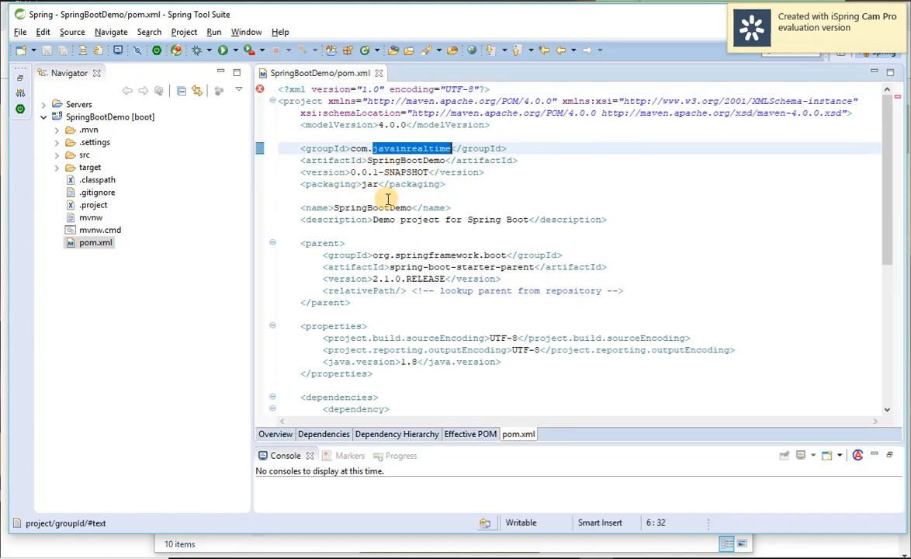
scroll(down, 3)
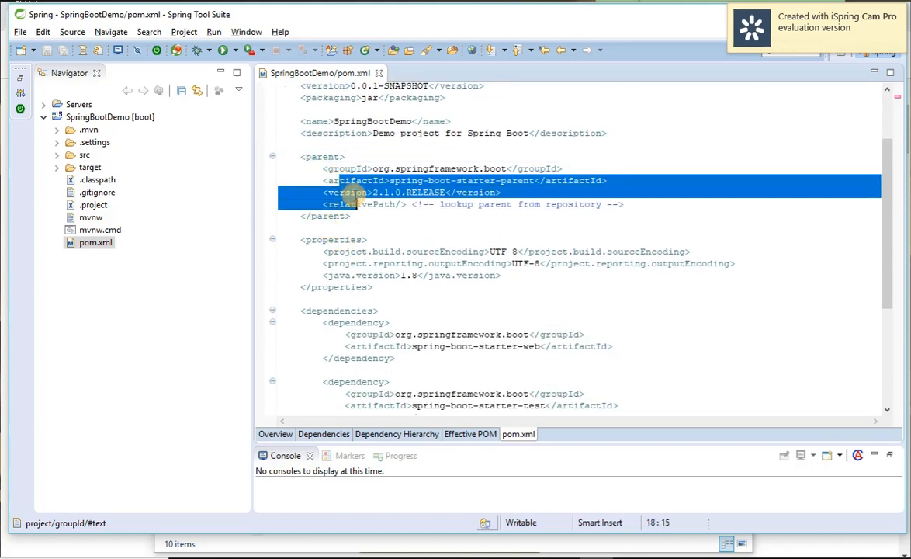
click(354, 211)
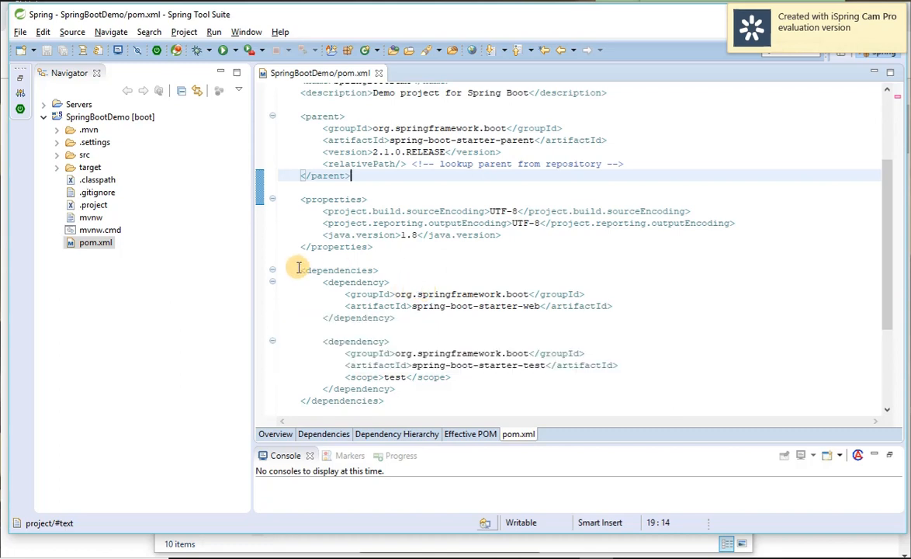
click(397, 317)
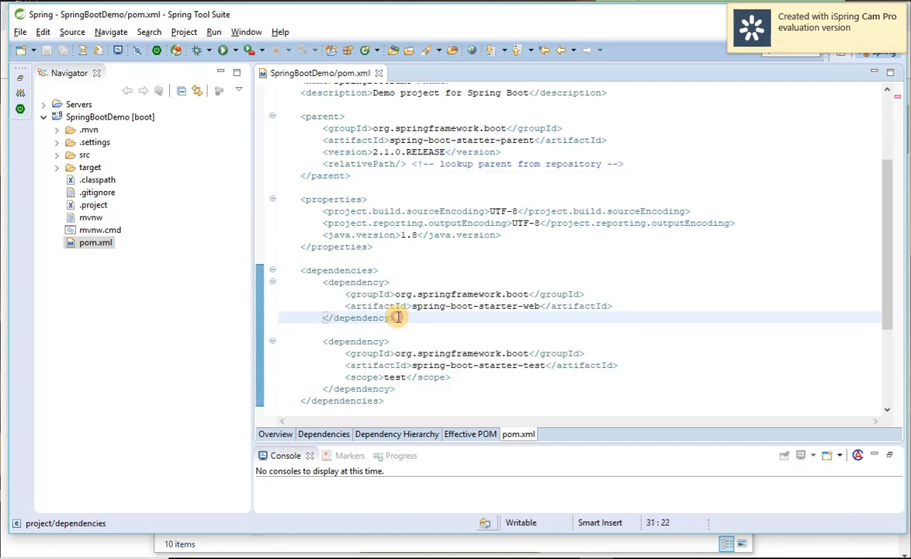
scroll(down, 3)
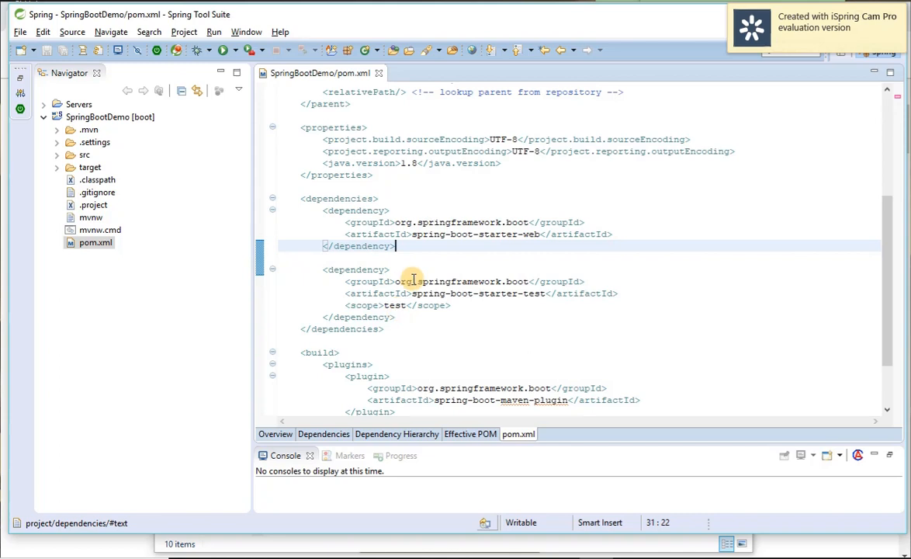
mouse_move(413, 222)
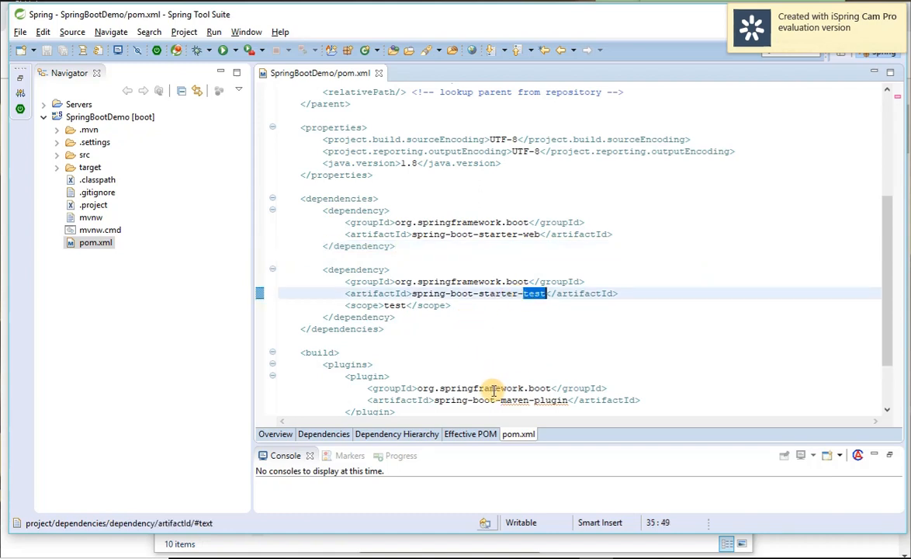
mouse_move(428, 400)
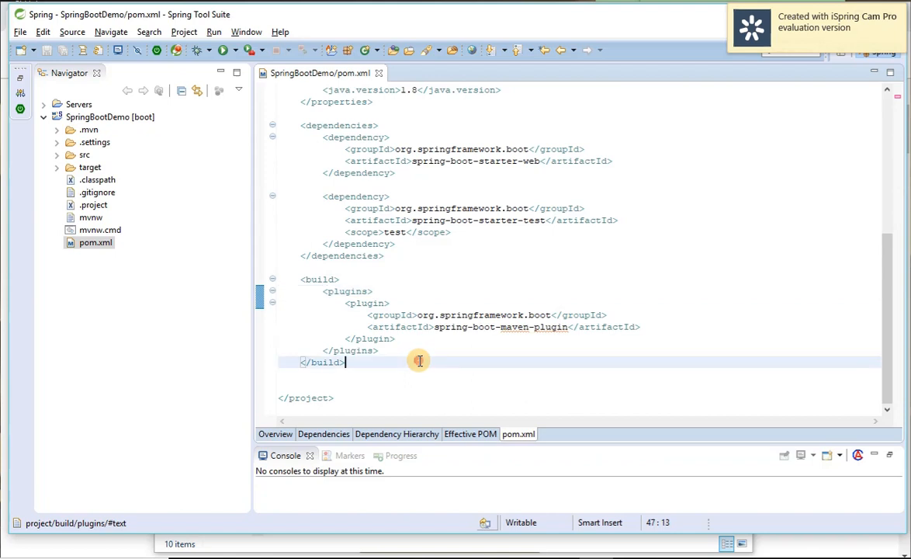
Expand src/main/java down to the com.javainrealtime package in the Navigator.
click(109, 116)
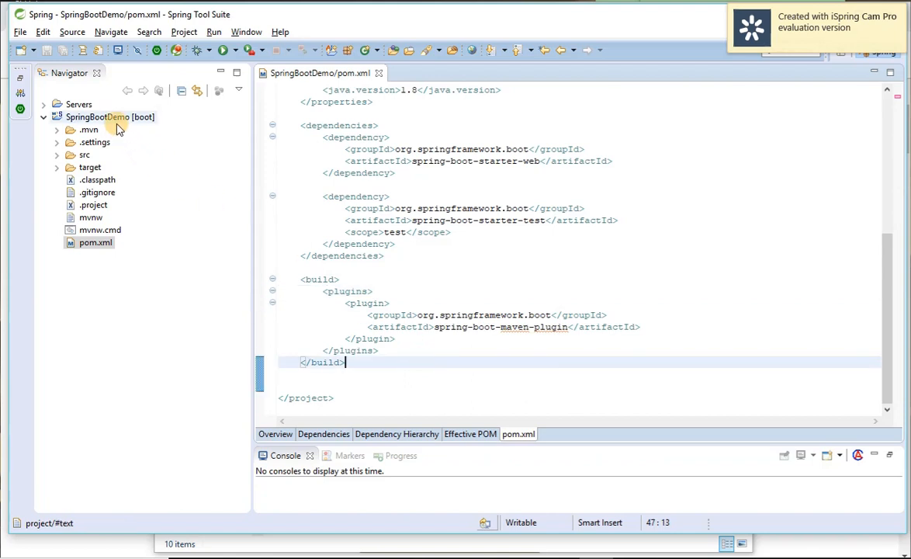
click(57, 154)
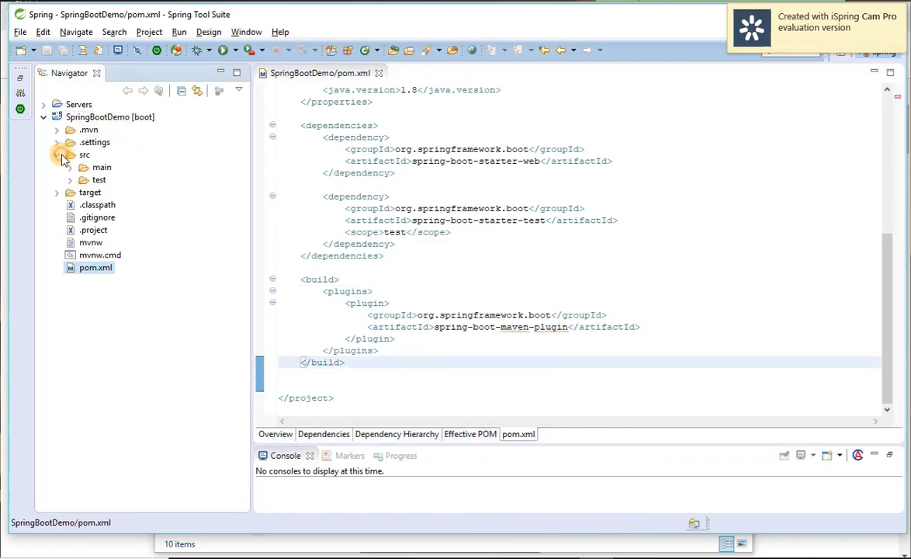
click(70, 155)
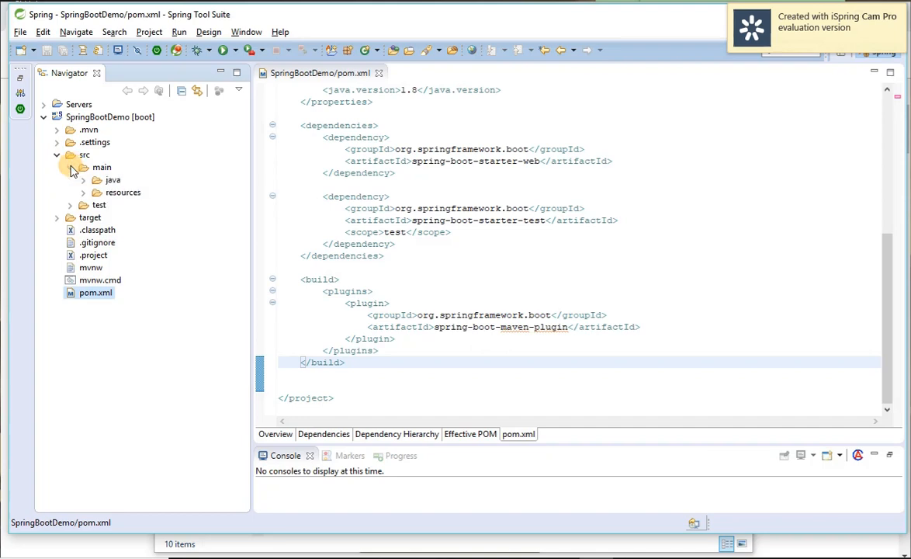
click(83, 179)
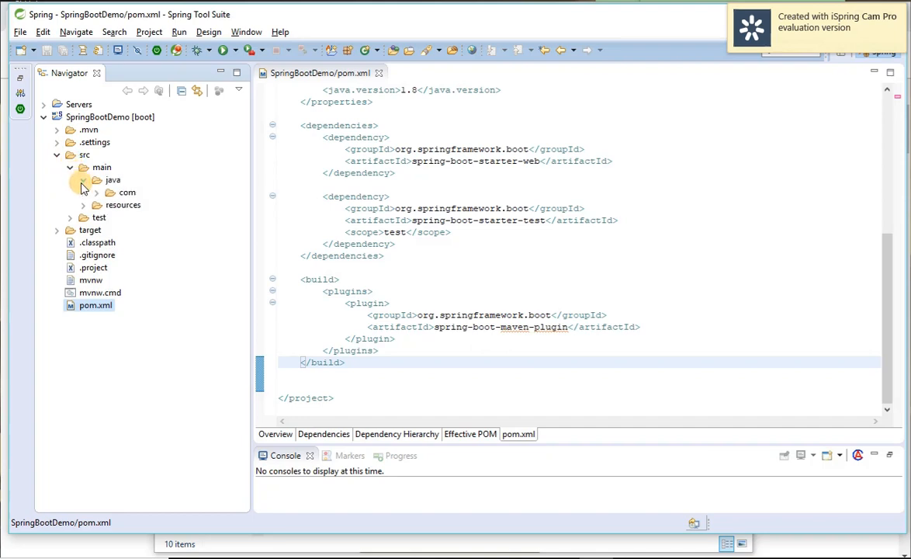
click(83, 192)
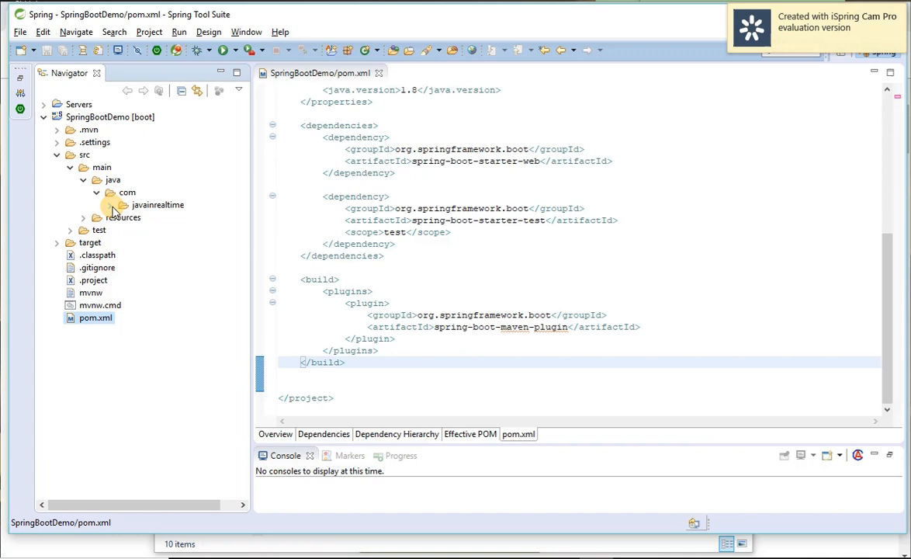
click(109, 205)
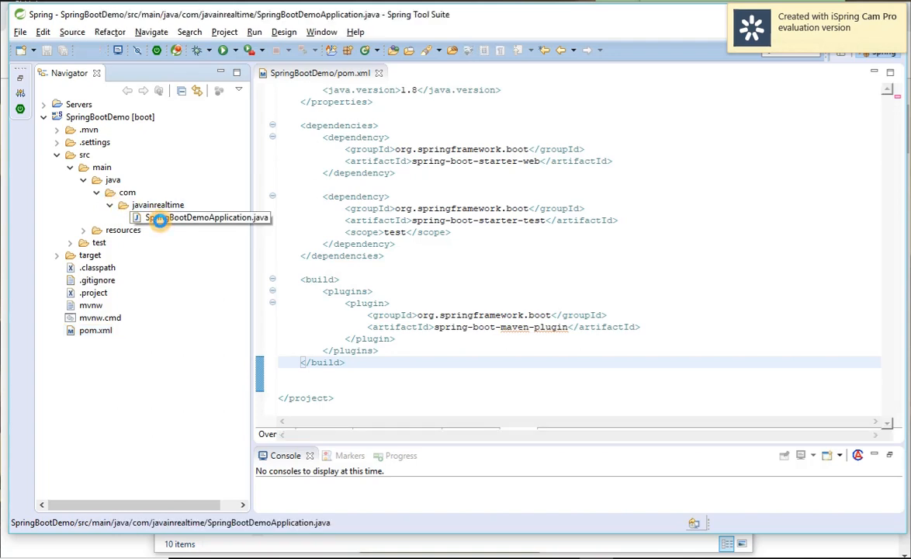
double_click(203, 217)
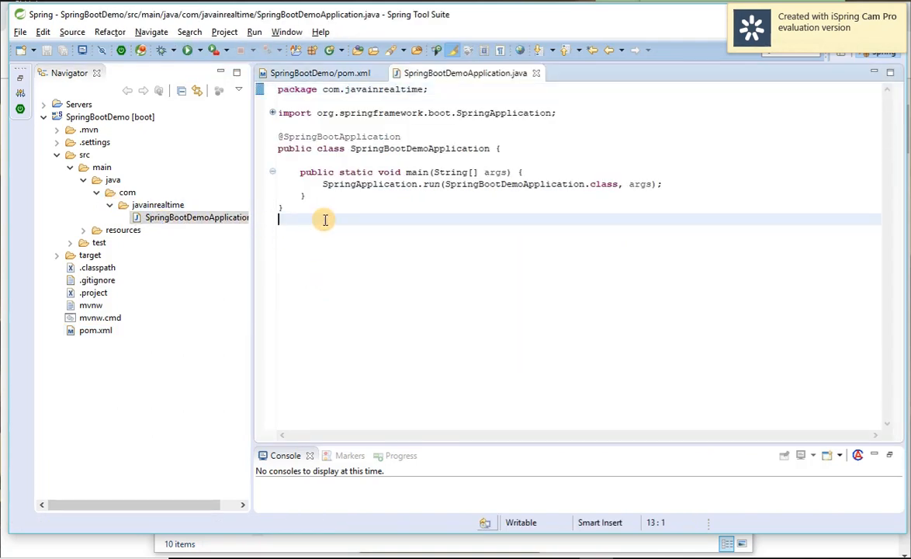
double_click(420, 149)
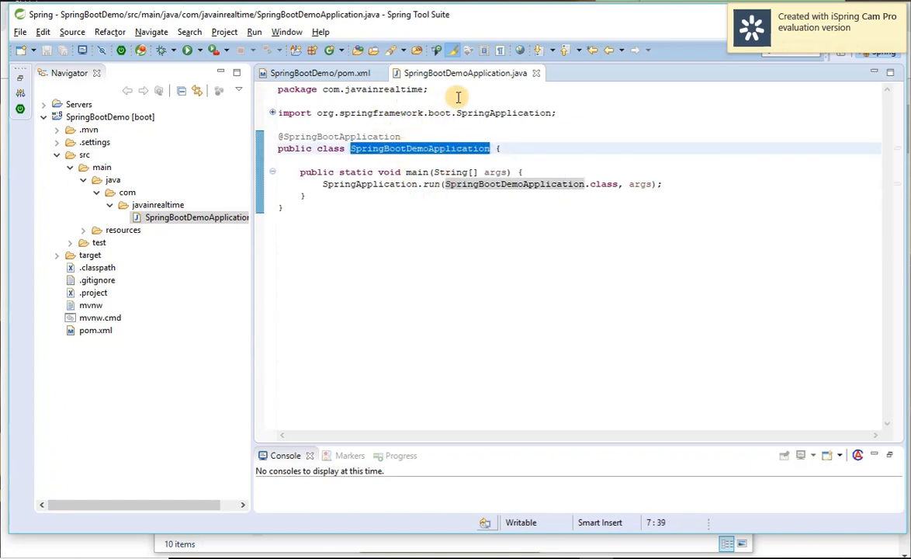
mouse_move(433, 295)
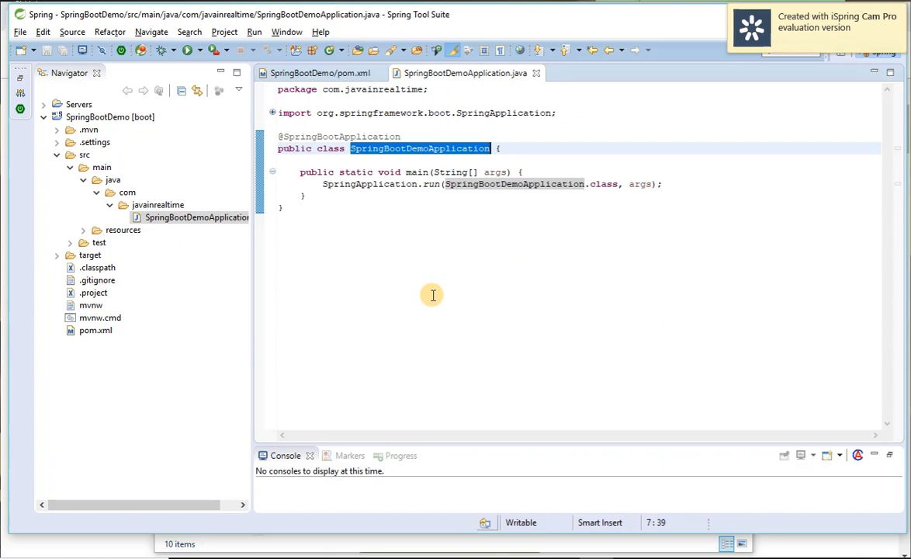
click(342, 136)
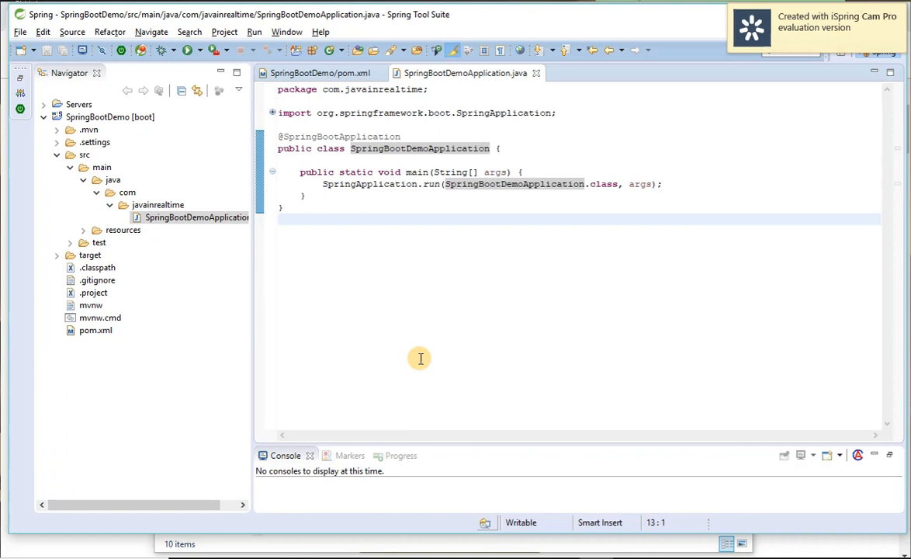
click(279, 220)
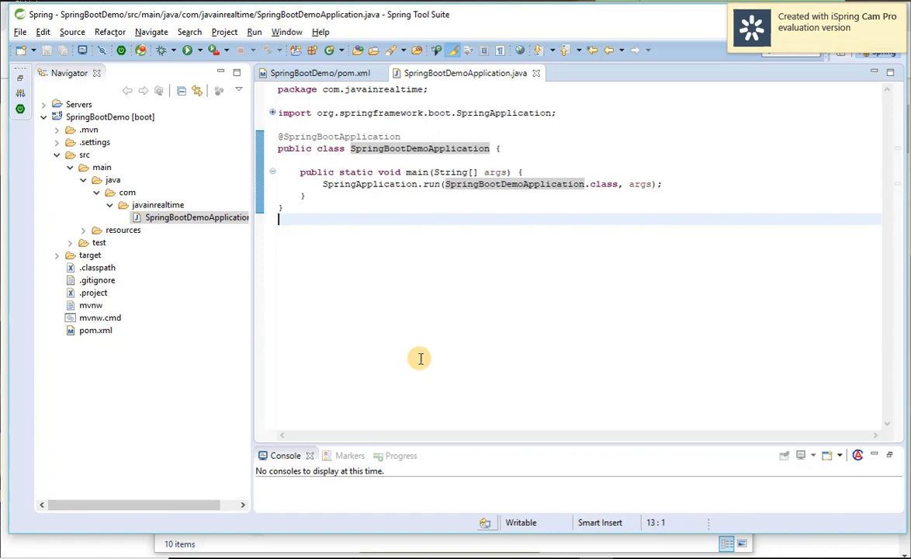
mouse_move(367, 287)
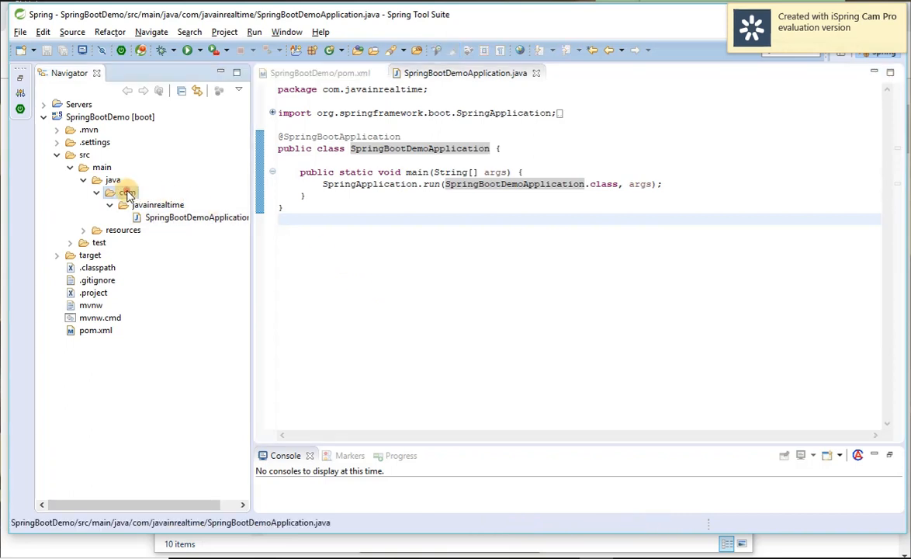
Create a controller package under com.javainrealtime and start a new class in it.
click(158, 204)
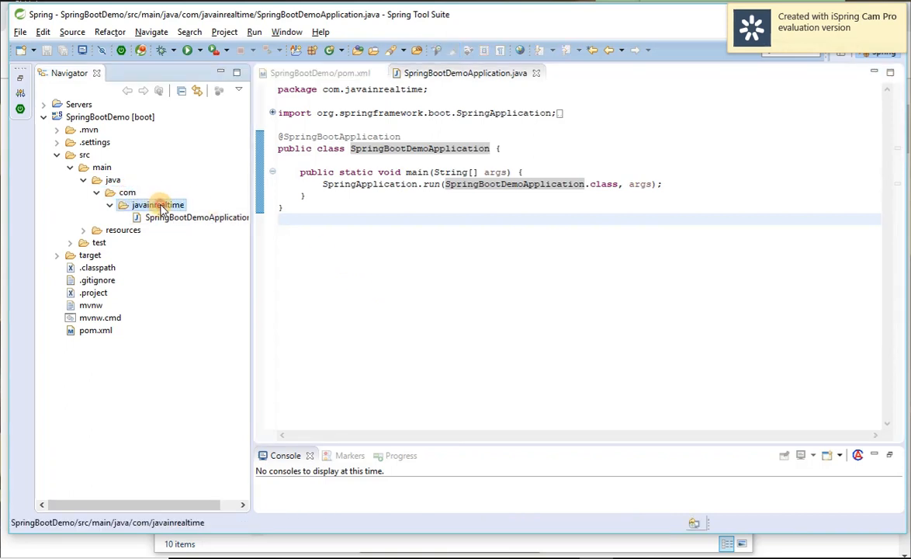
right_click(158, 204)
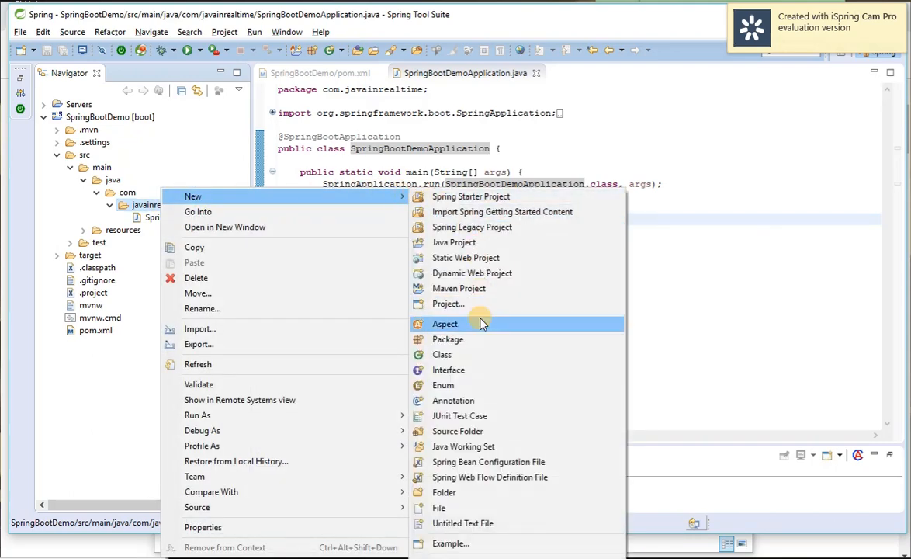
mouse_move(477, 476)
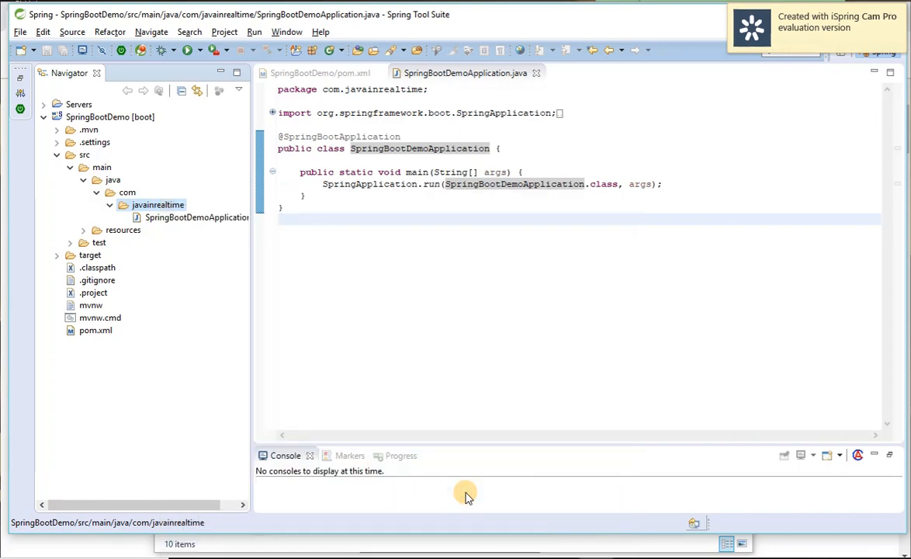
text(con)
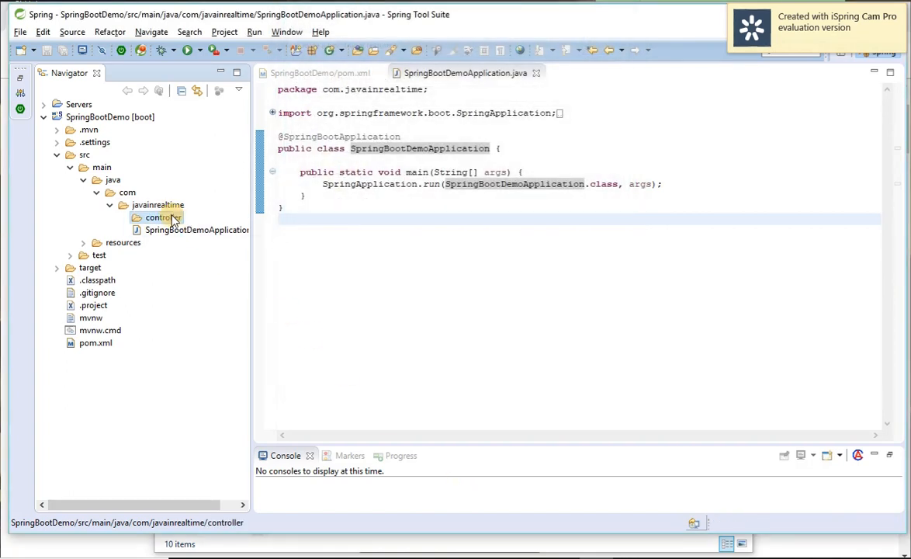
right_click(159, 217)
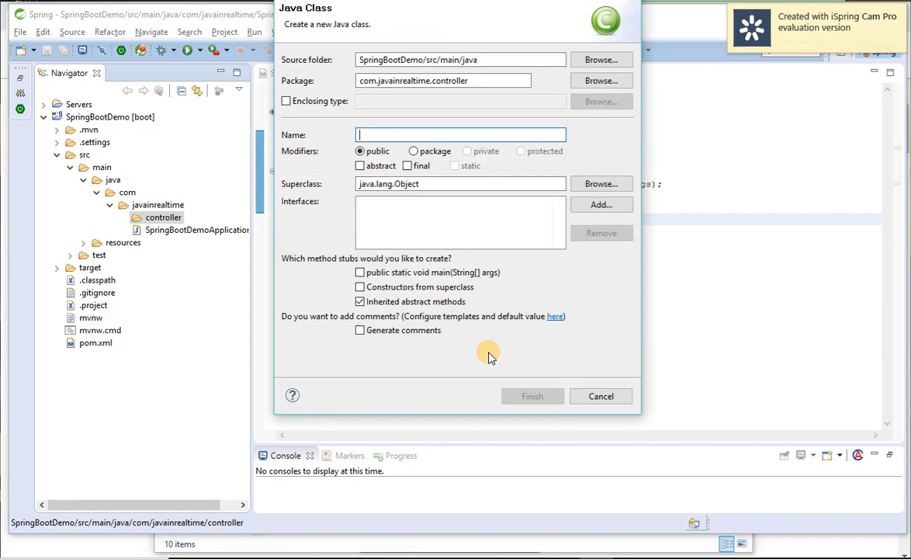
Finish the wizard to create the HelloWorld class in com.javainrealtime.controller and focus its editor.
text(Hellow)
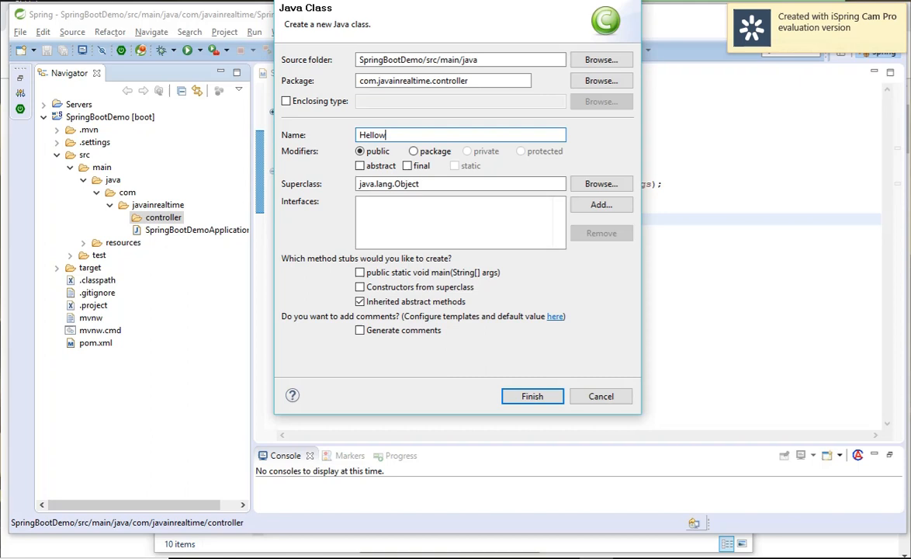
text(Worl)
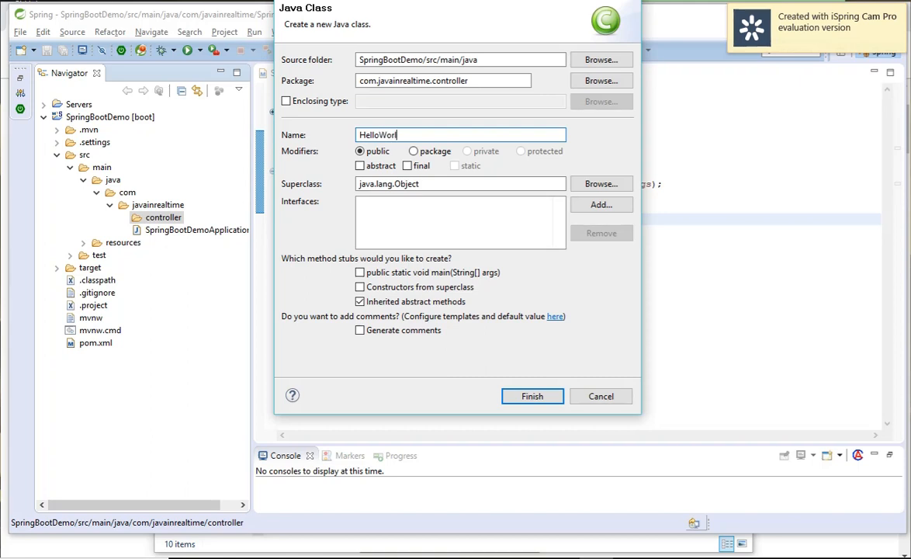
text(d)
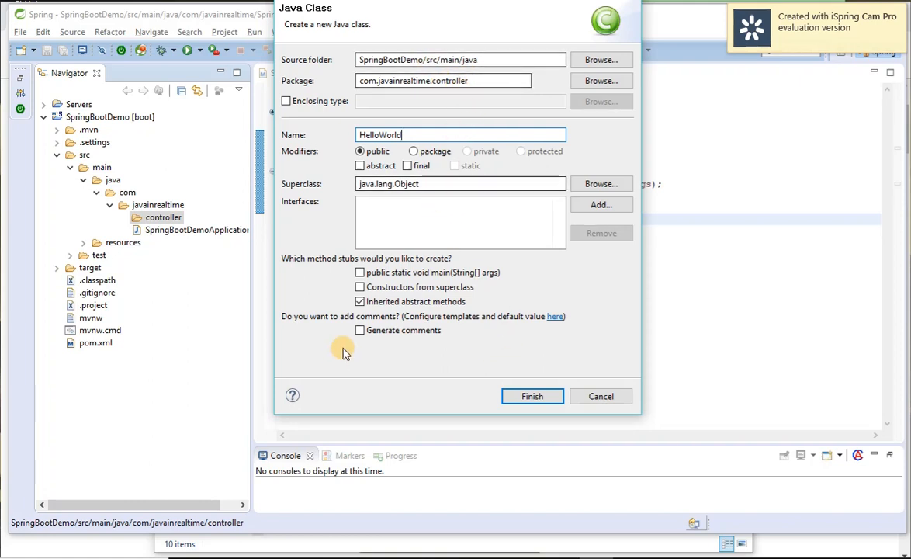
mouse_move(532, 395)
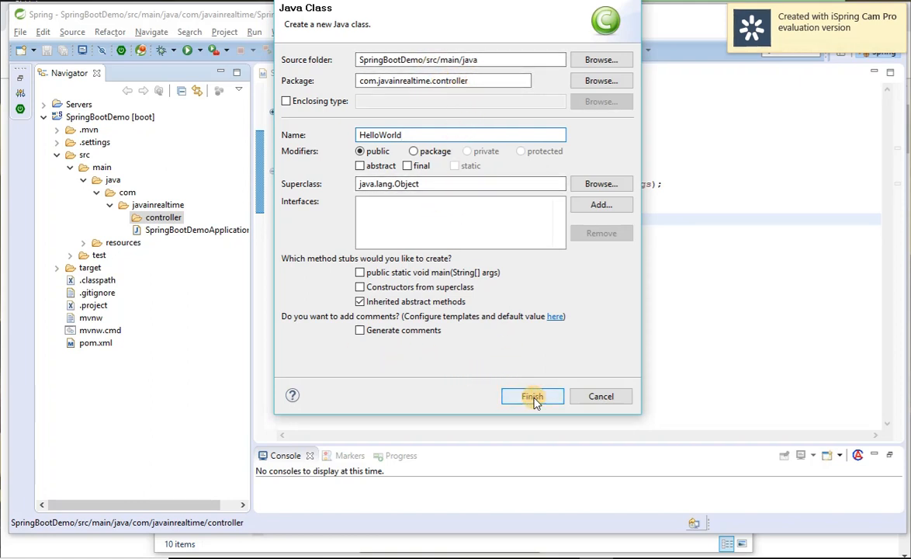
click(533, 396)
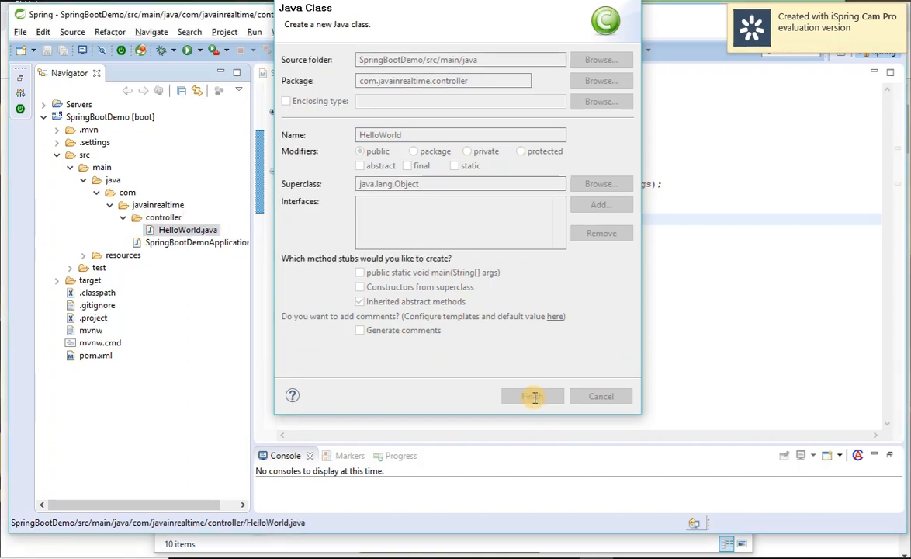
click(532, 396)
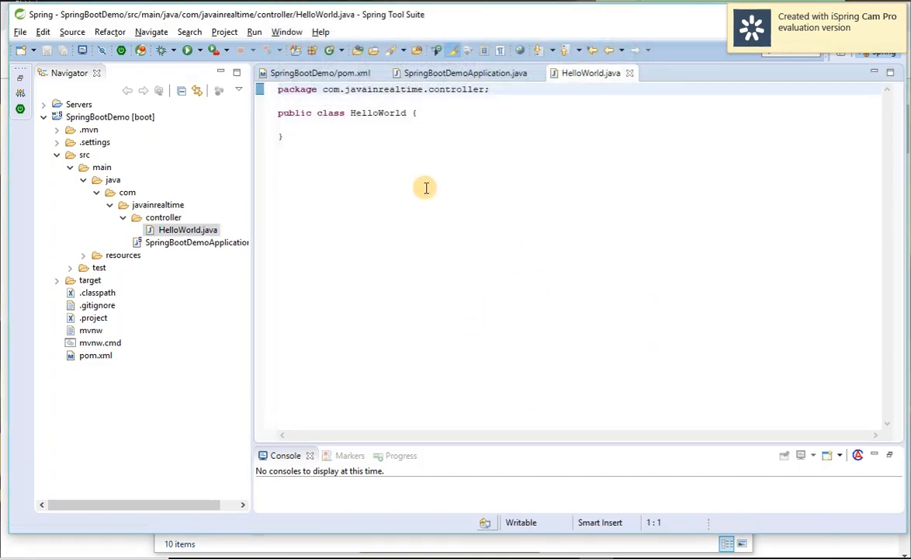
mouse_move(292, 104)
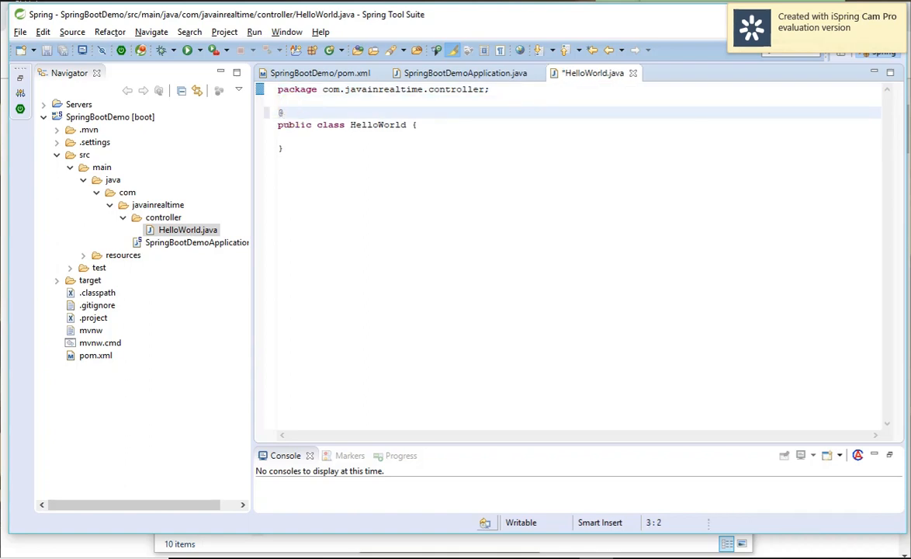
text(@RestC)
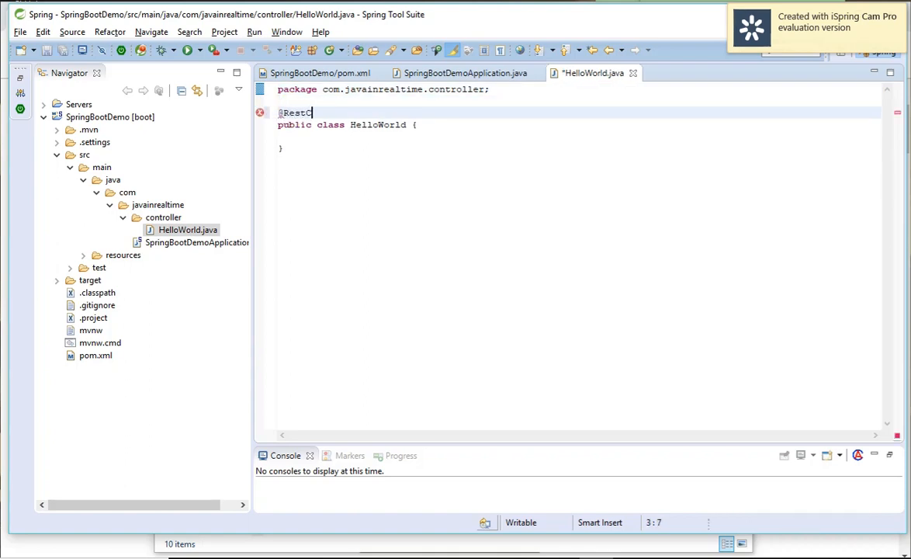
text(ontroller)
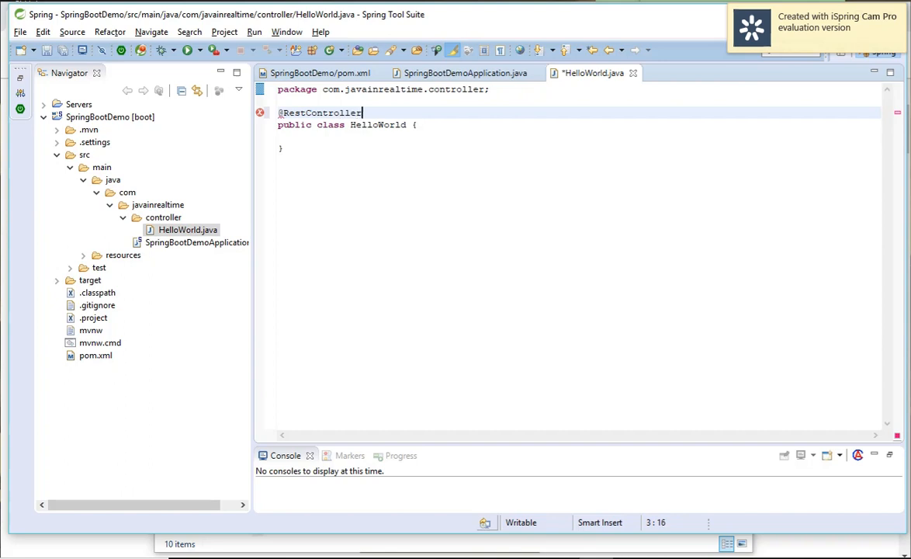
key(ctrl+space)
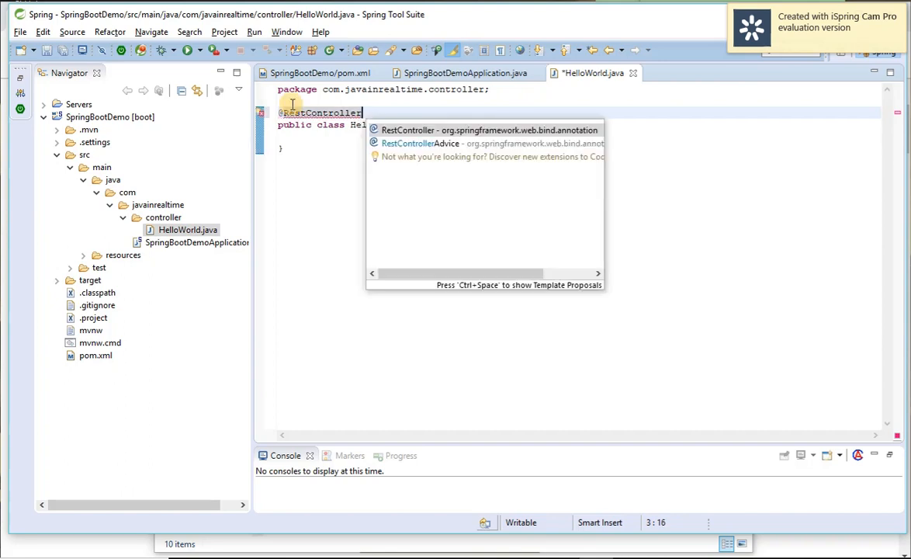
click(489, 129)
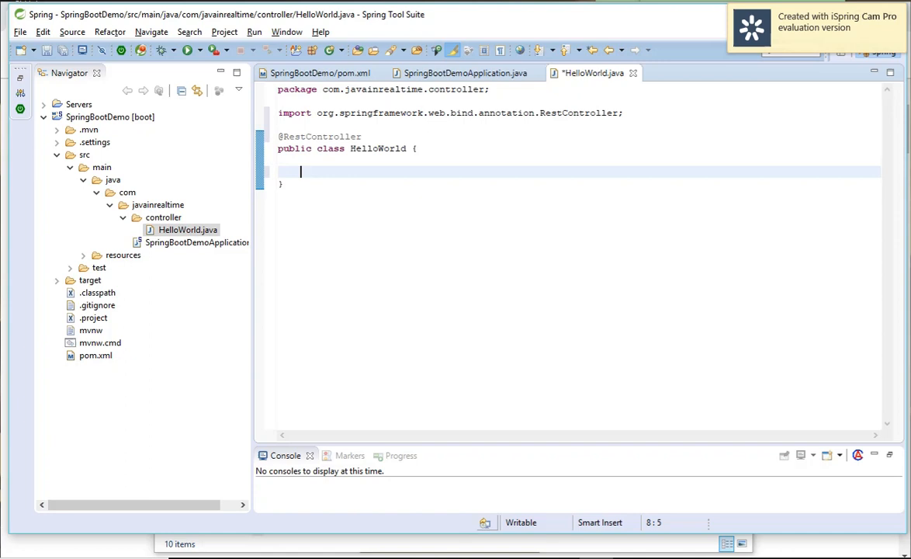
Write public String hello() returning "Hello World Spring Boot".
text(public)
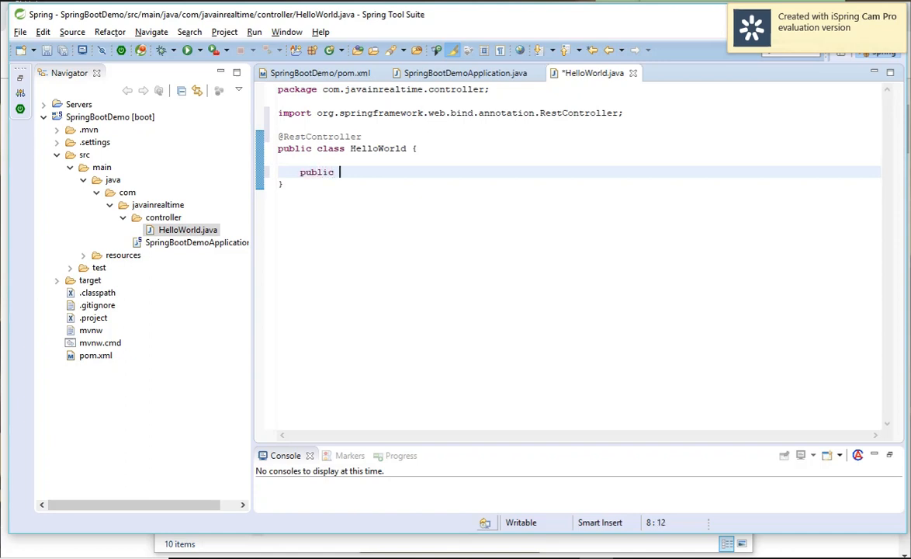
text(String)
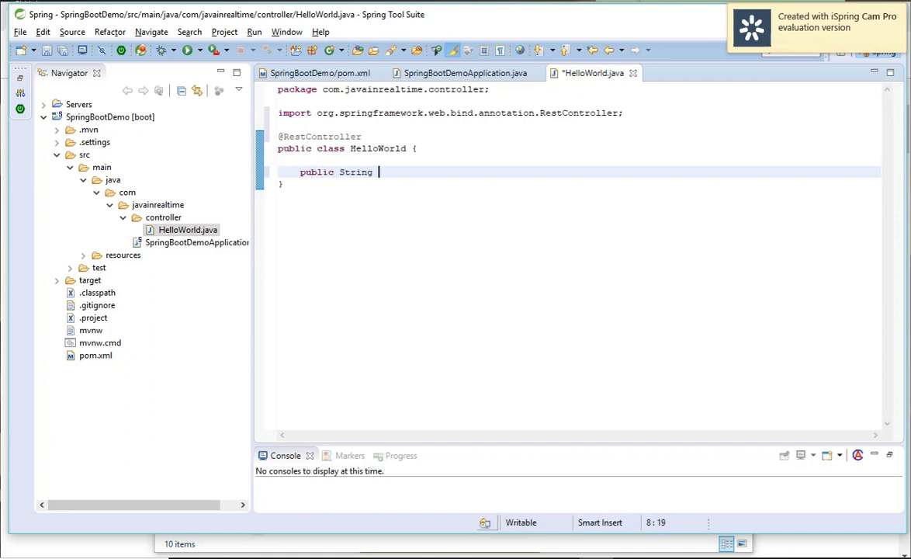
text(hello)
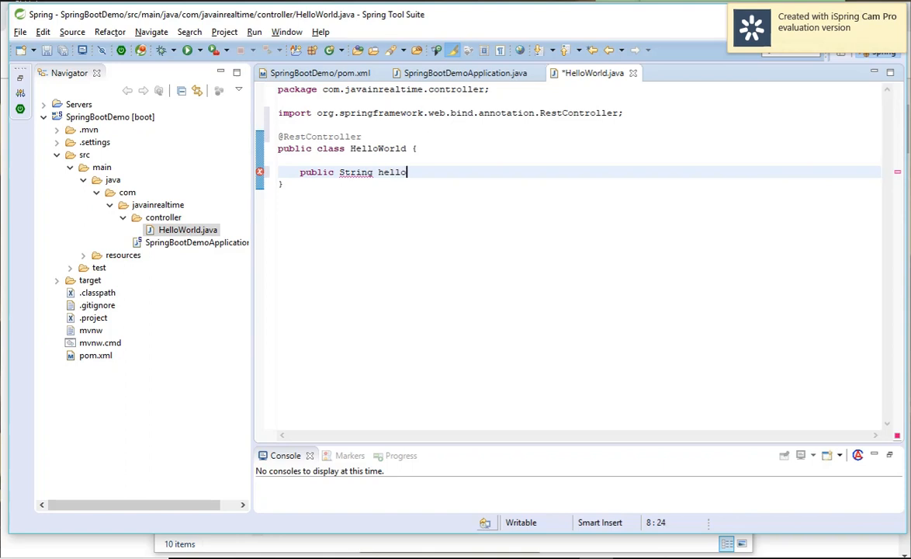
text((){)
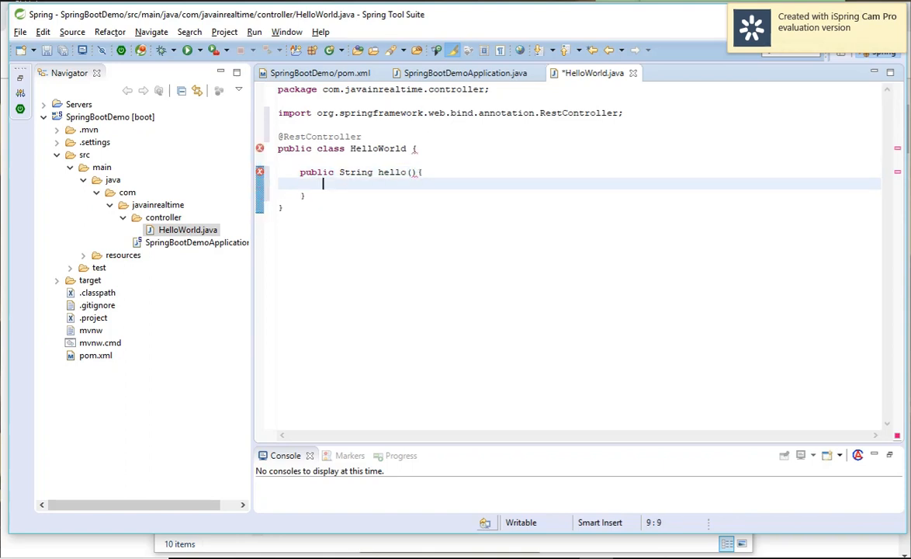
mouse_move(371, 157)
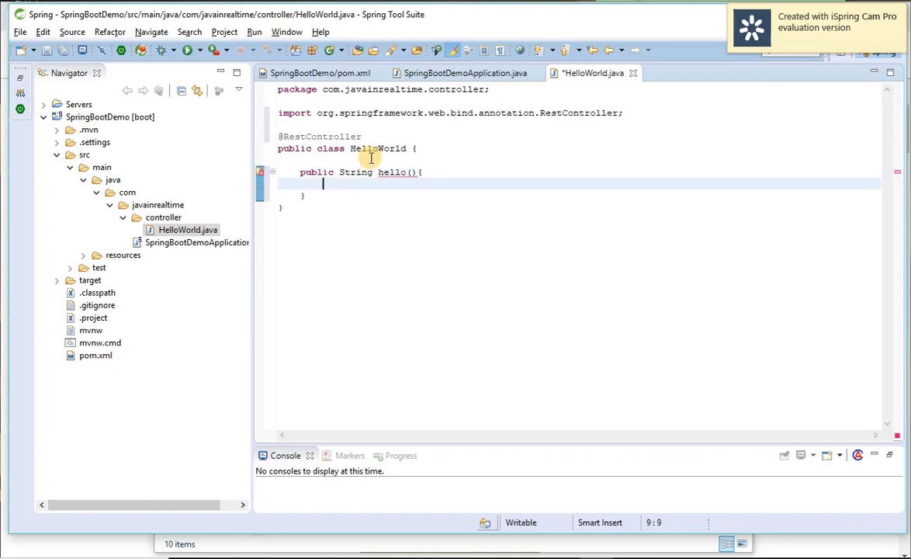
text(ret)
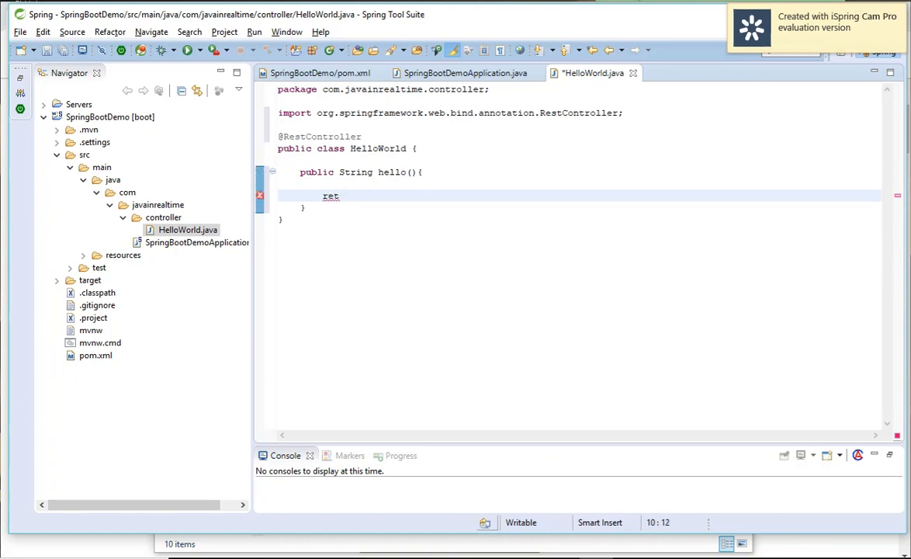
text(urn ")
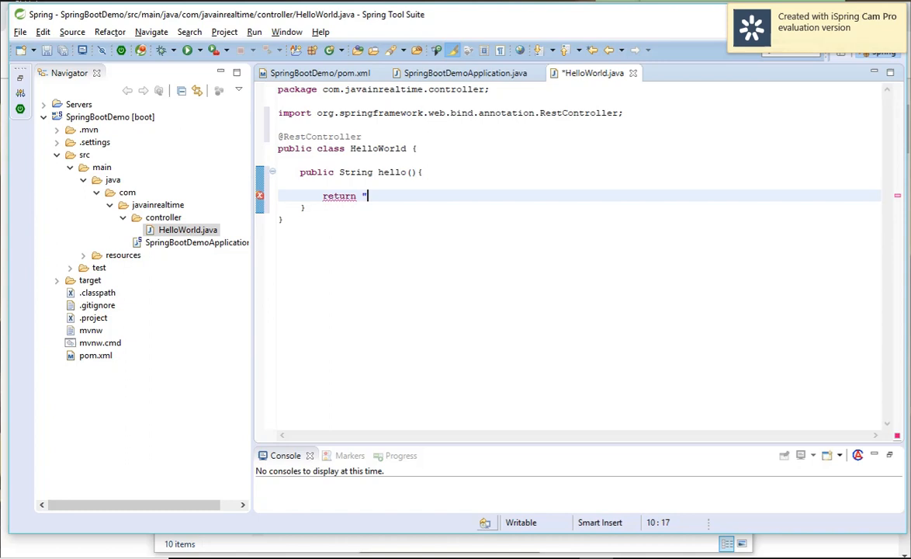
text(H)
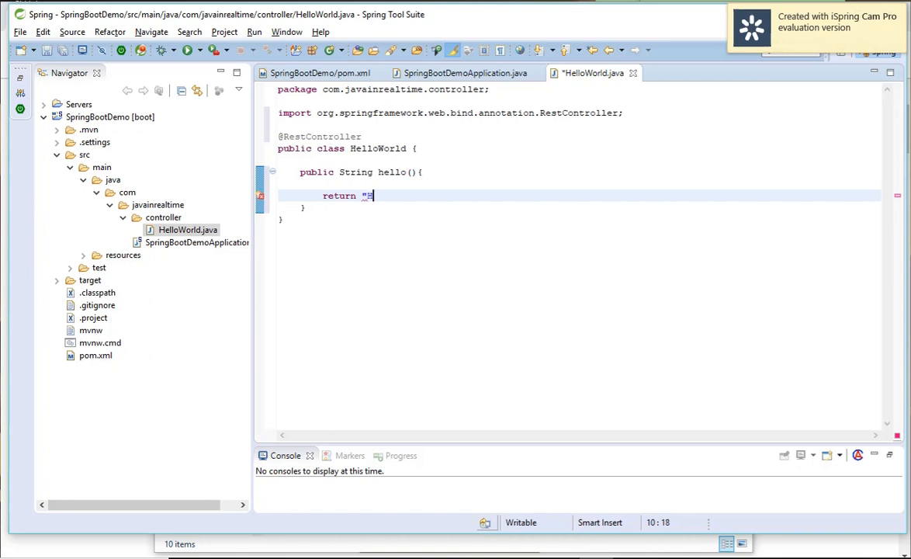
text(Hello)
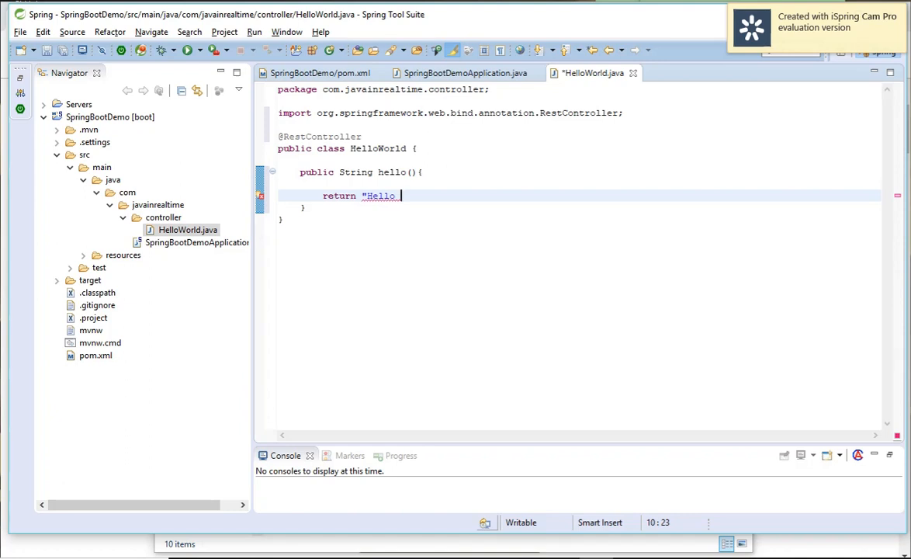
text(World)
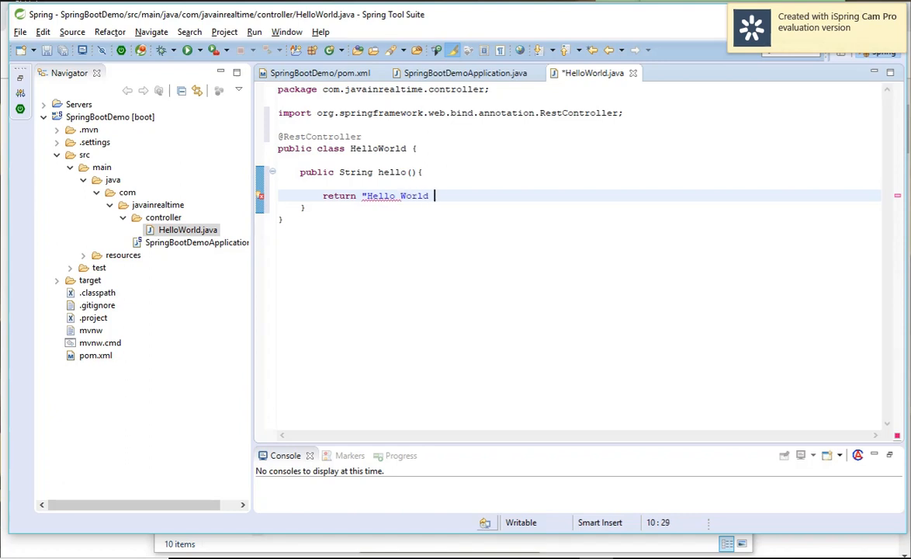
text(Spring)
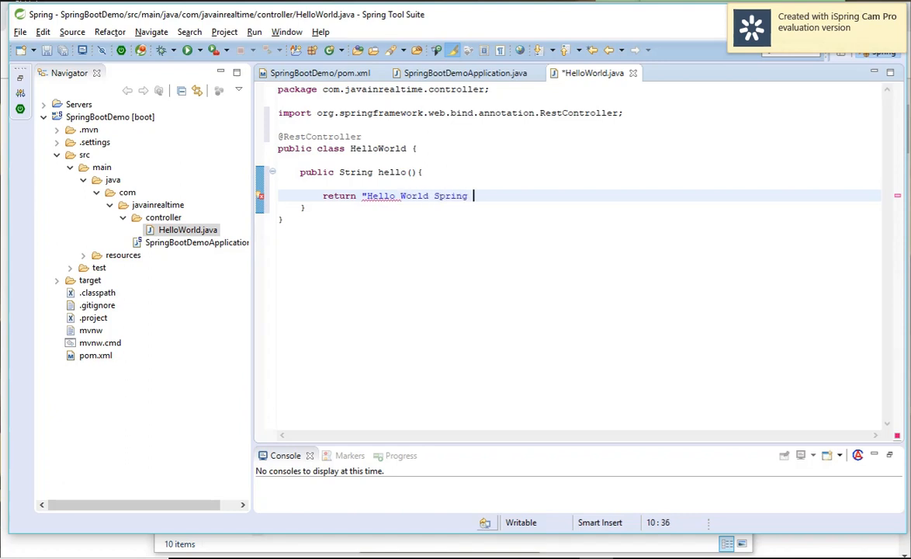
text(Boot";)
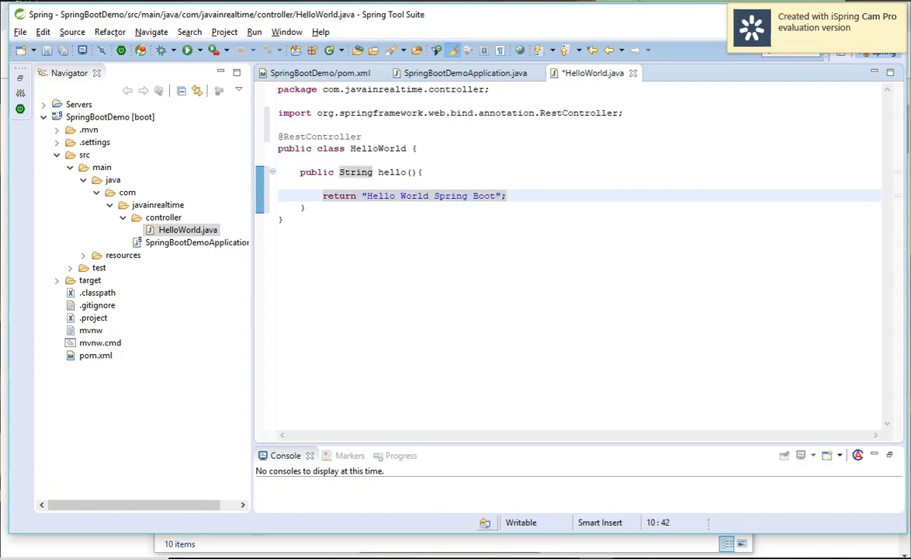
double_click(355, 171)
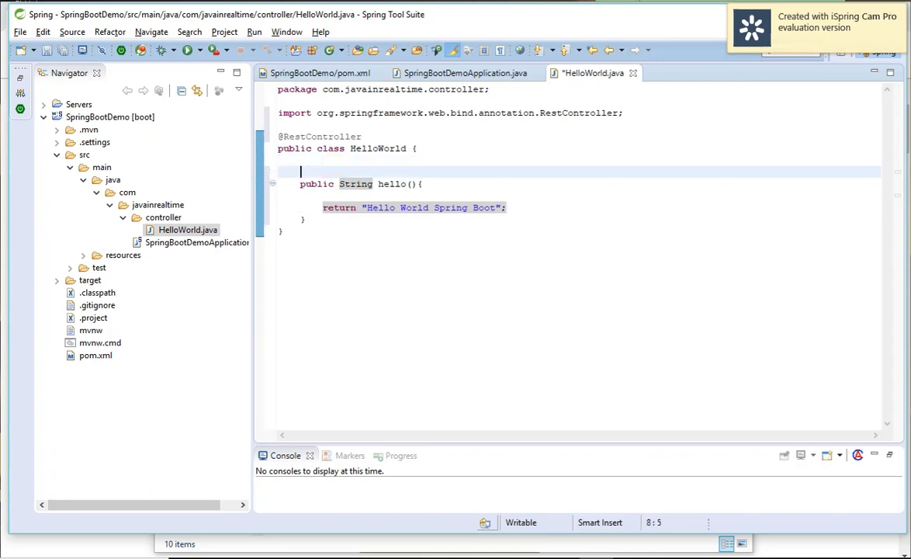
text(@R)
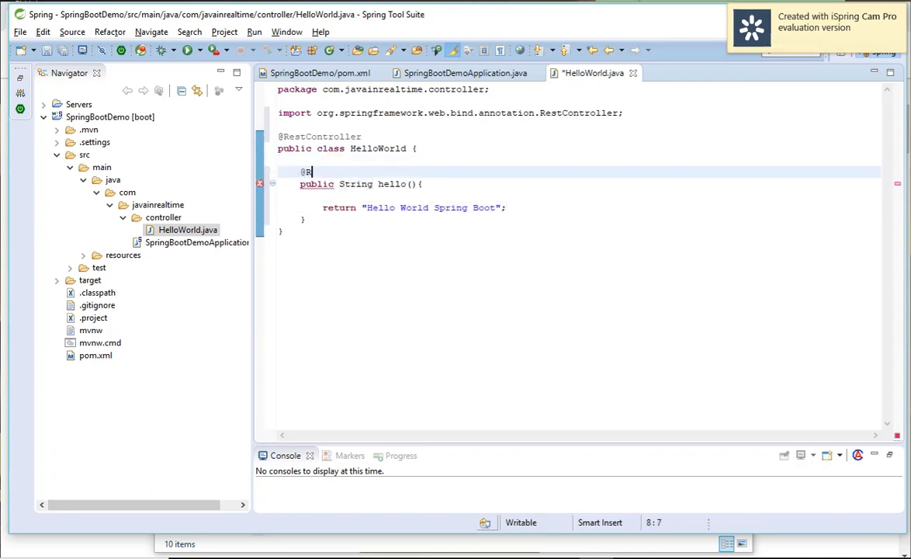
text(equestMapping)
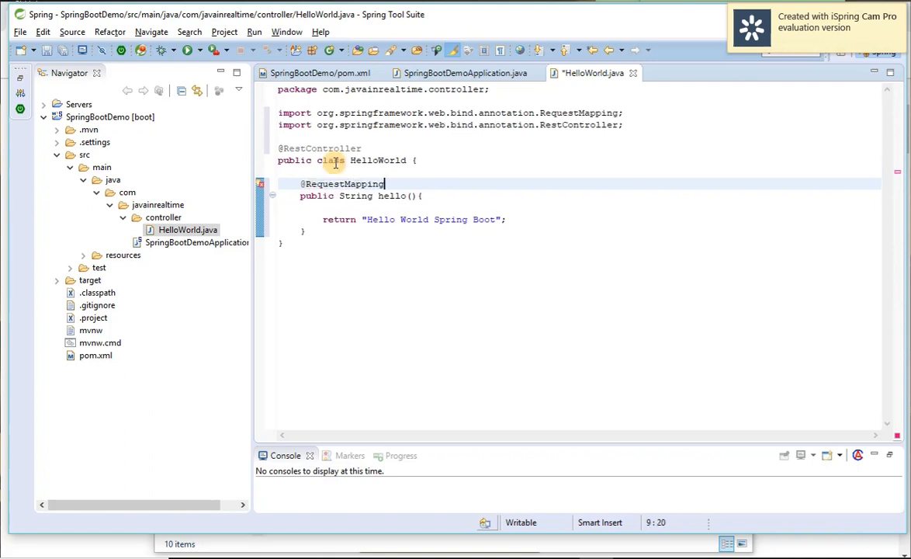
text(())
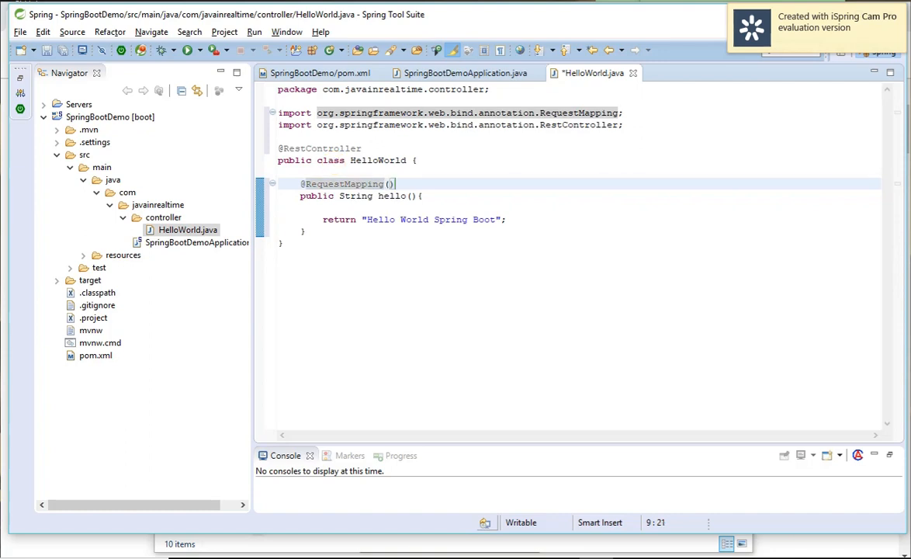
text("/")
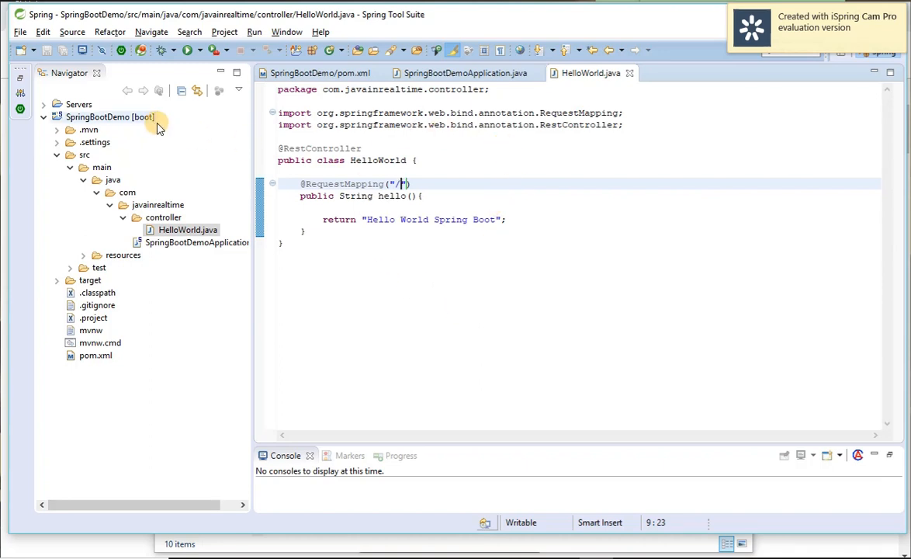
Run Maven clean on SpringBootDemo and enlarge the Console to read BUILD SUCCESS.
right_click(108, 117)
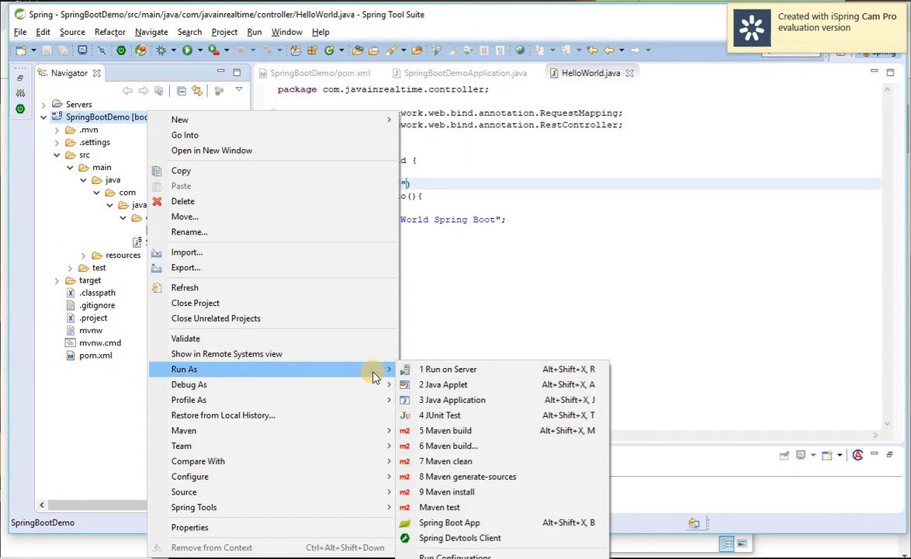
mouse_move(460, 461)
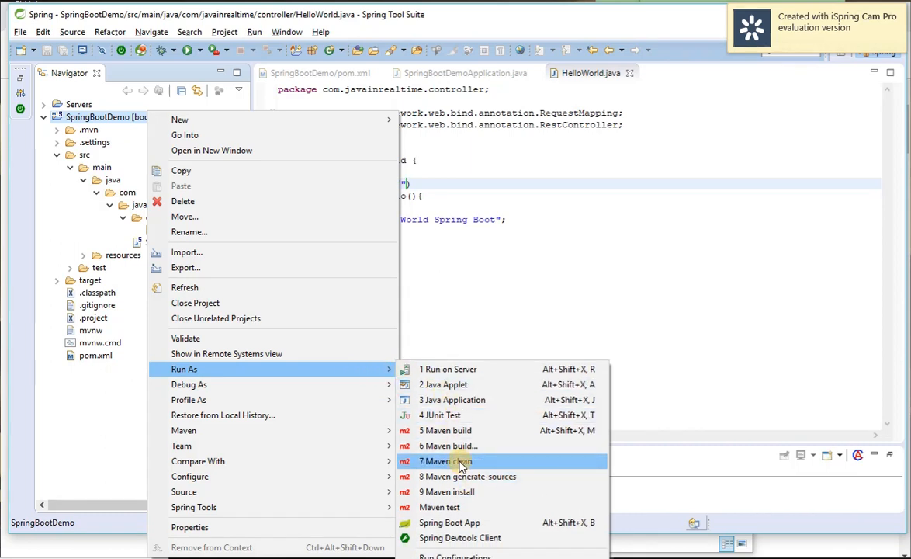
click(445, 461)
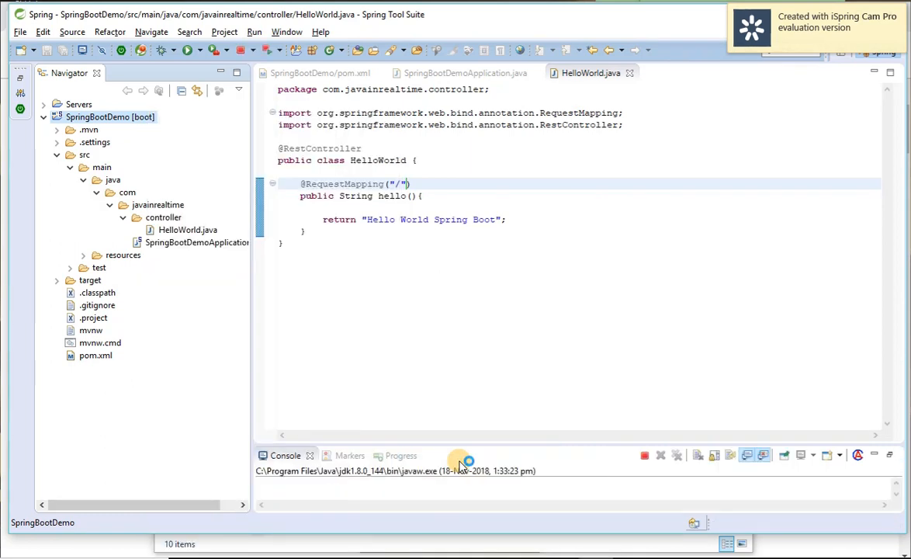
mouse_move(512, 446)
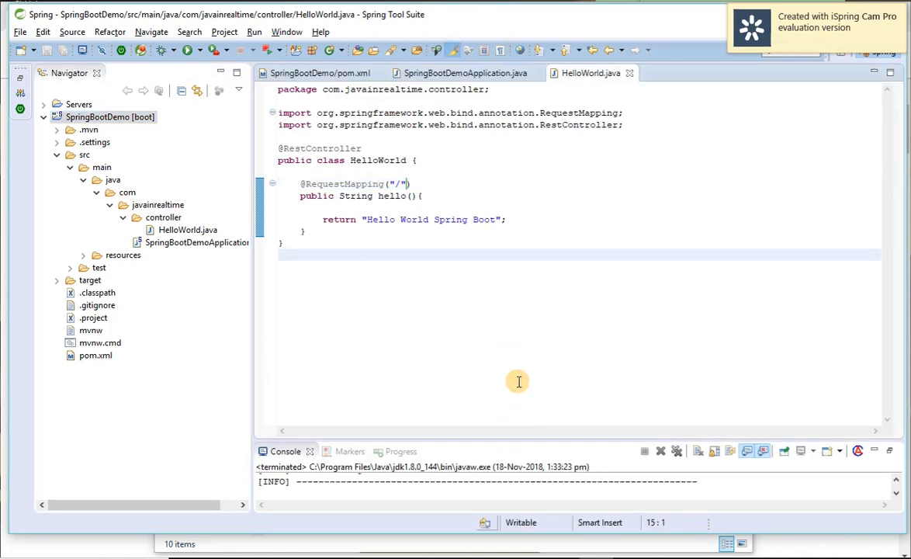
mouse_move(522, 439)
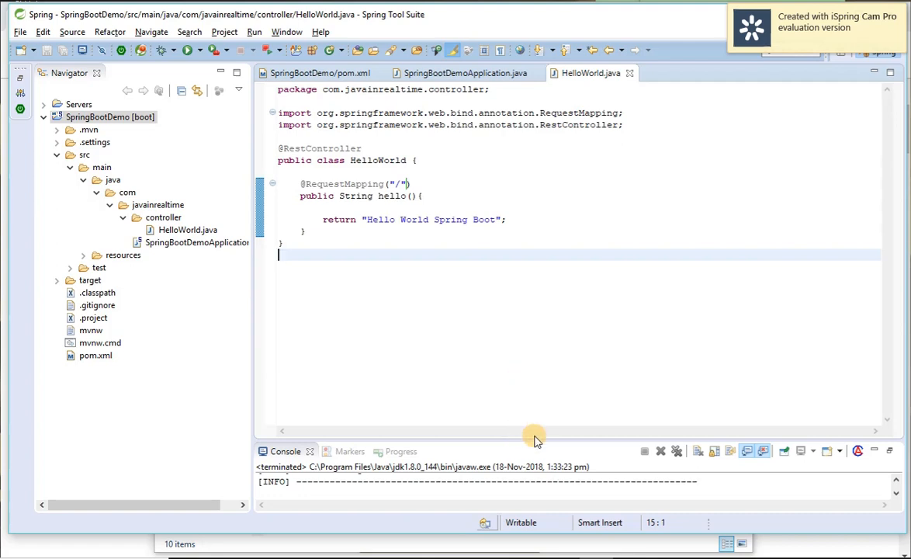
drag(534, 437, 535, 355)
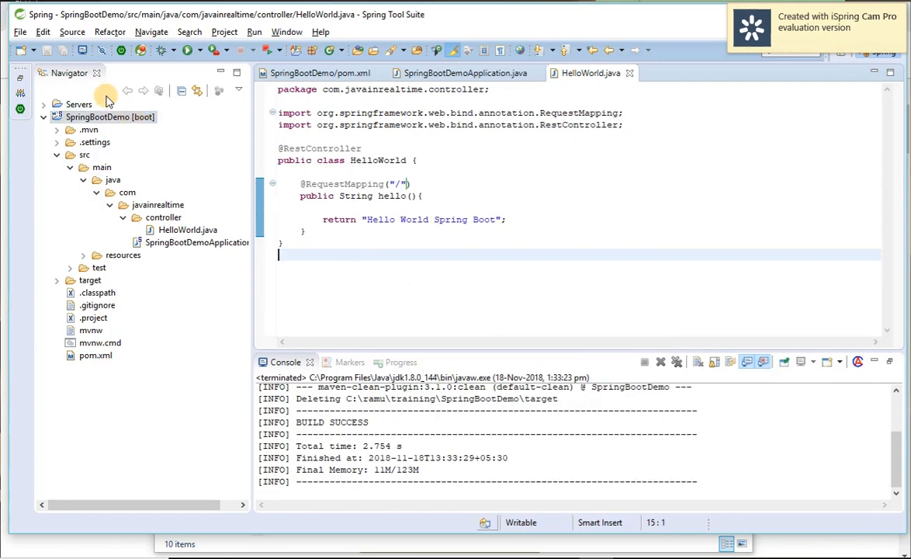
Run Maven install on SpringBootDemo and check its BUILD SUCCESS output.
right_click(98, 117)
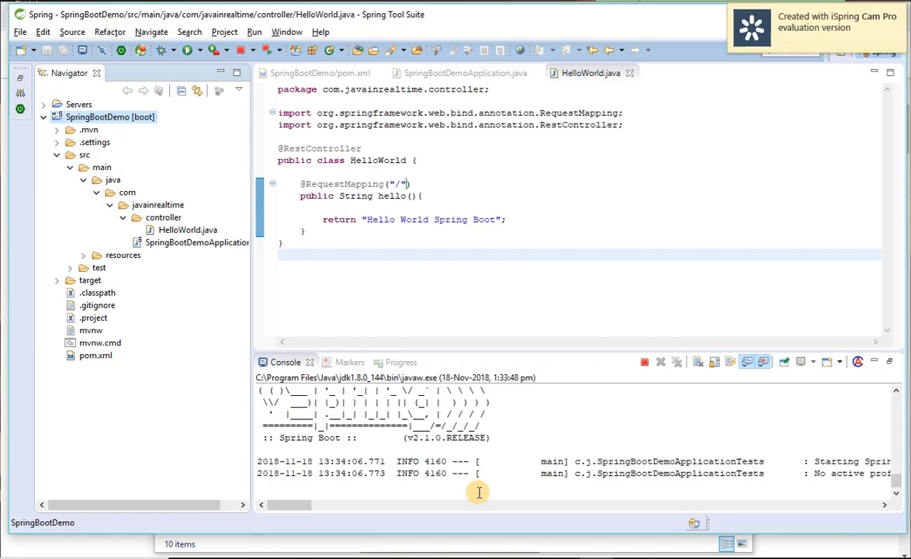
scroll(down, 3)
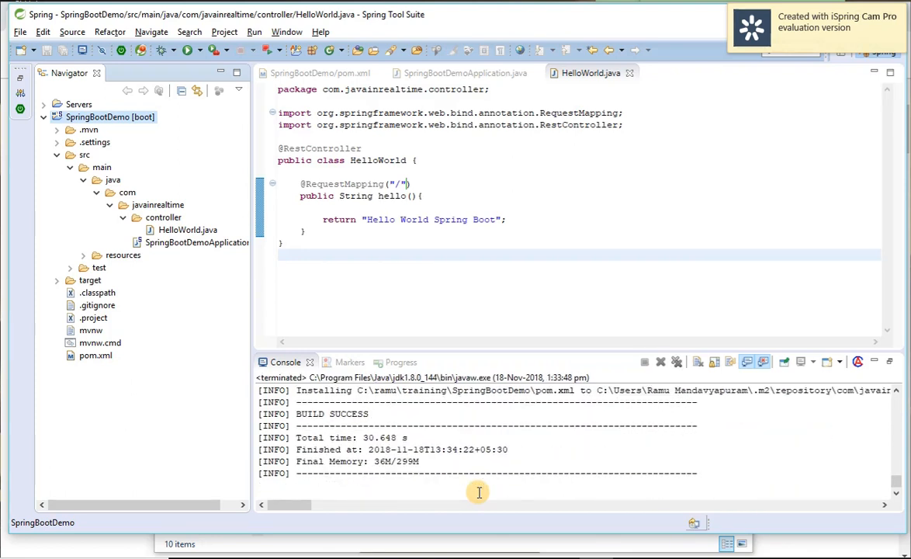
mouse_move(184, 124)
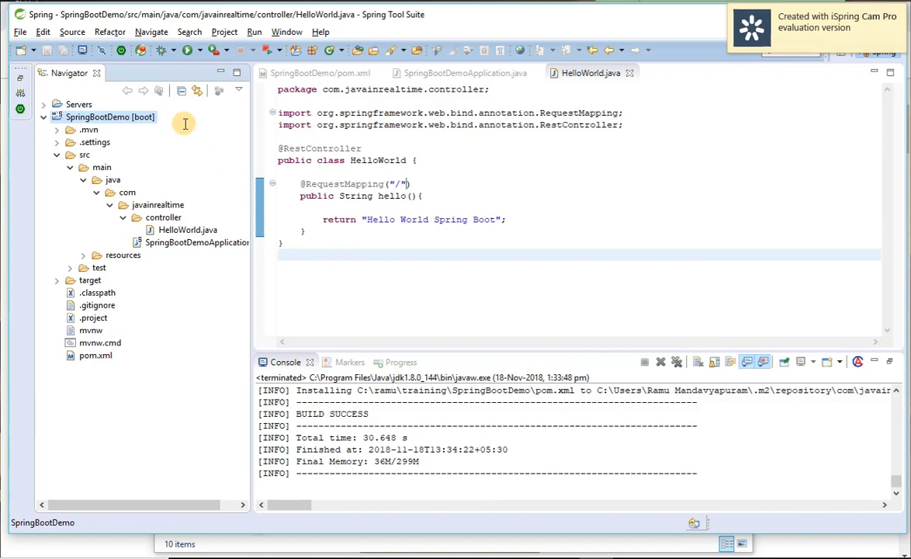
Run SpringBootDemo as a Spring Boot App and read the port 8080 already in use error.
right_click(97, 117)
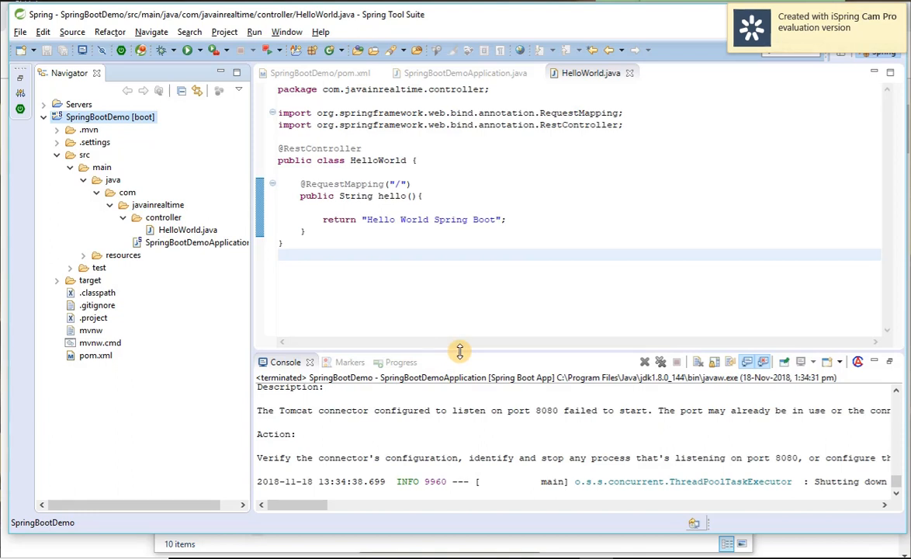
click(279, 255)
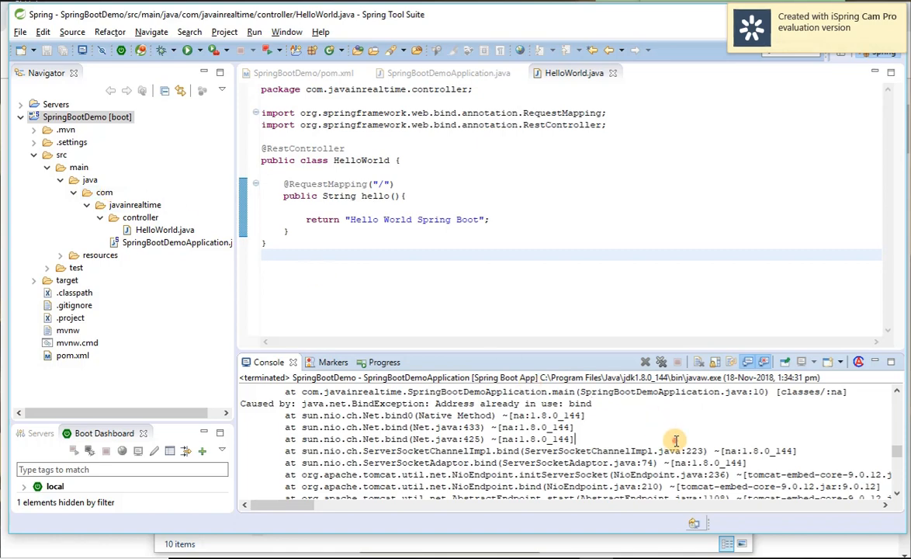
scroll(up, 3)
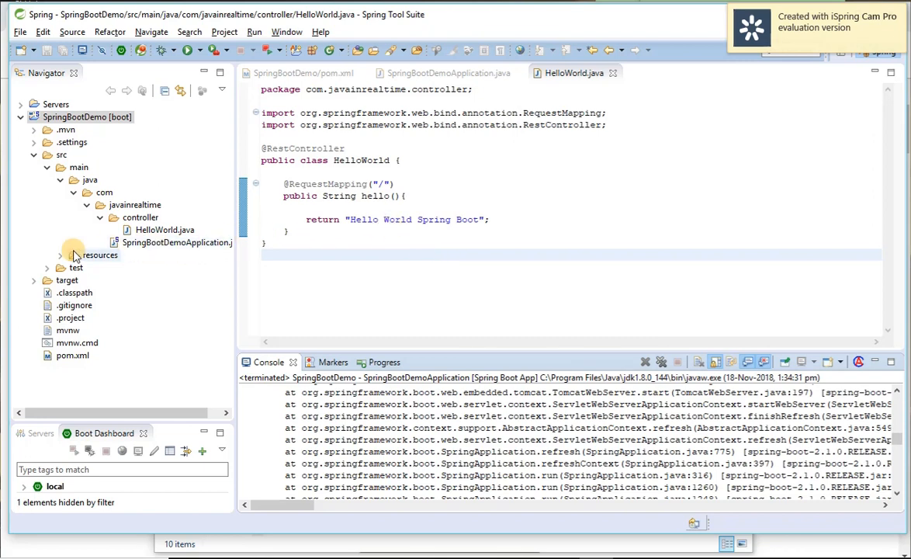
Set server.port=9090 in application.properties, save it, and remove the terminated console launches.
click(60, 254)
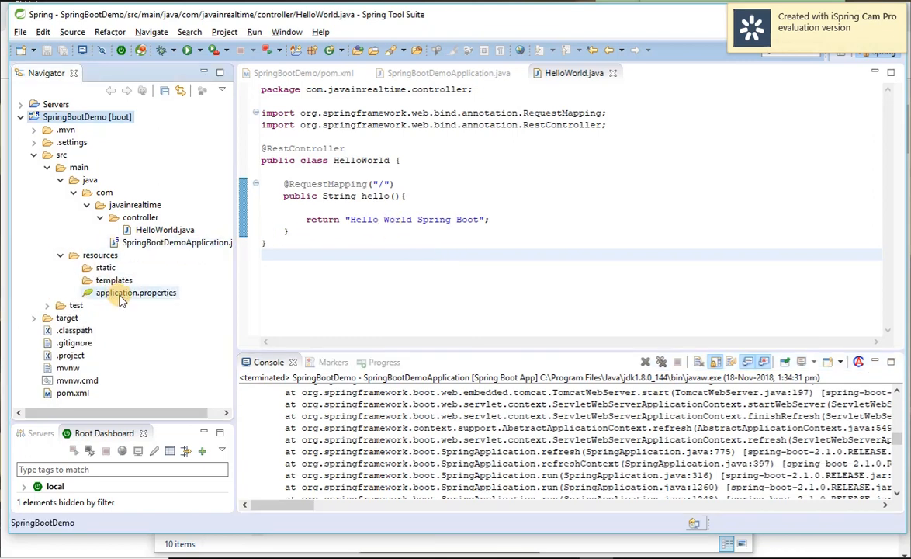
double_click(135, 293)
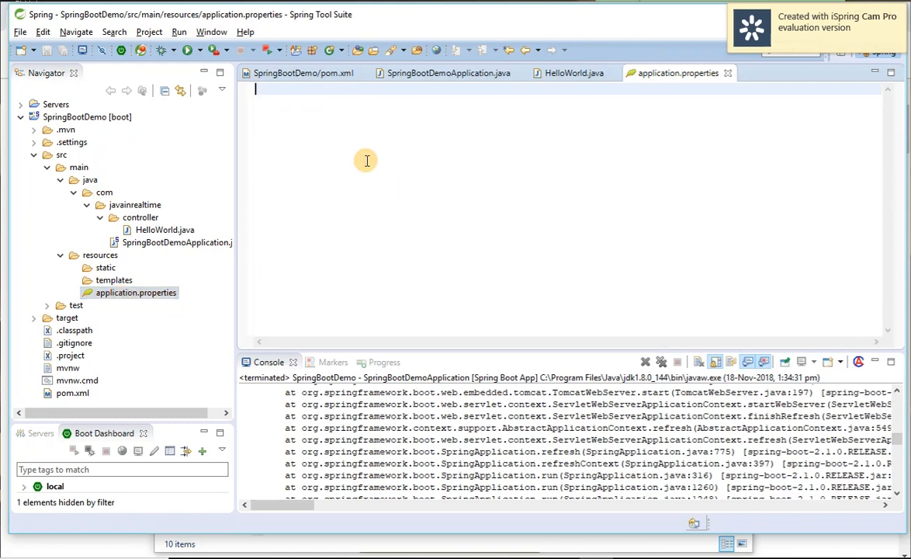
text(server)
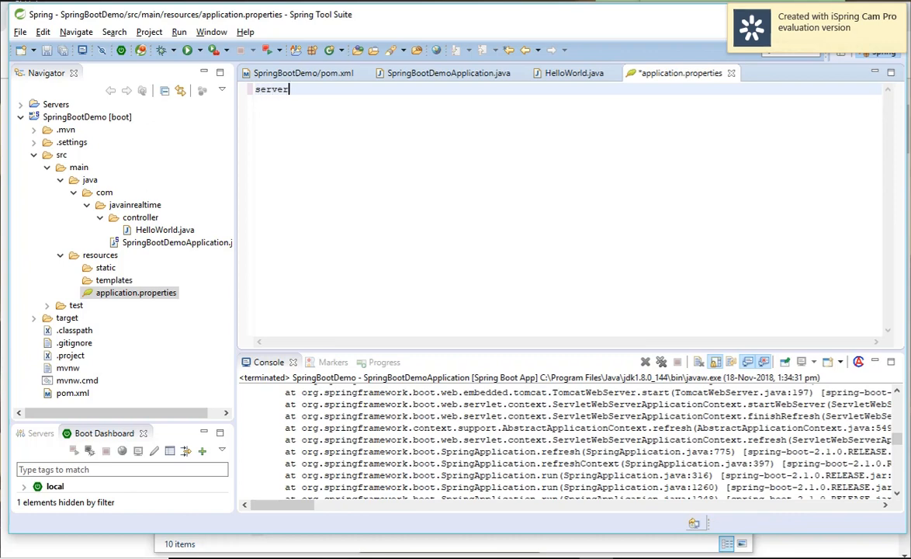
text(.port=)
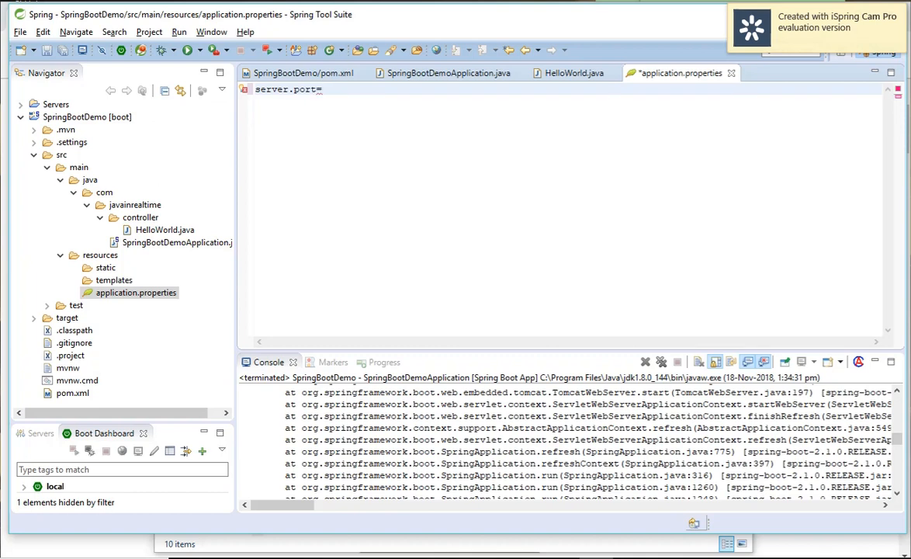
text(9090)
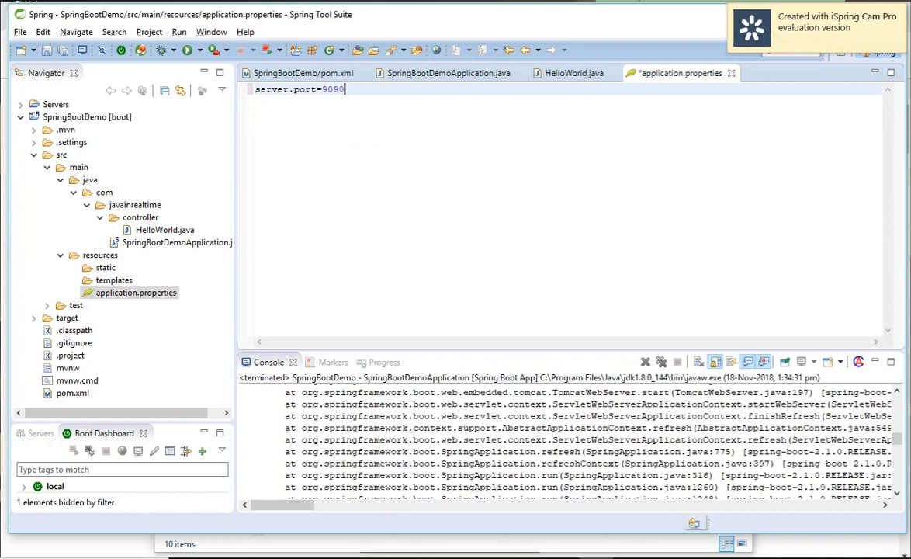
key(ctrl+s)
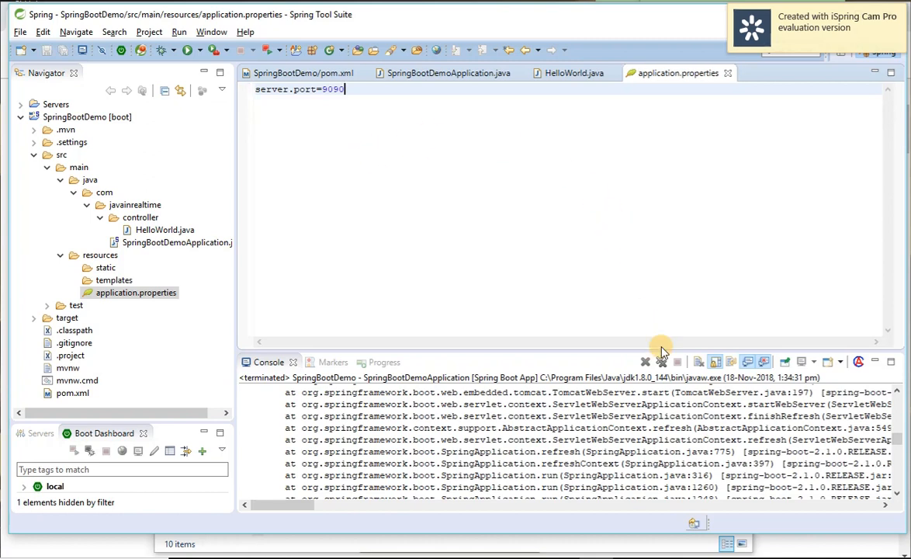
click(662, 362)
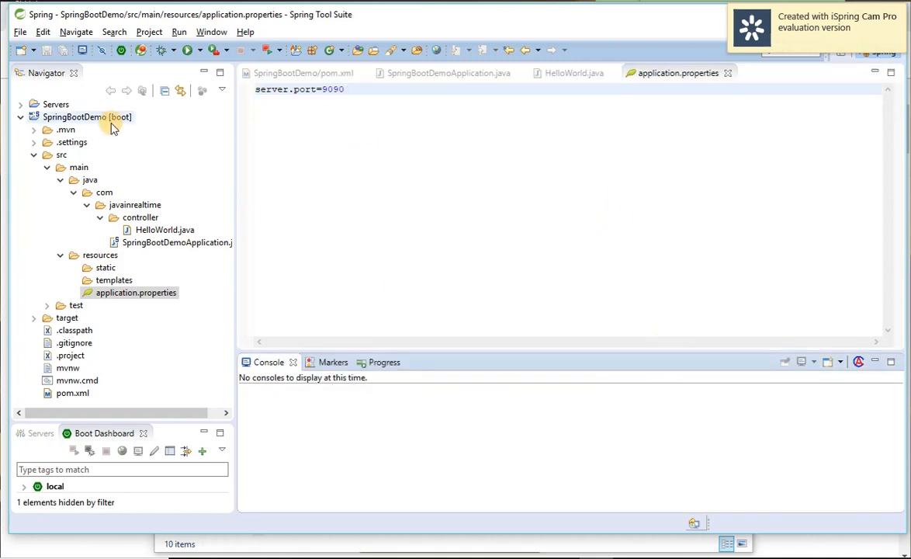
Relaunch SpringBootDemo as a Spring Boot App and confirm Tomcat started on port 9090.
right_click(75, 116)
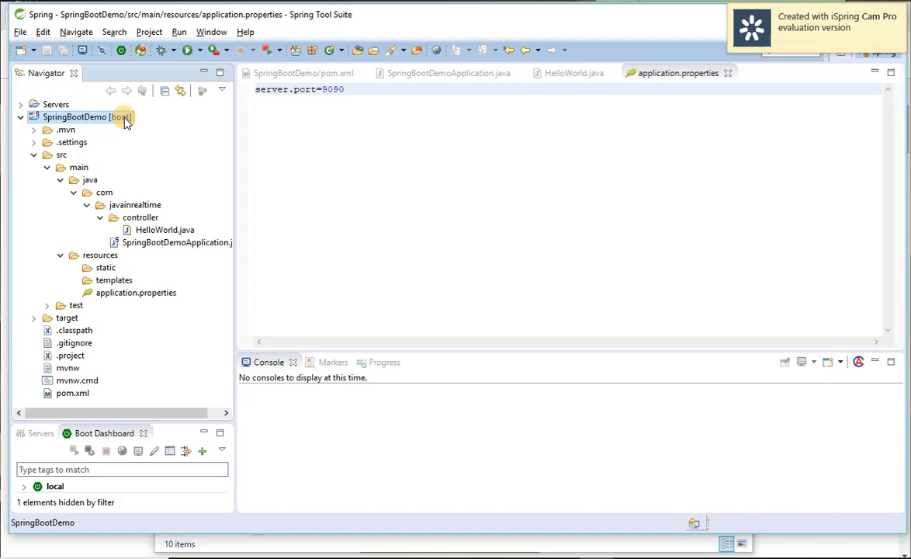
right_click(74, 117)
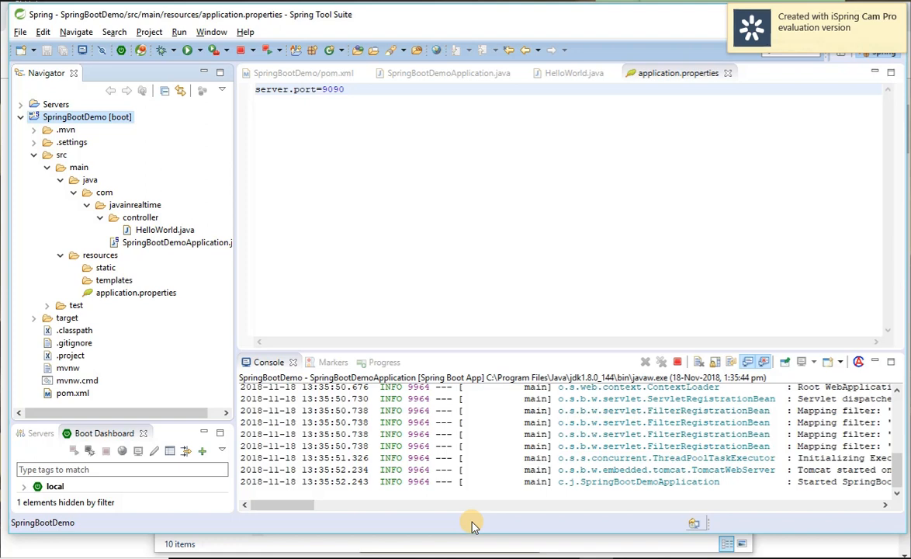
mouse_move(339, 420)
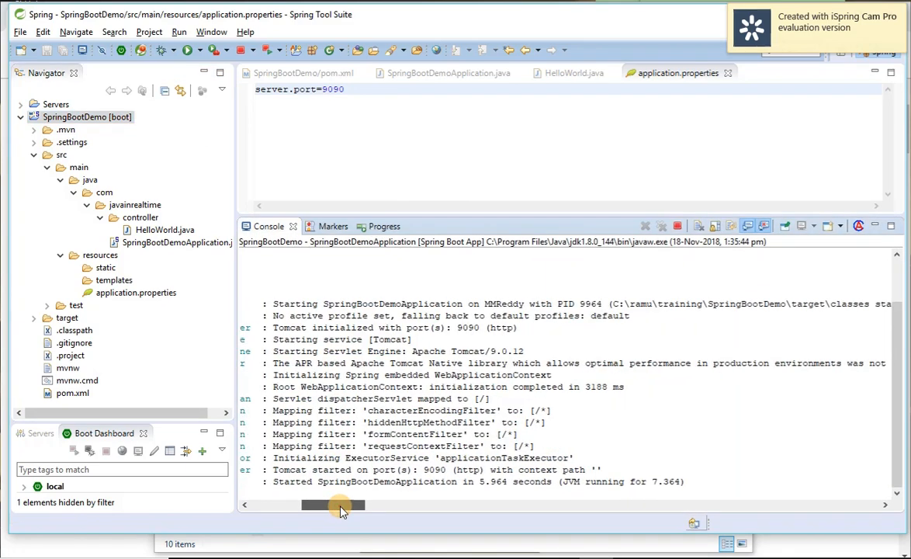
drag(339, 505, 322, 505)
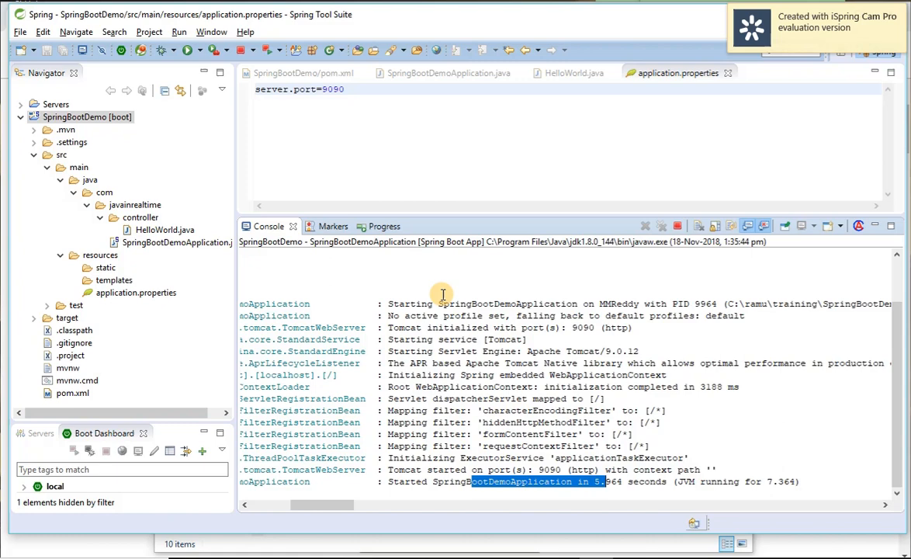
mouse_move(442, 294)
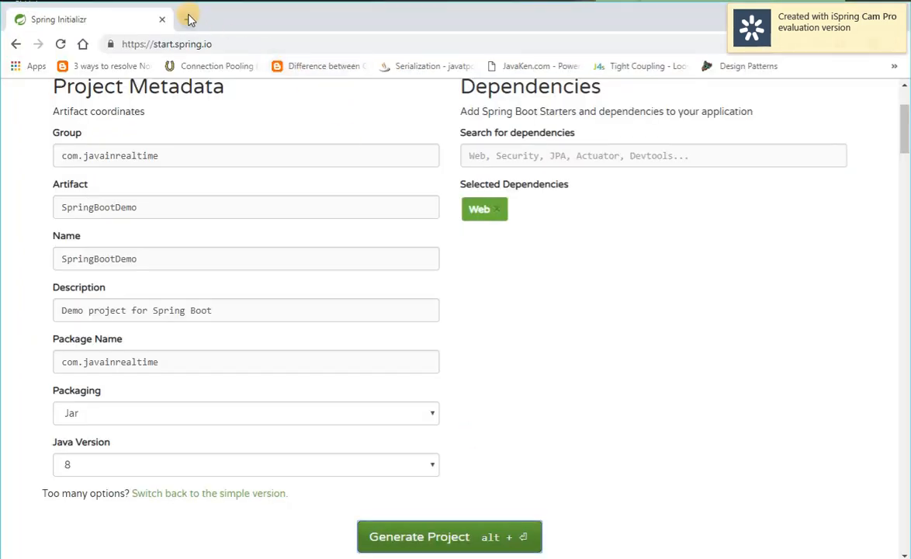
Browse to localhost:9090 in a new Chrome tab to call the running app.
click(355, 19)
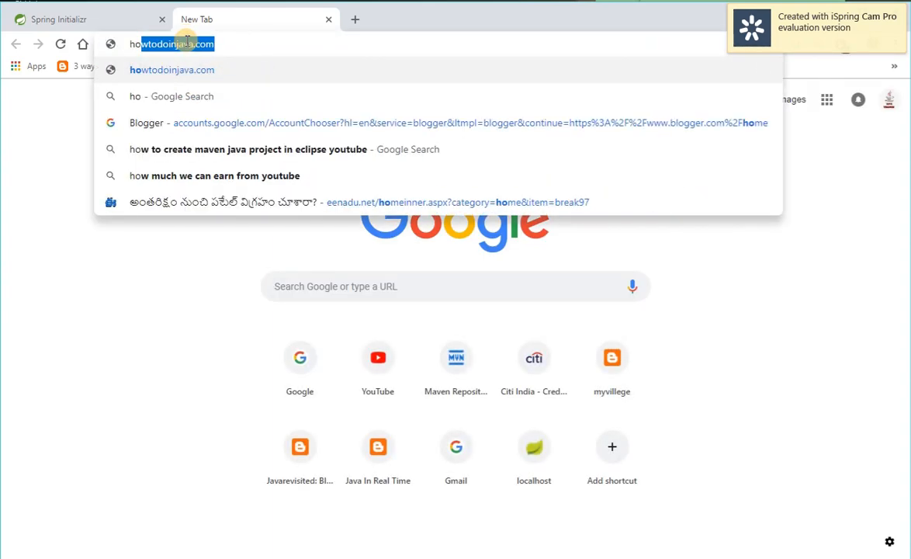
text(localhost:9090)
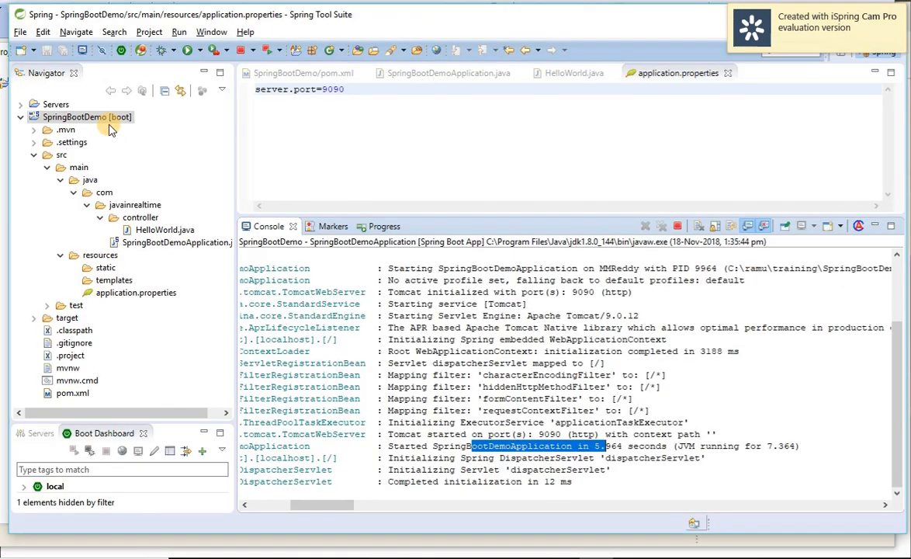
mouse_move(531, 101)
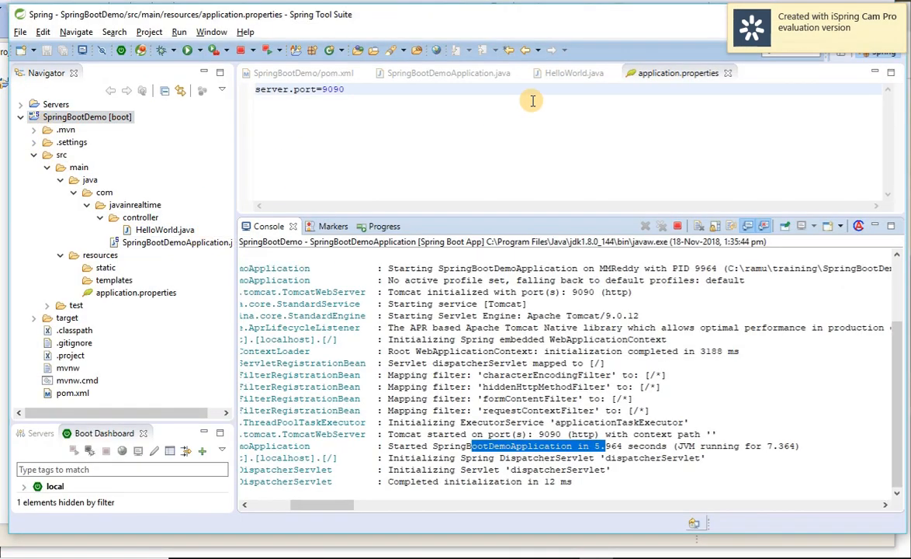
Maximize the HelloWorld.java editor and place the caret in the "Hello World Spring Boot" string.
click(574, 72)
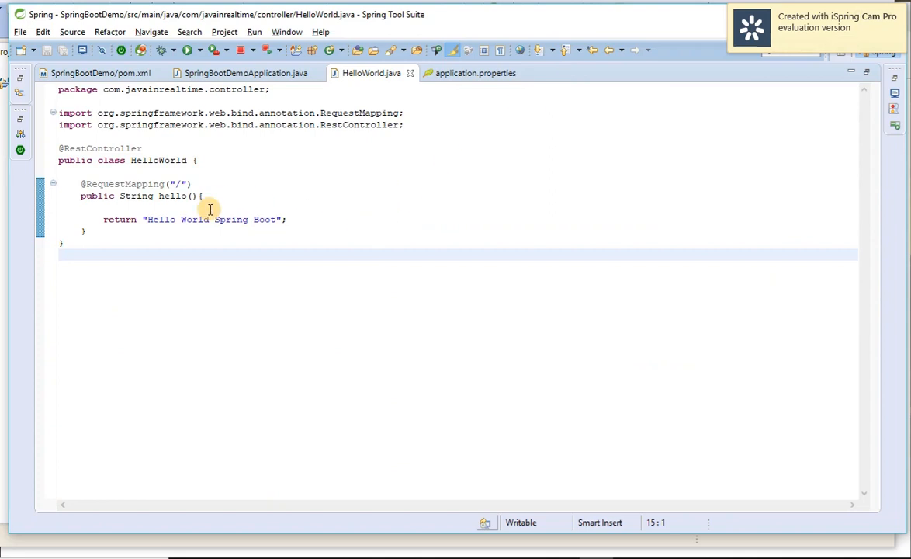
mouse_move(140, 220)
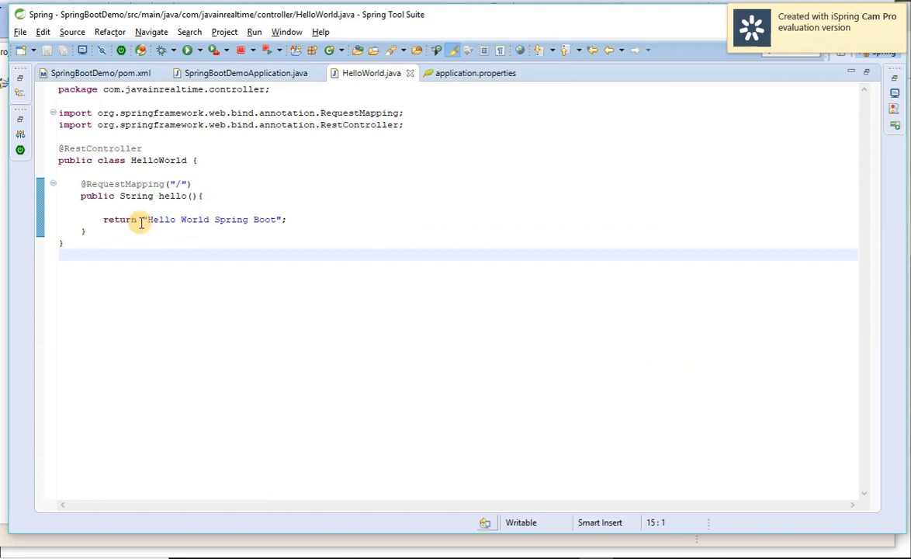
click(274, 219)
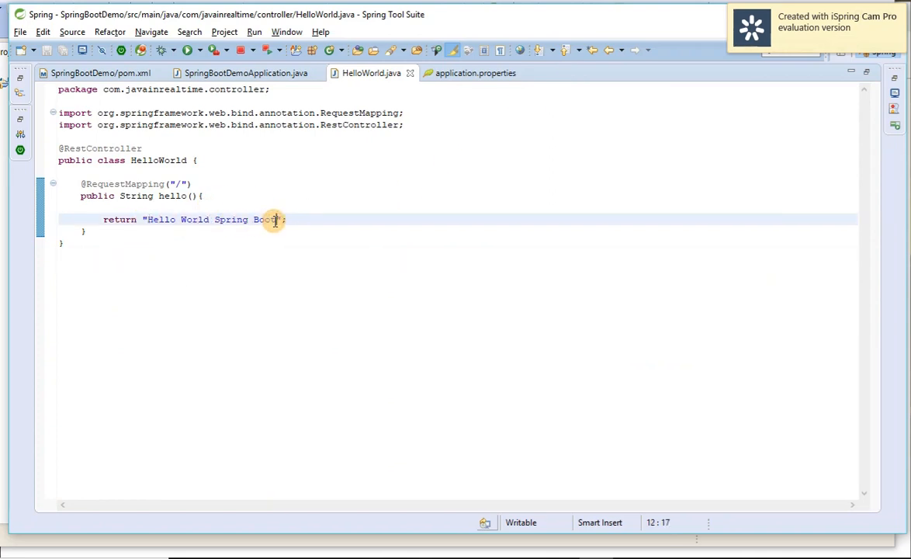